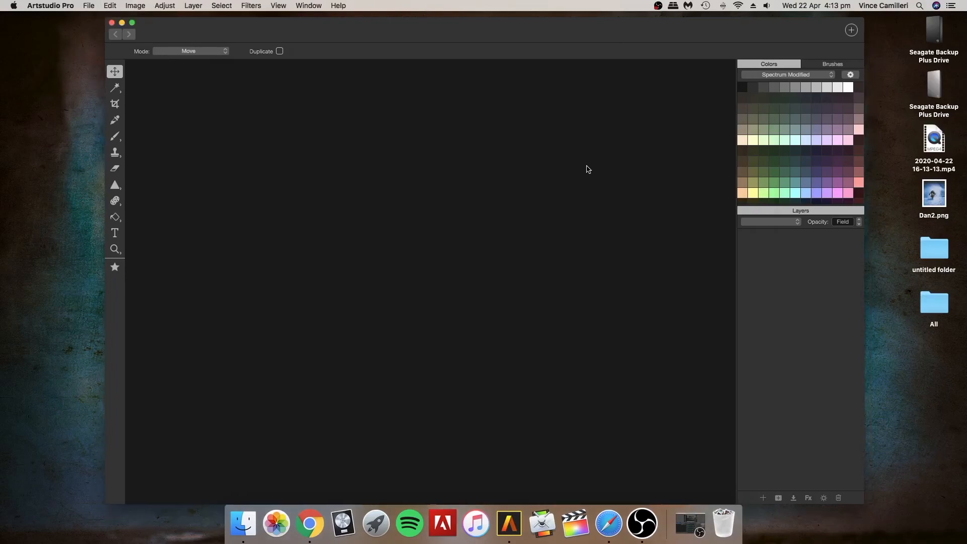
mouse_move(486, 81)
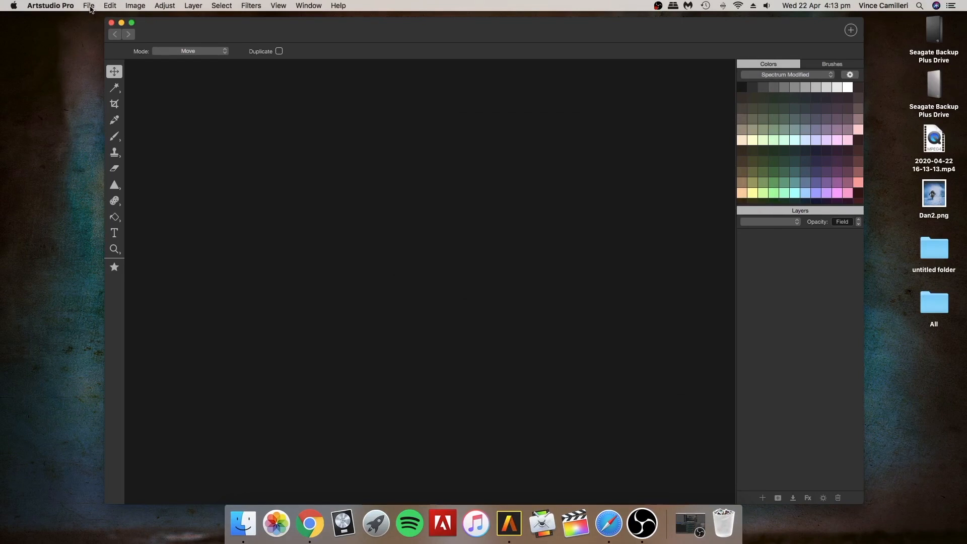
- Create a new document from the Square 1024 preset with a transparent background
click(89, 6)
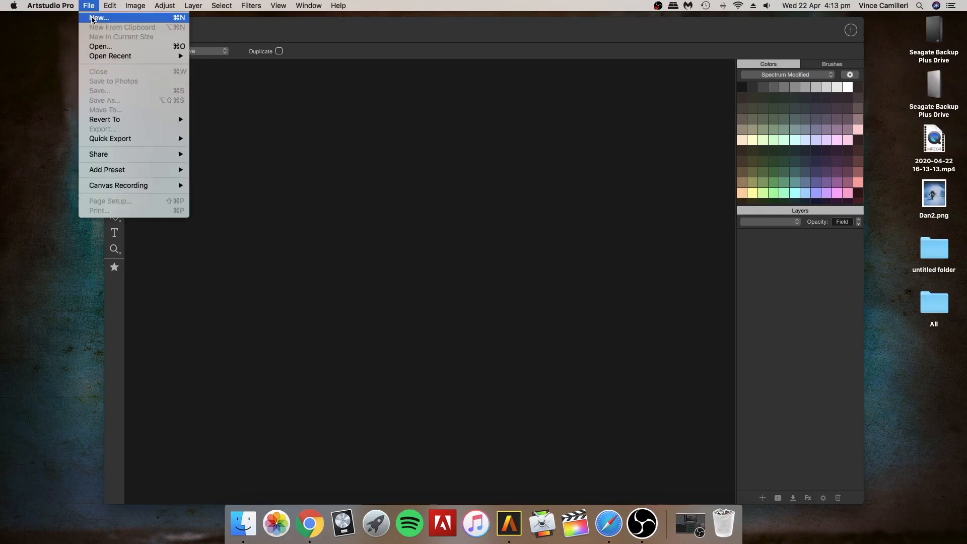
click(98, 17)
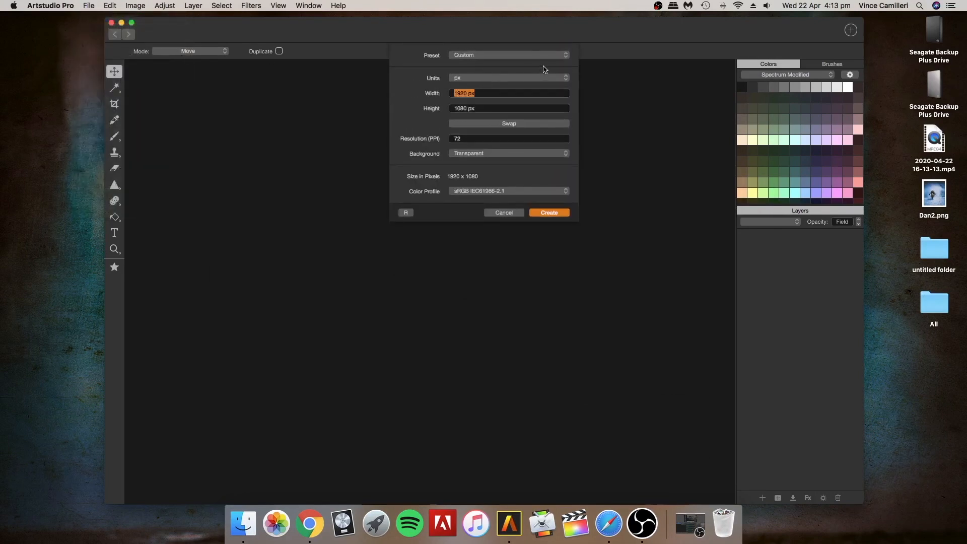
click(508, 54)
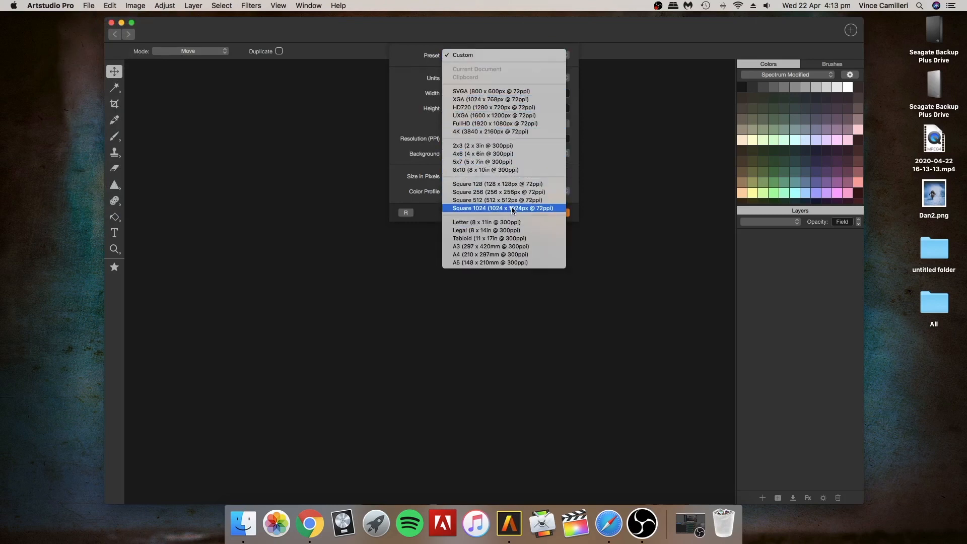
click(502, 207)
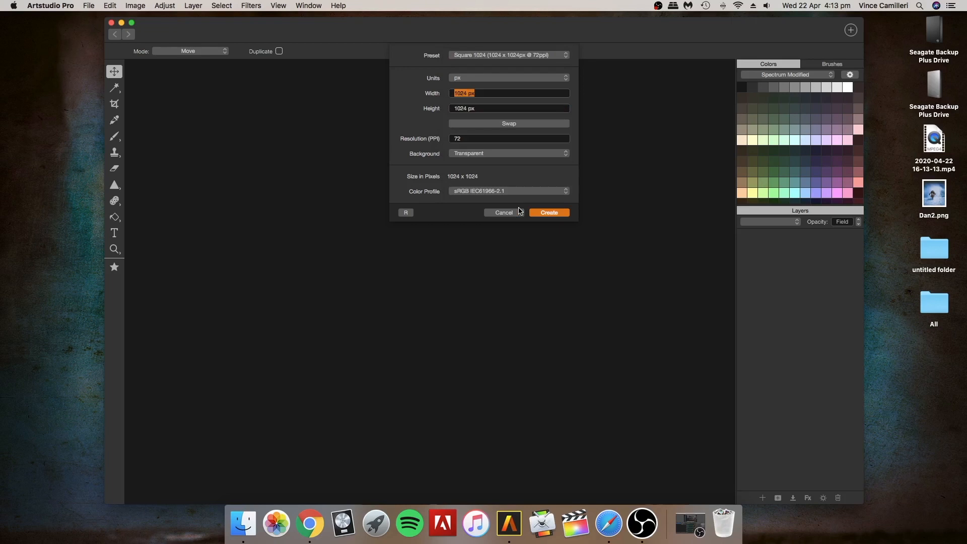
click(548, 213)
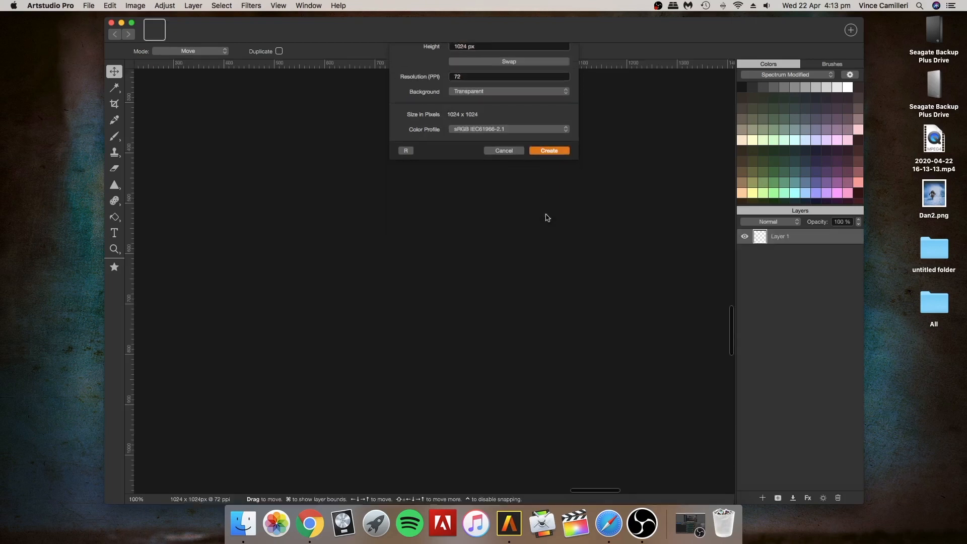
click(547, 150)
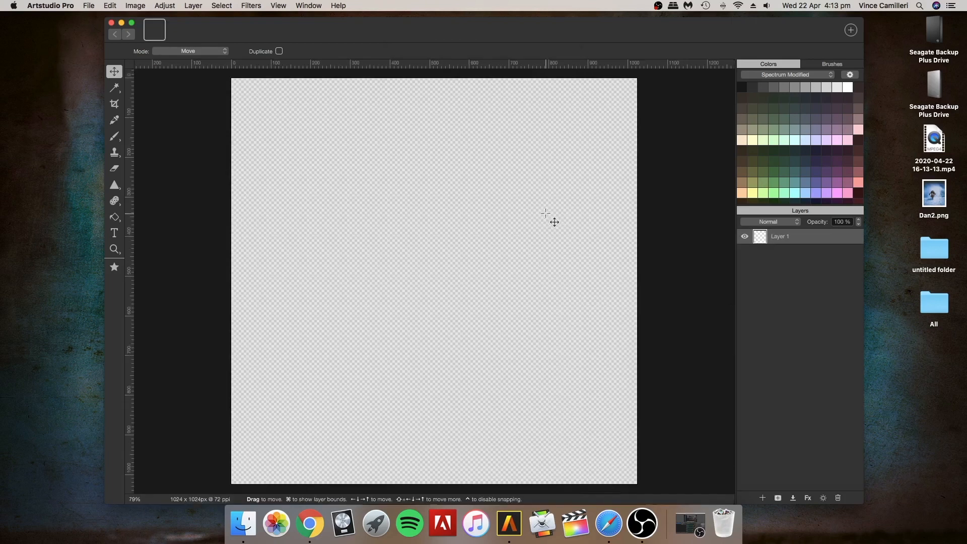
mouse_move(934, 194)
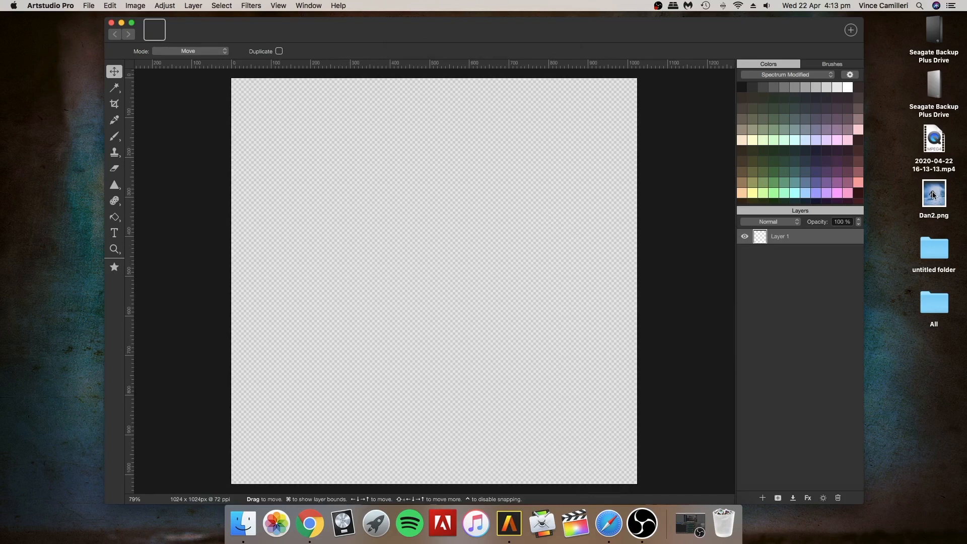
- Import Dan2.png as a new layer, start a transform and zoom out to see its full extent
click(933, 193)
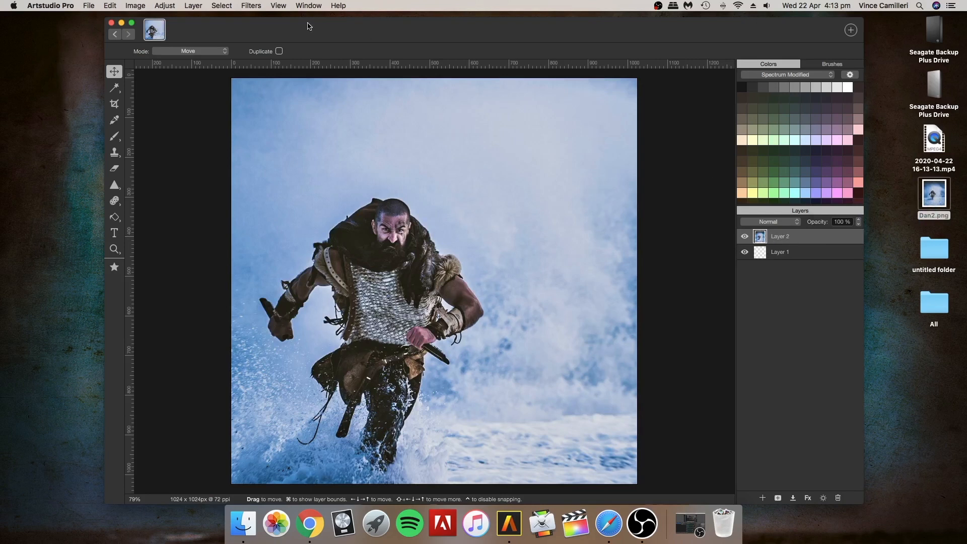
click(110, 6)
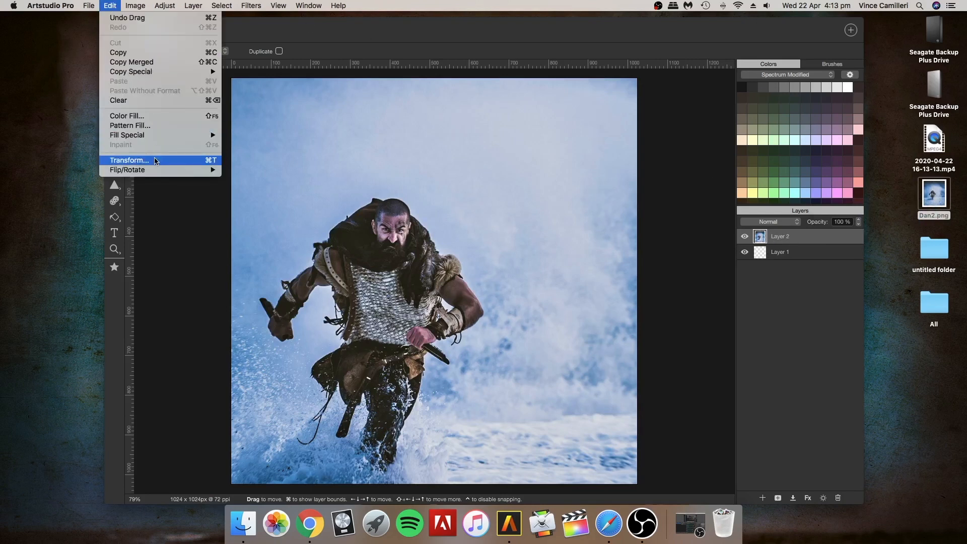
click(128, 160)
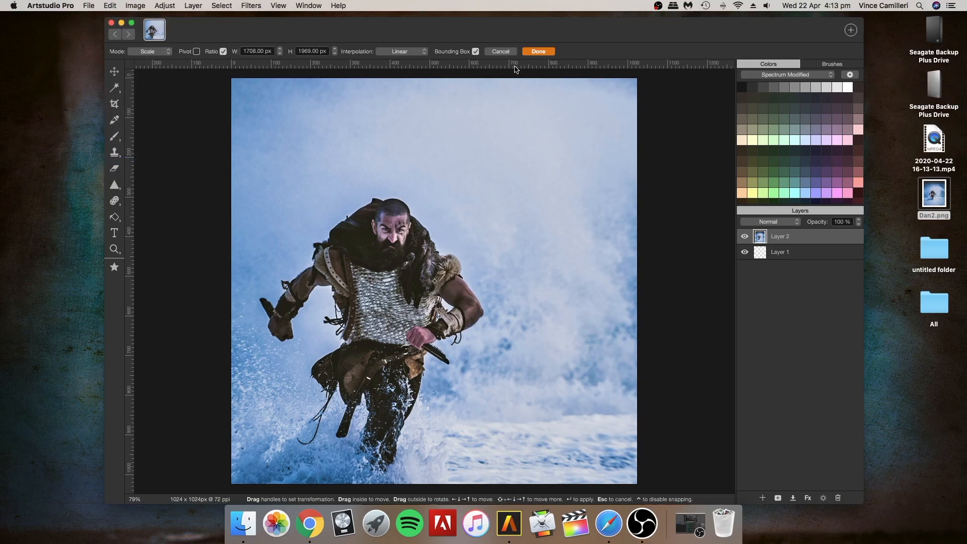
click(278, 6)
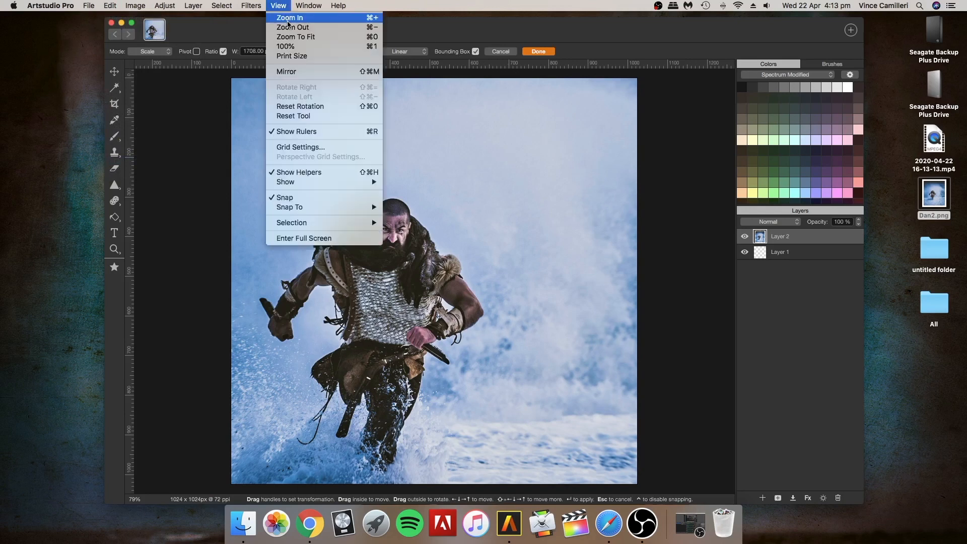
click(295, 37)
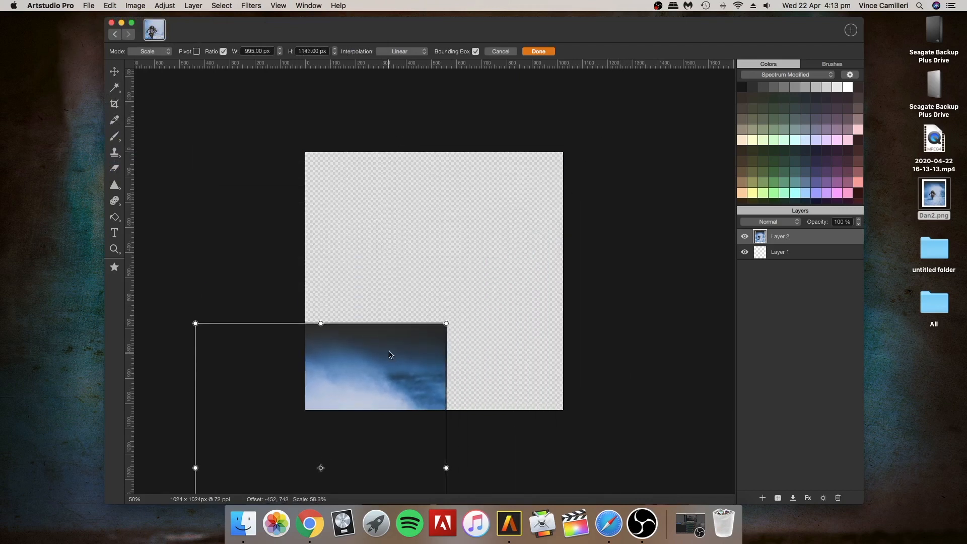
- Enlarge the runner photo past the canvas edges and shift it to frame the running man
drag(389, 354, 430, 275)
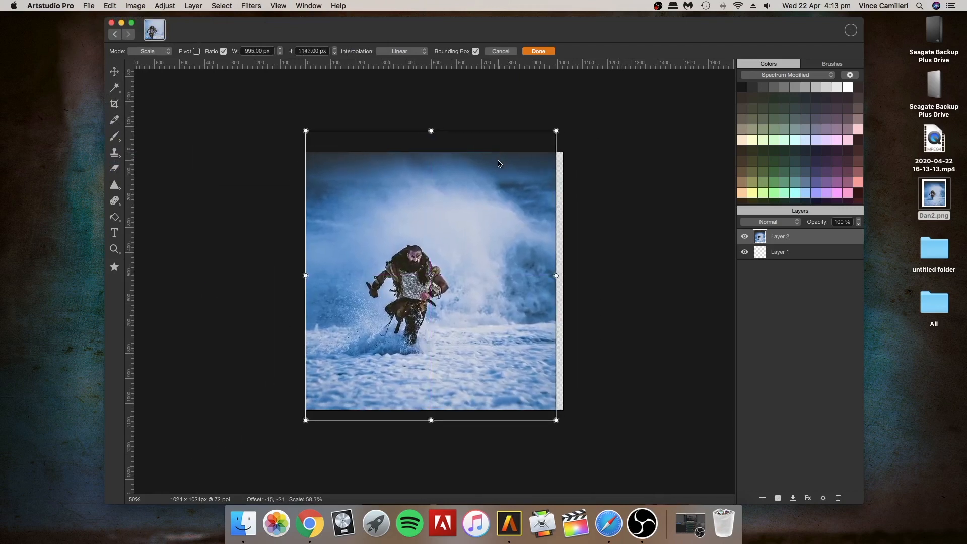
drag(555, 419, 559, 424)
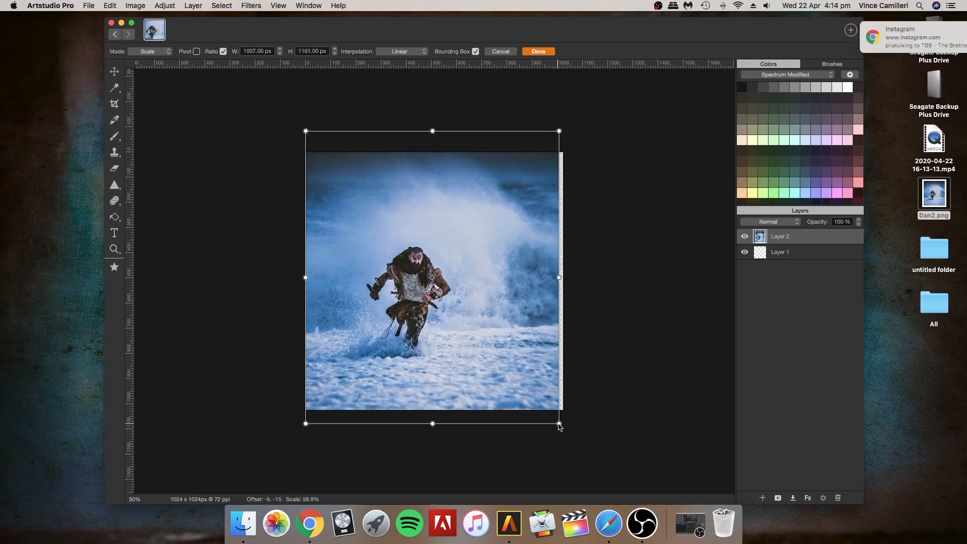
drag(558, 424, 587, 457)
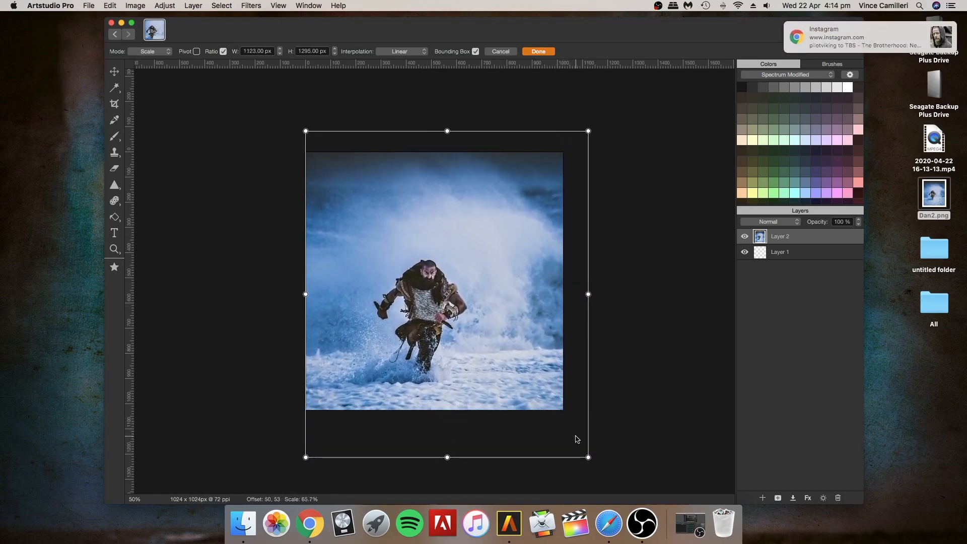
mouse_move(279, 105)
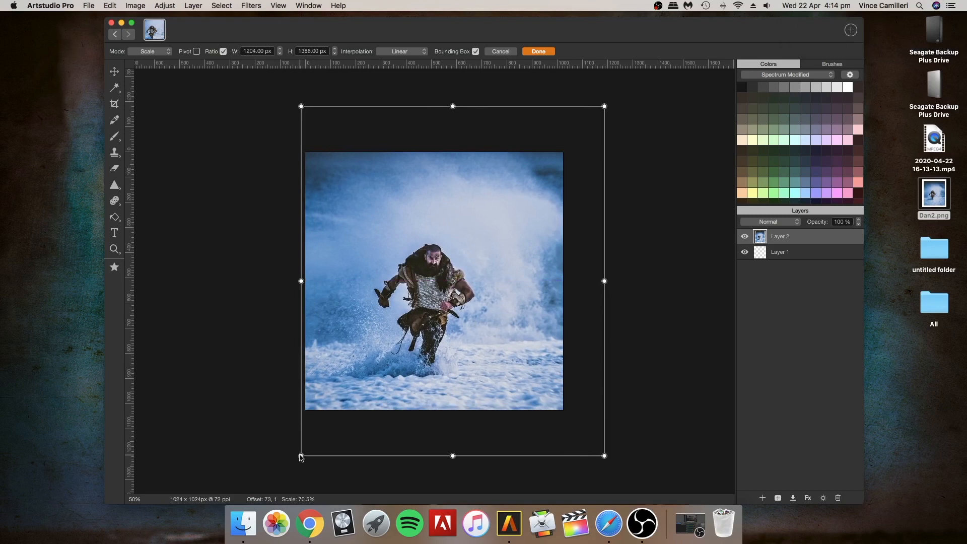
drag(301, 457, 295, 442)
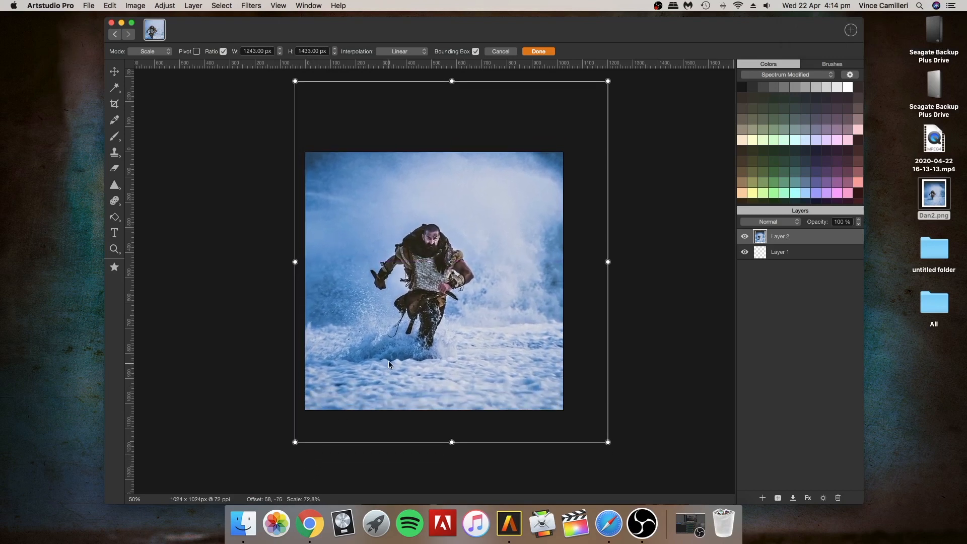
drag(388, 364, 389, 410)
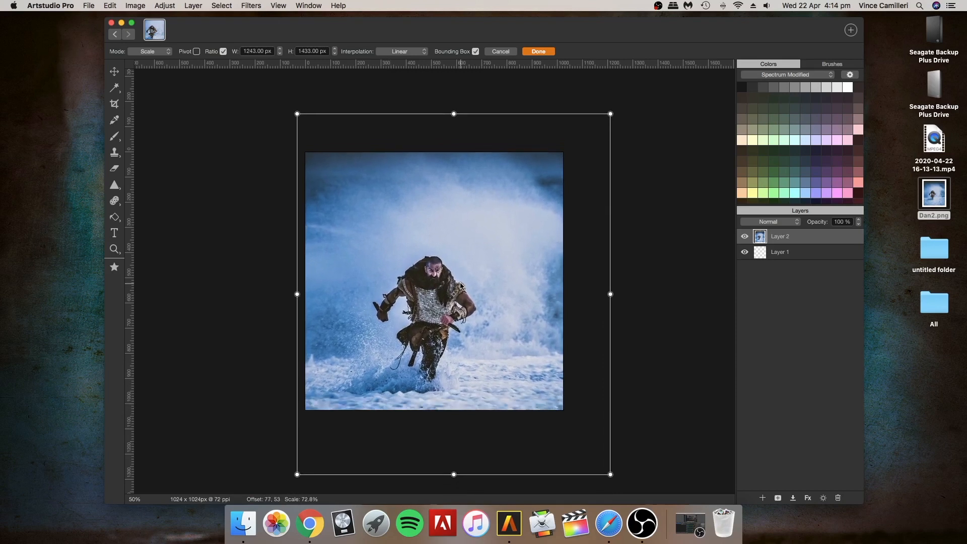
drag(454, 294, 455, 288)
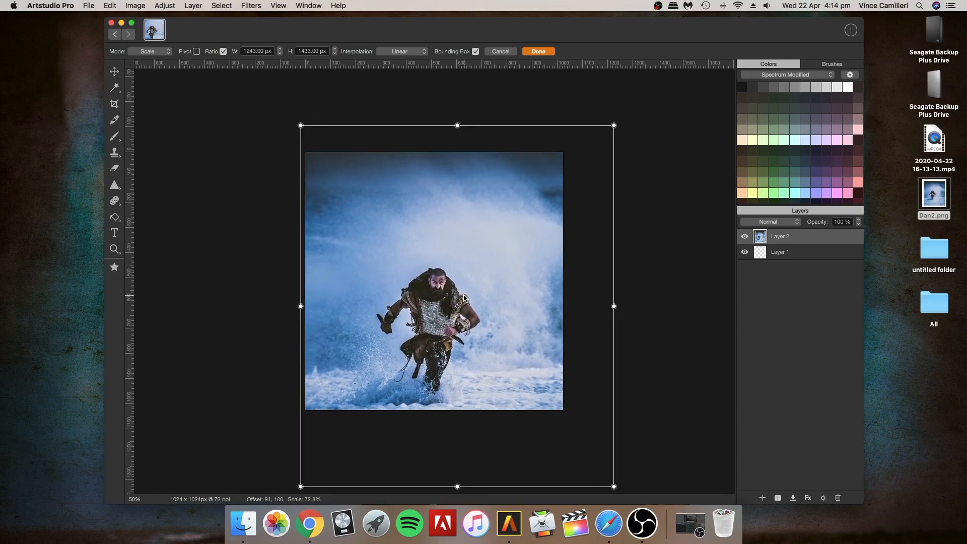
drag(456, 306, 463, 306)
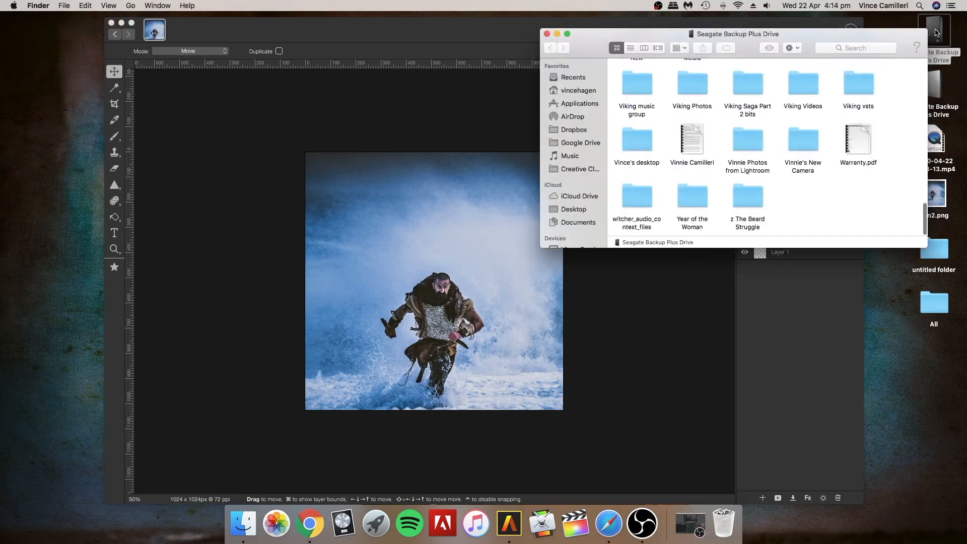
- Drag Asset 1_1920.png from z The Beard Struggle > Black logos onto the canvas, then minimise Finder
double_click(746, 199)
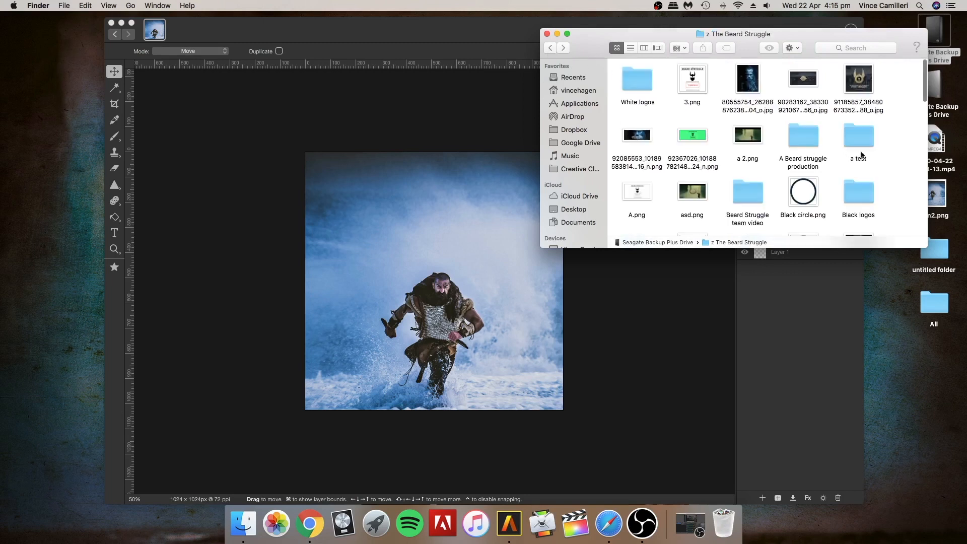
double_click(857, 191)
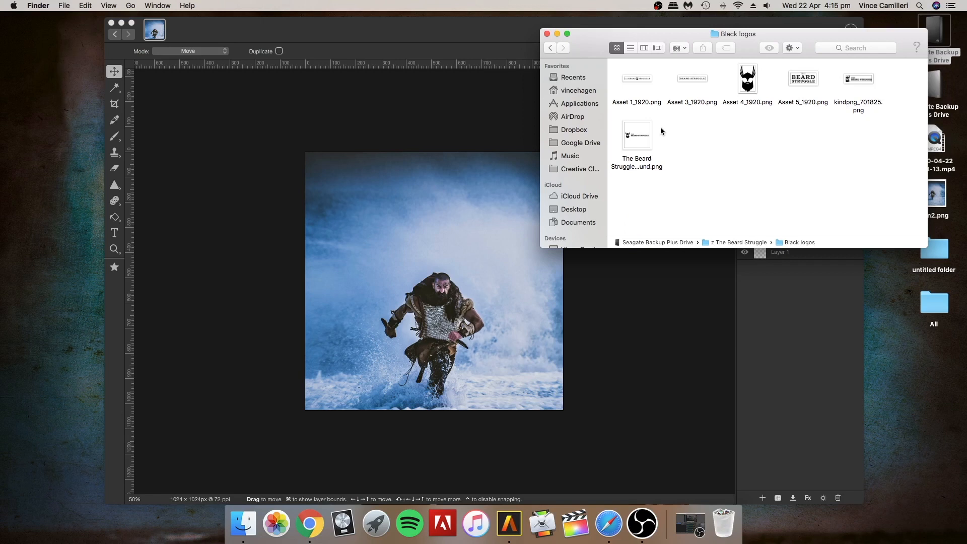
drag(637, 79, 535, 172)
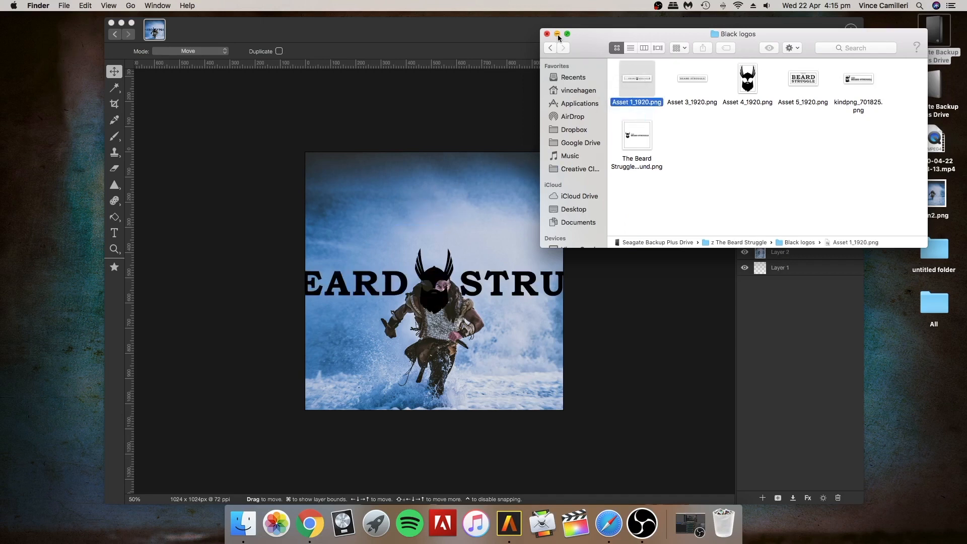
click(545, 34)
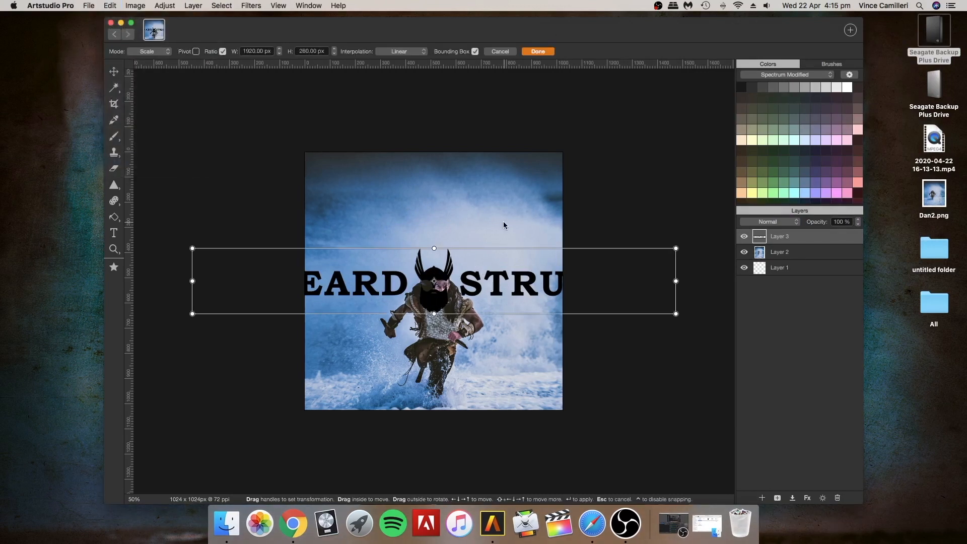
- Scale and position the logo along the top of the photo above the man's head, and confirm
right_click(535, 271)
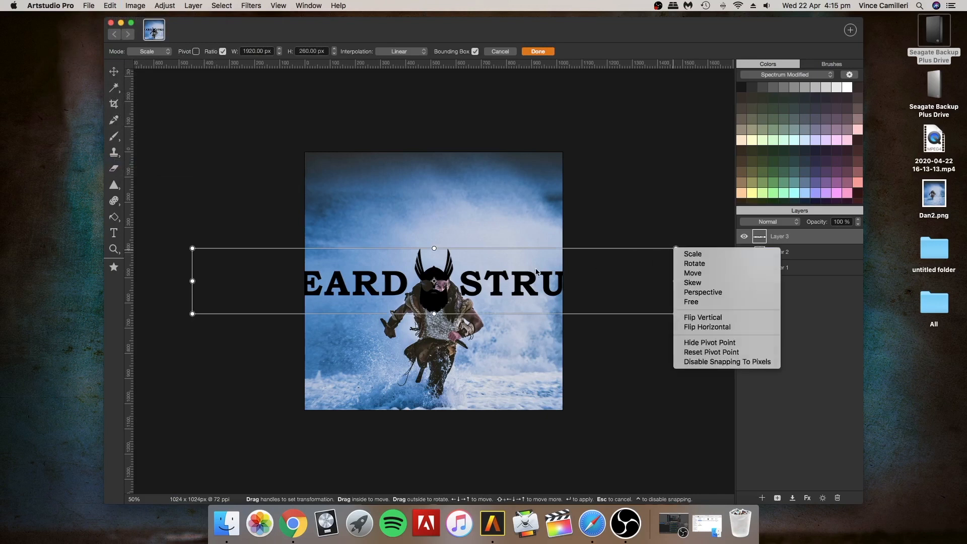
click(693, 254)
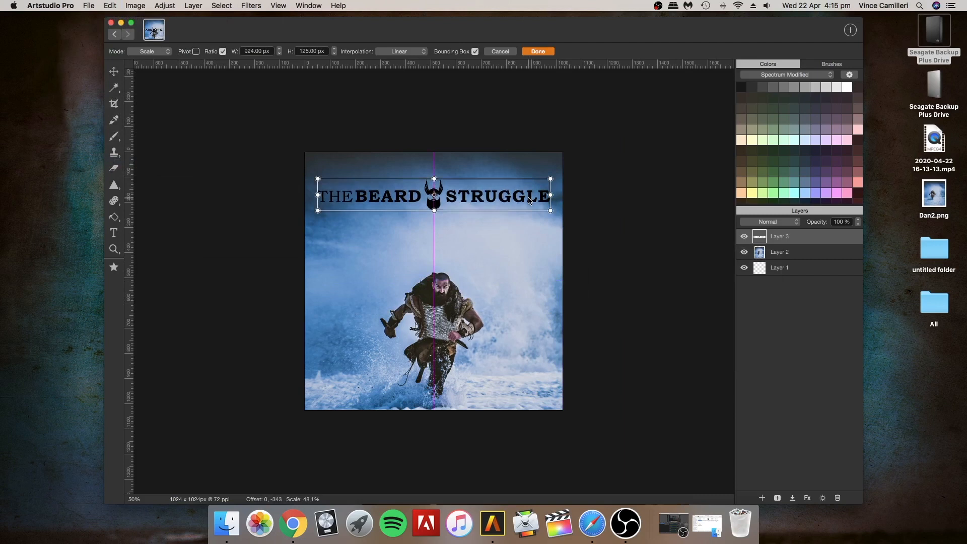
drag(433, 195, 433, 307)
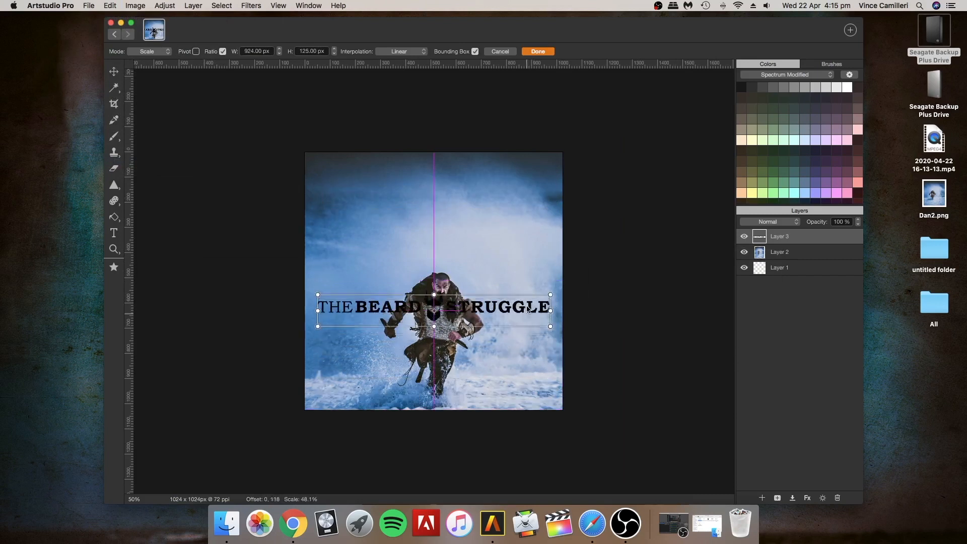
drag(433, 310, 433, 250)
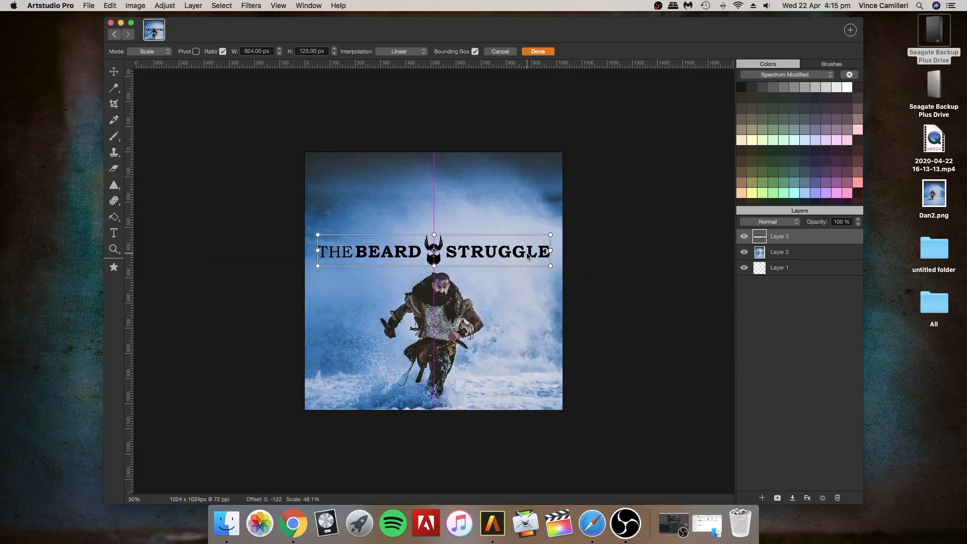
drag(433, 250, 433, 179)
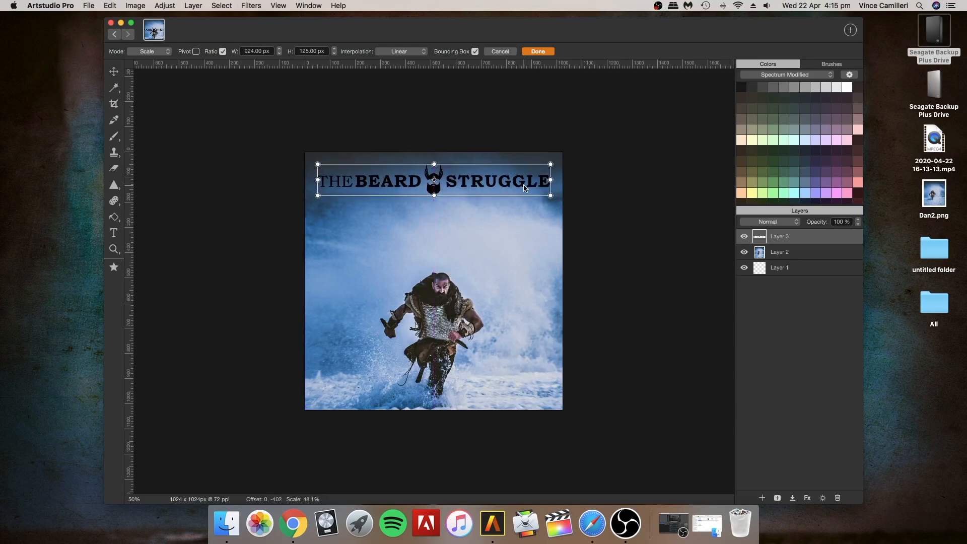
click(164, 6)
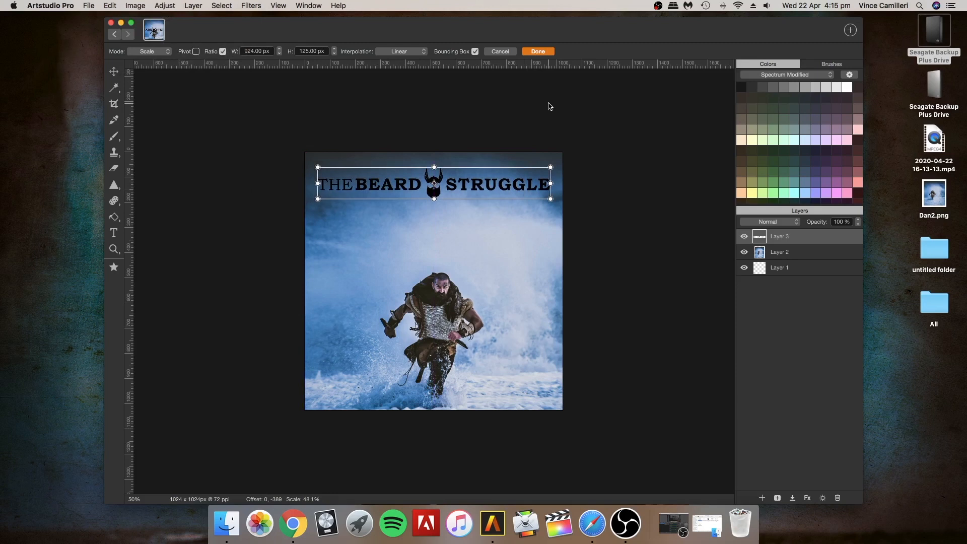
click(537, 51)
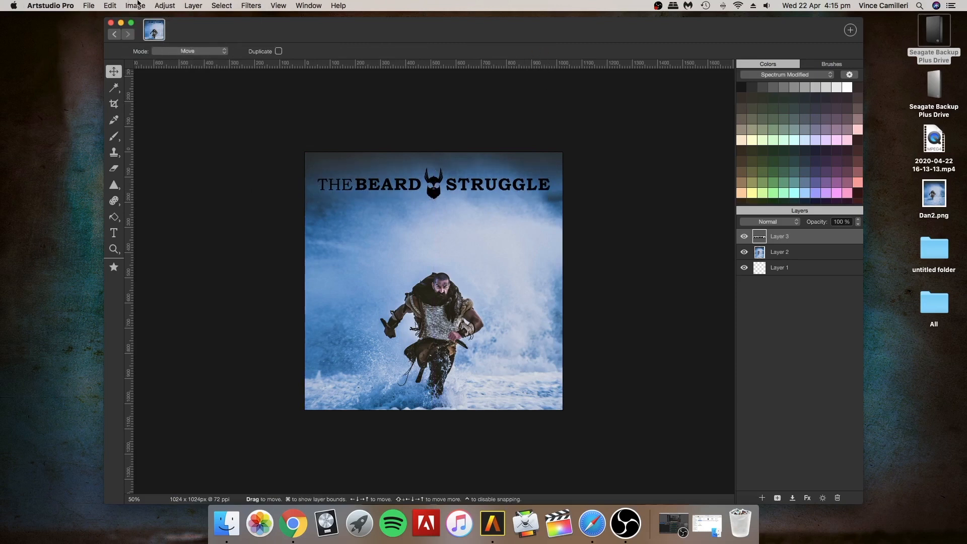
- Invert the logo from black to white via Adjust > Invert
click(164, 6)
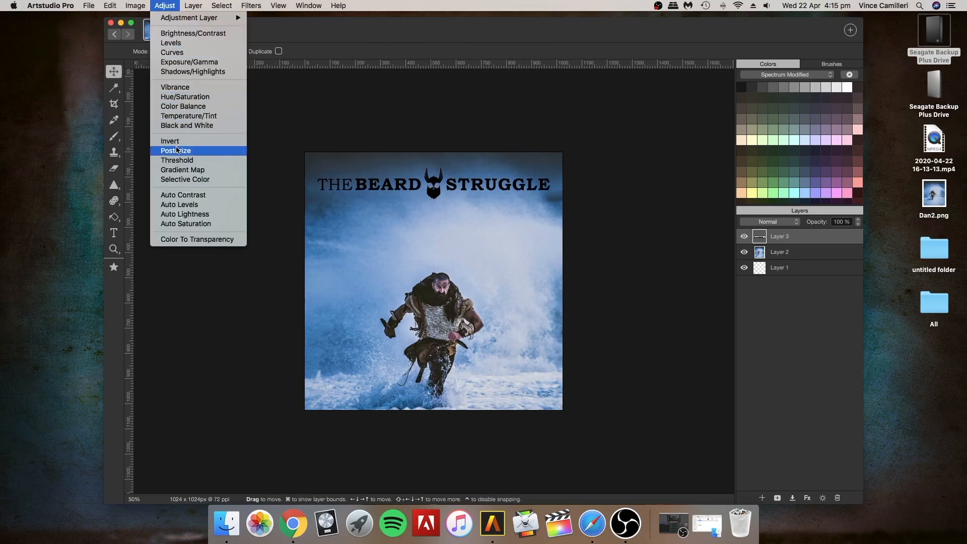
click(175, 150)
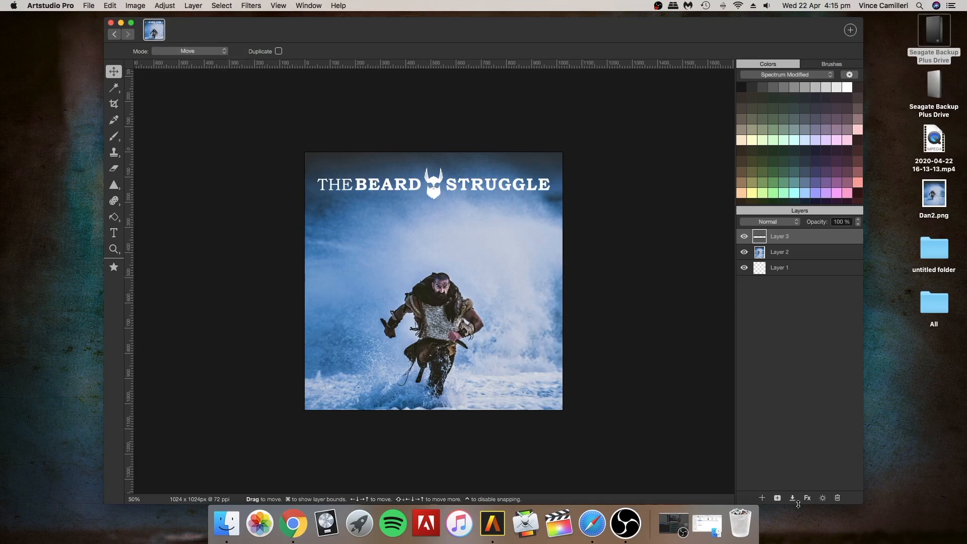
- Preview each layer effect on the logo in the Fx dialog, from bevel to gradient overlay
click(807, 498)
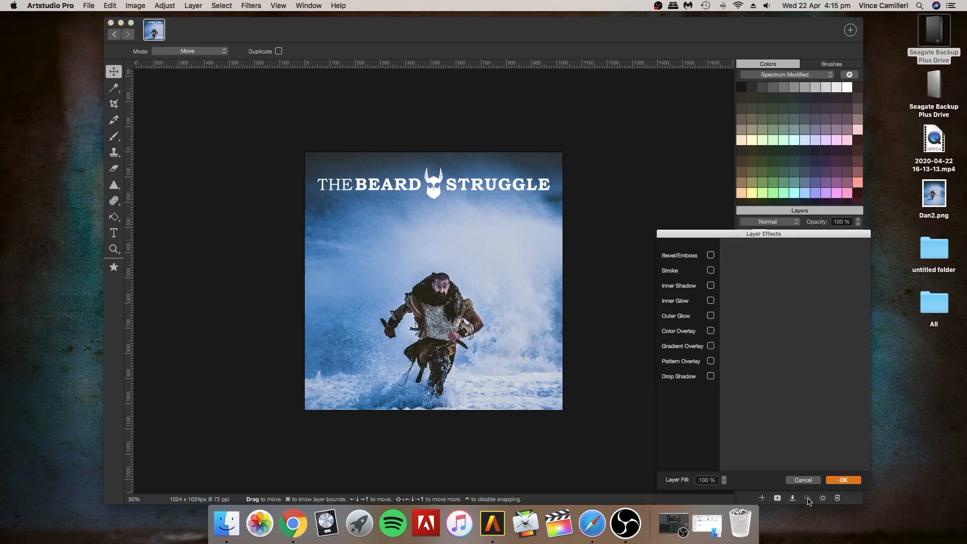
click(710, 255)
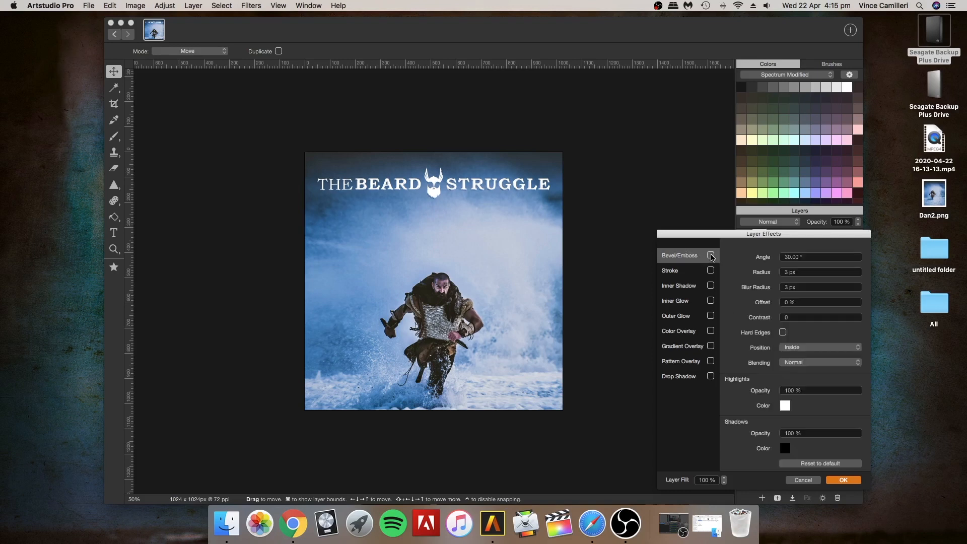
click(668, 270)
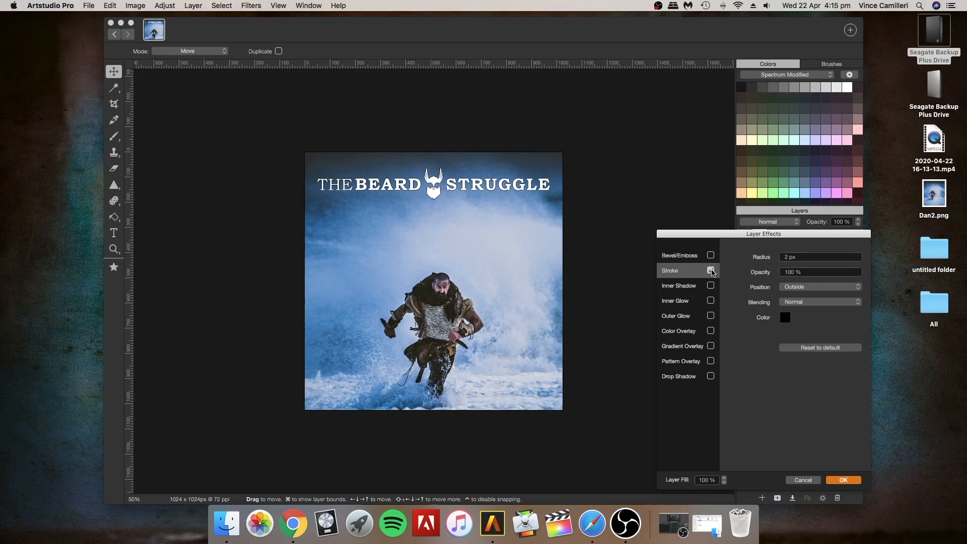
click(678, 285)
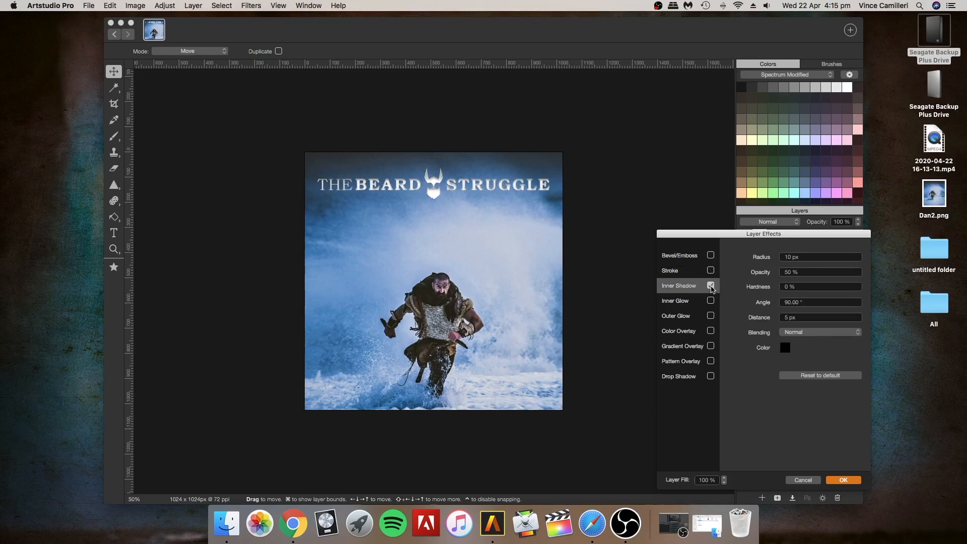
click(673, 300)
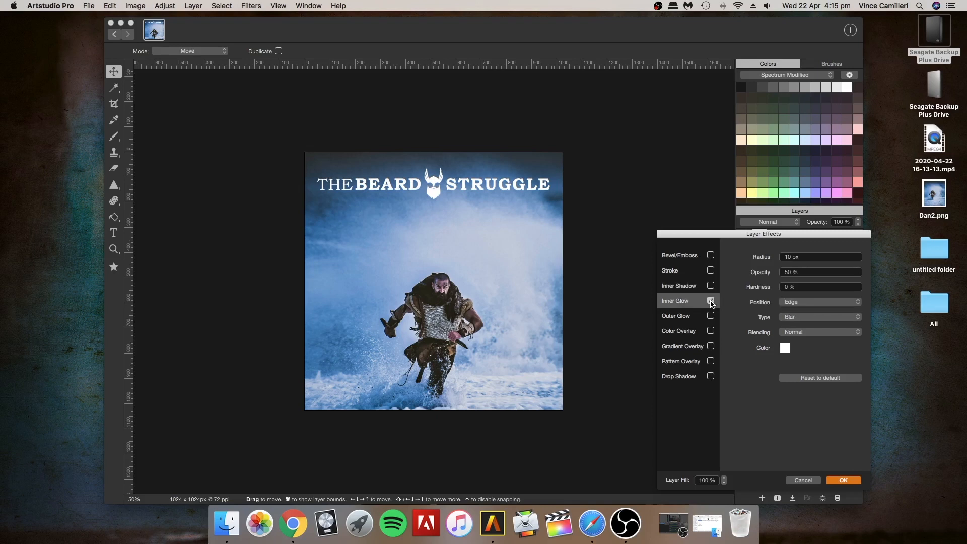
click(675, 315)
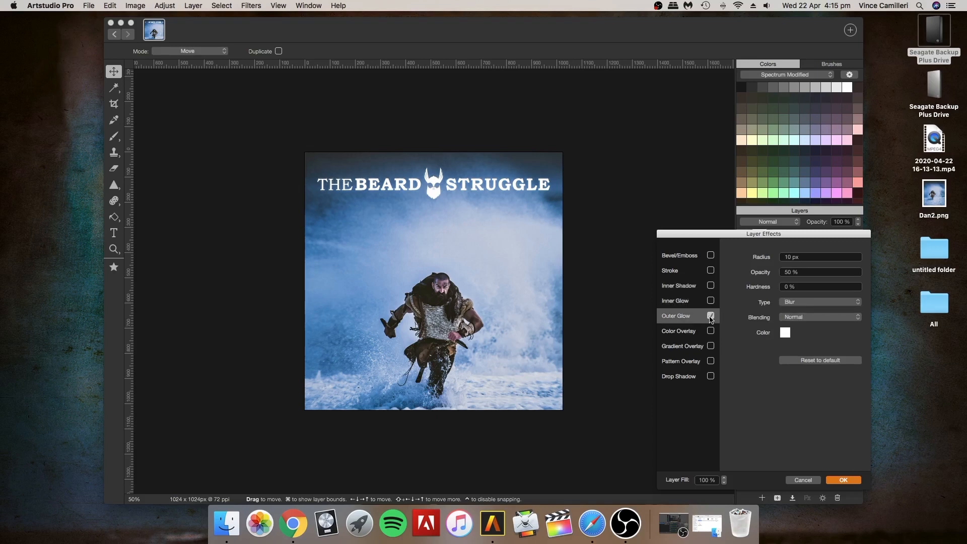
click(677, 330)
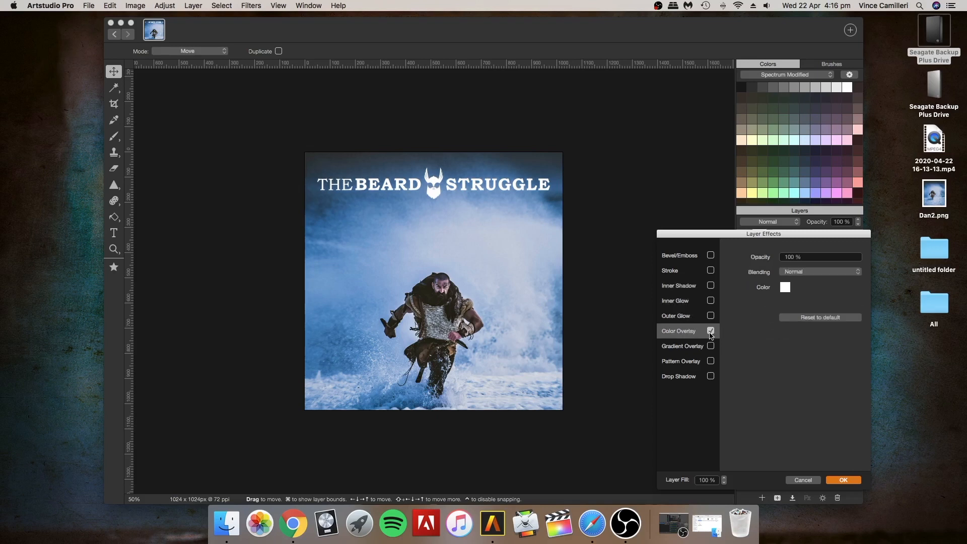
click(710, 332)
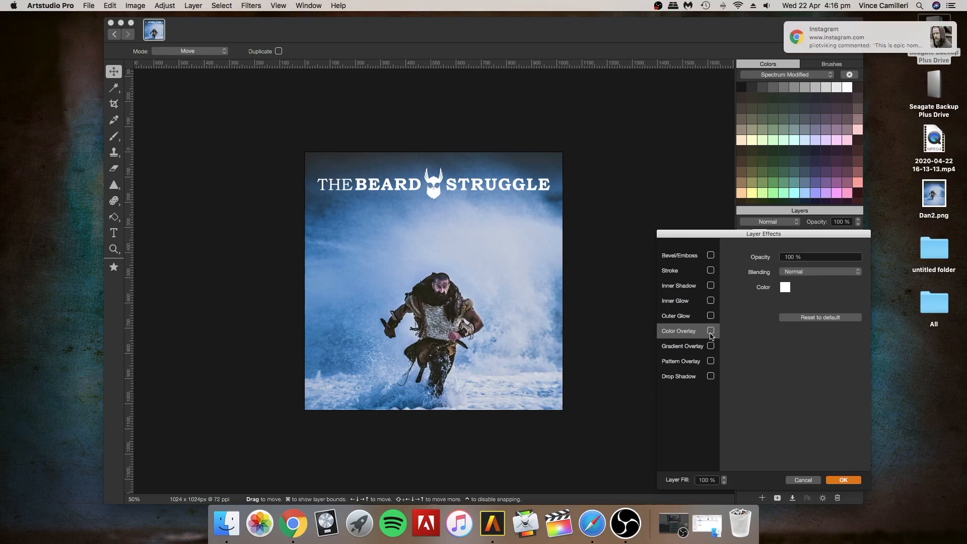
click(710, 345)
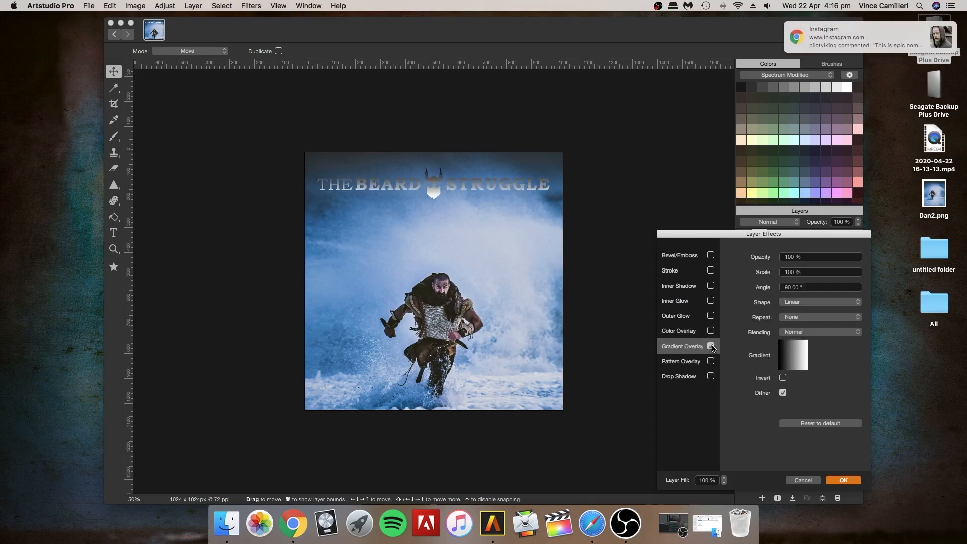
click(710, 360)
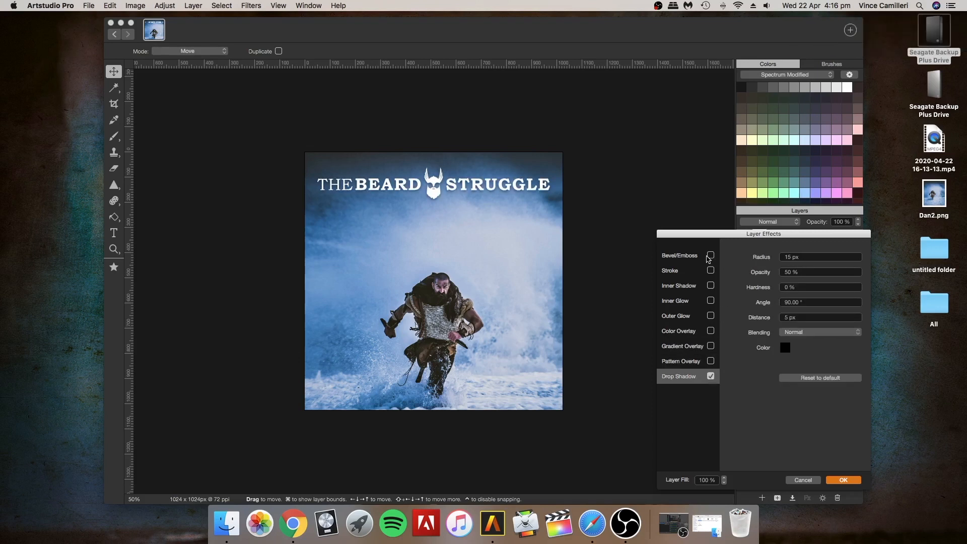
- Settle on Drop Shadow and Inner Shadow for the white logo and apply them
click(710, 255)
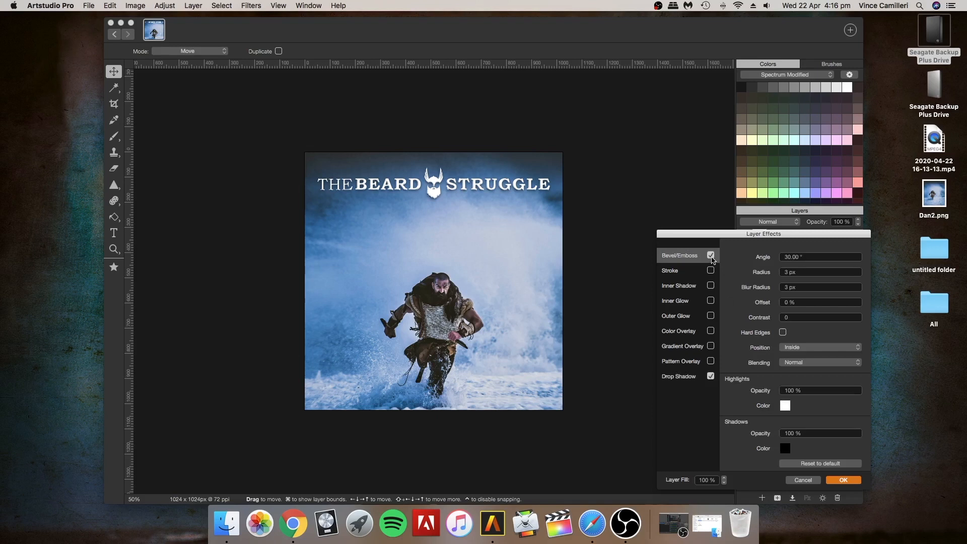
click(709, 255)
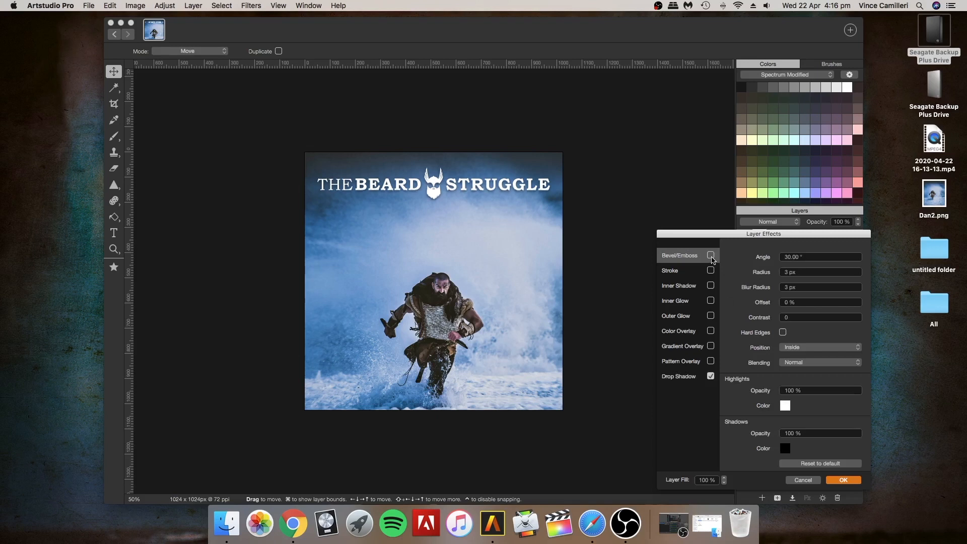
click(710, 255)
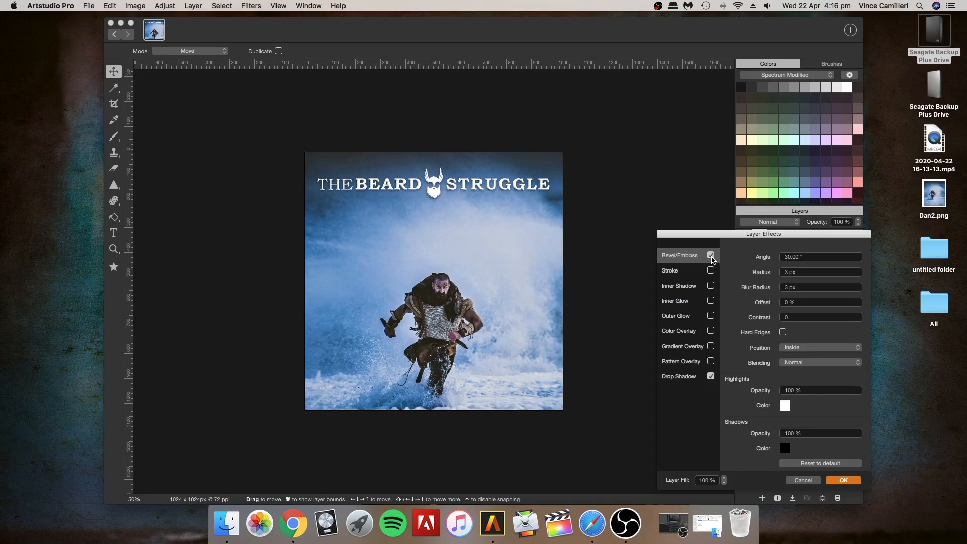
click(710, 255)
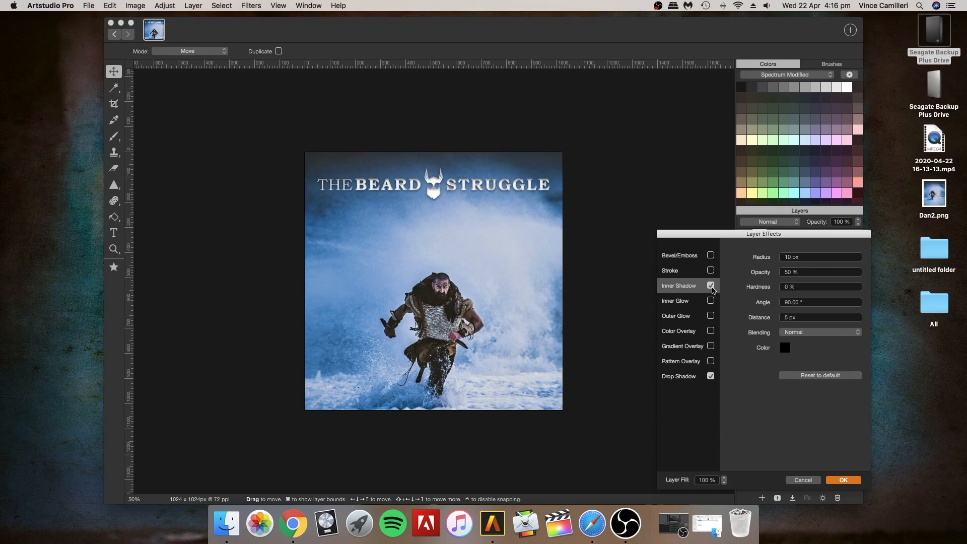
click(710, 285)
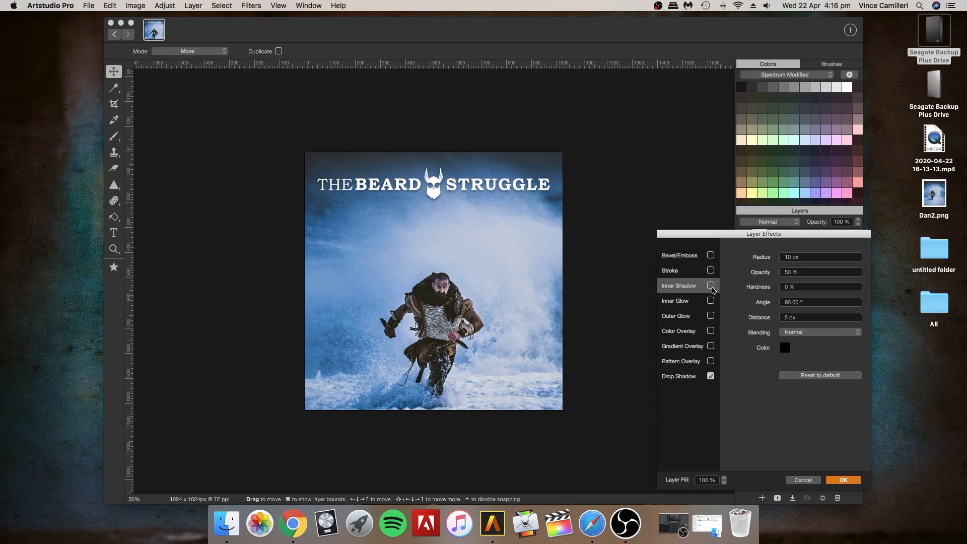
click(710, 285)
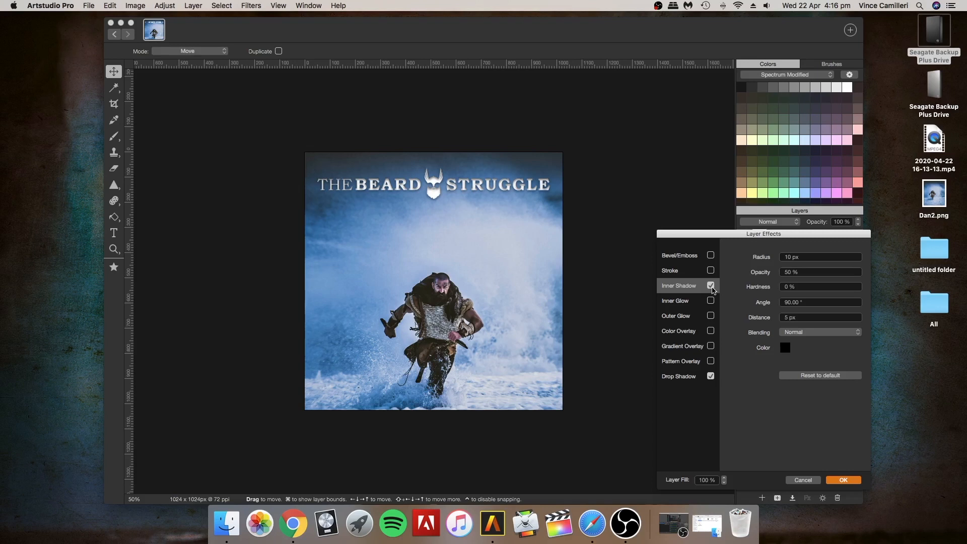
click(710, 285)
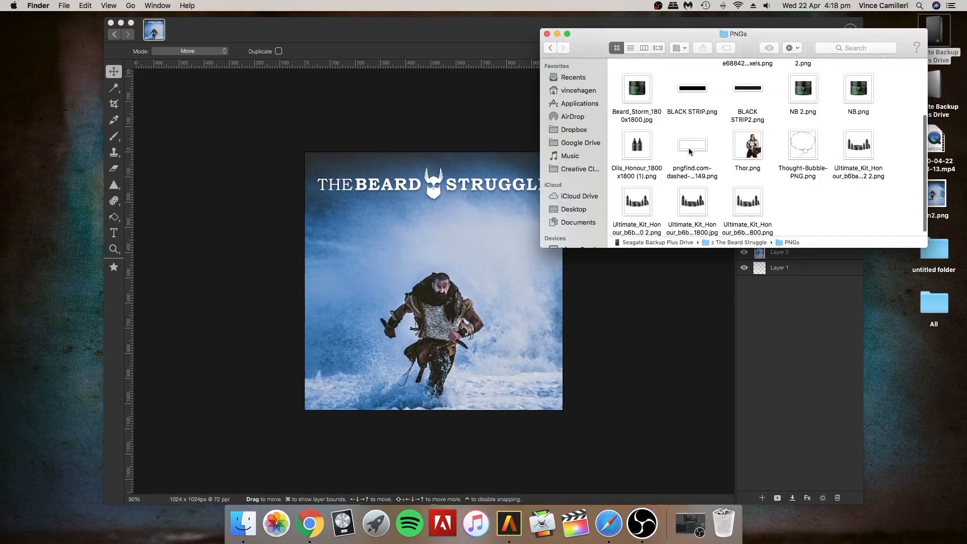
- Add the dashed-box PNG as a layer, shrink it above the man's head and confirm
click(692, 145)
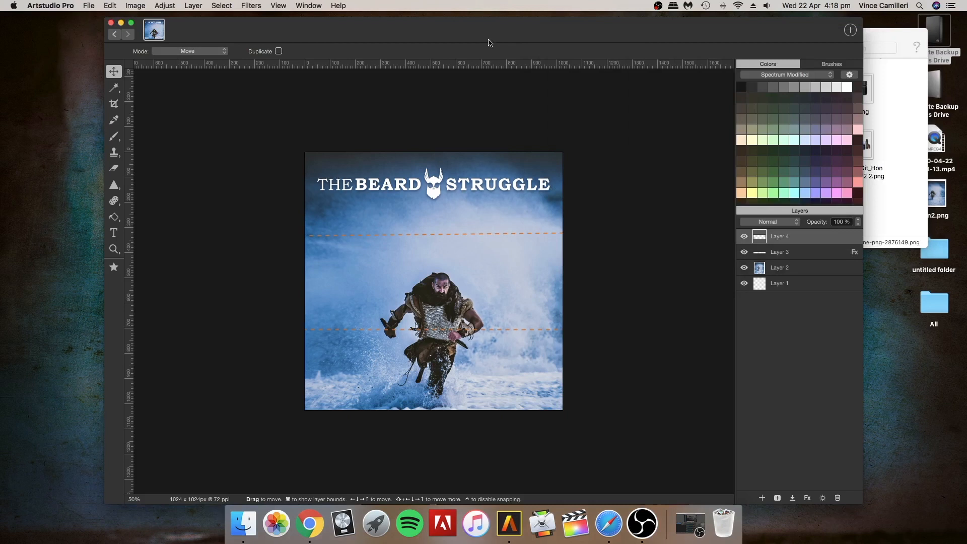
mouse_move(110, 6)
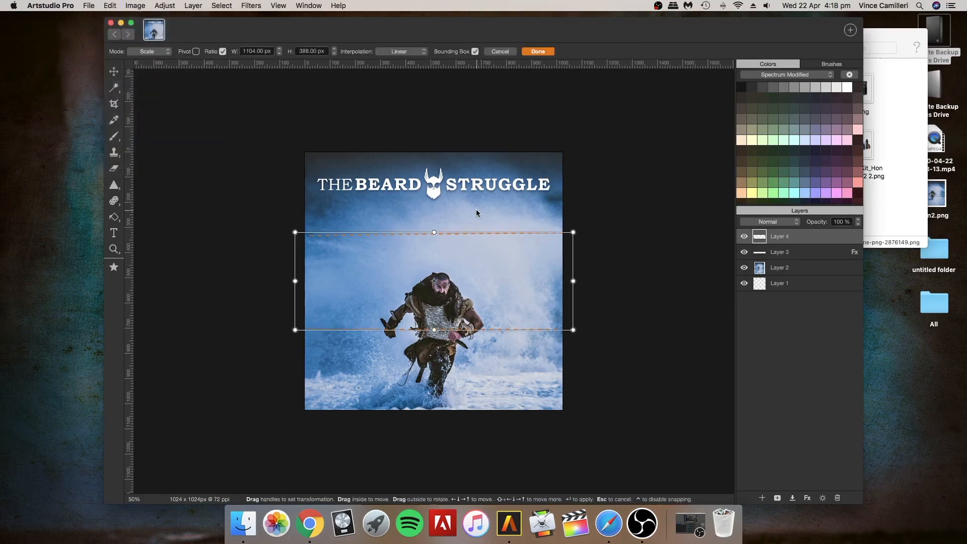
drag(572, 330, 394, 331)
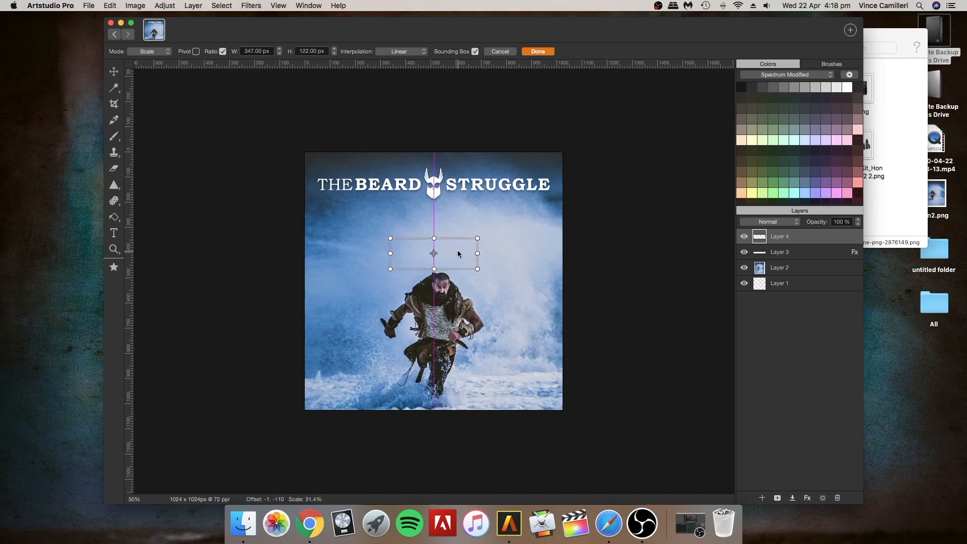
click(536, 51)
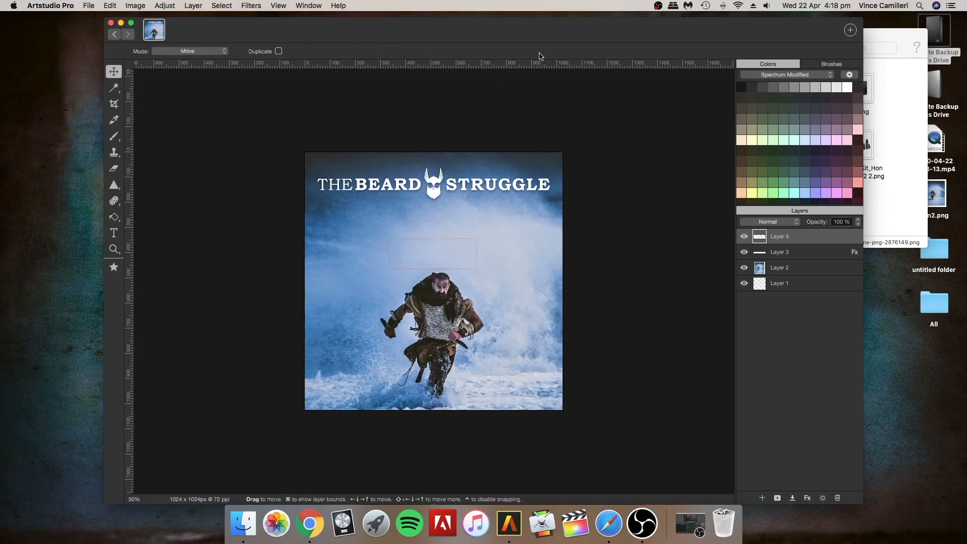
click(164, 6)
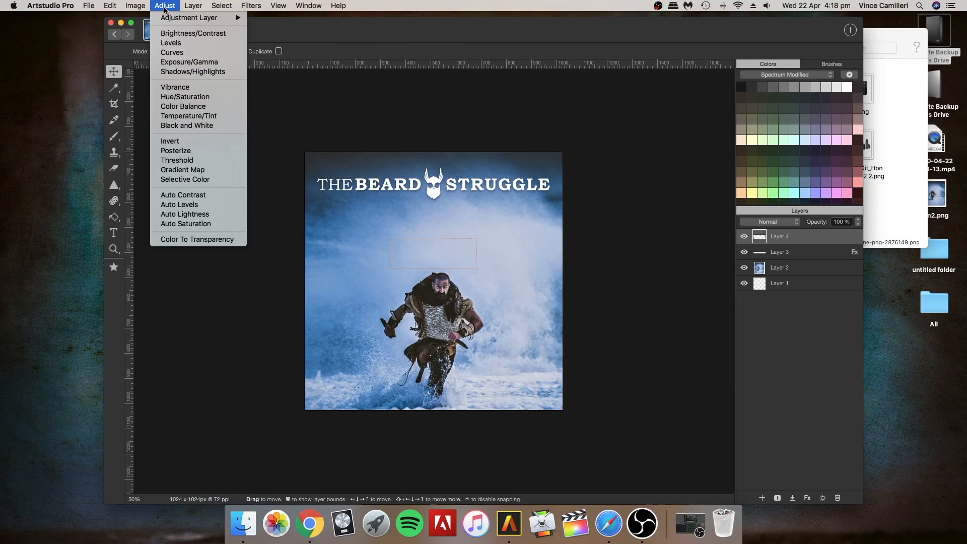
click(193, 33)
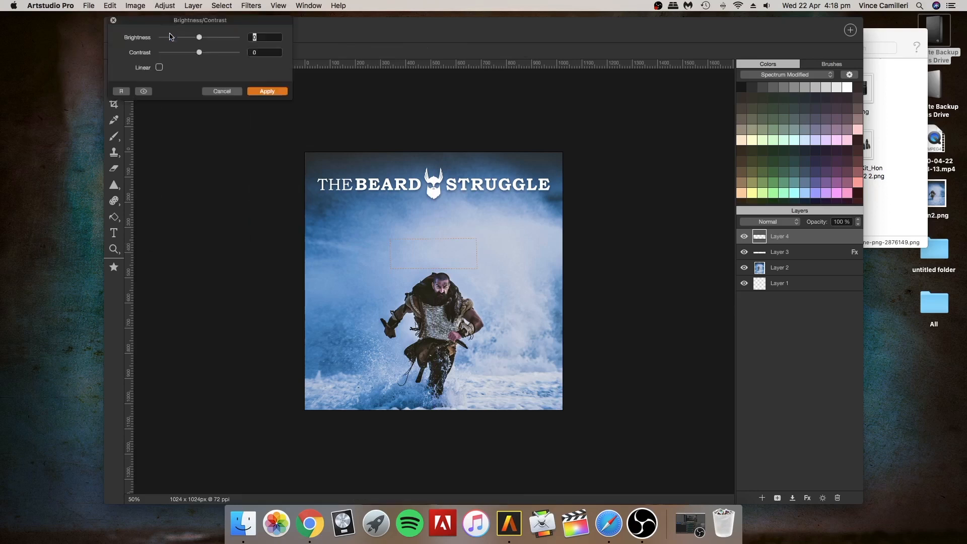
drag(198, 37, 172, 38)
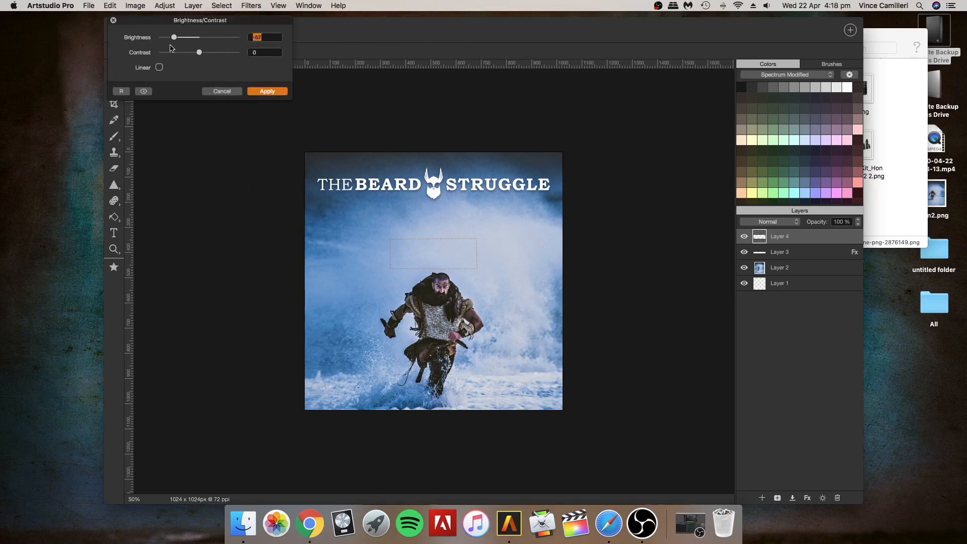
drag(198, 53, 234, 52)
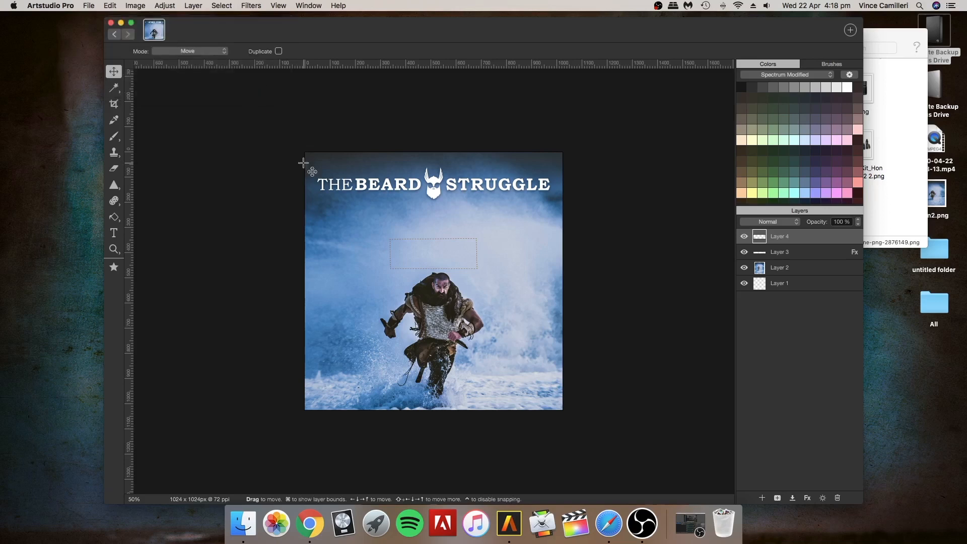
click(164, 6)
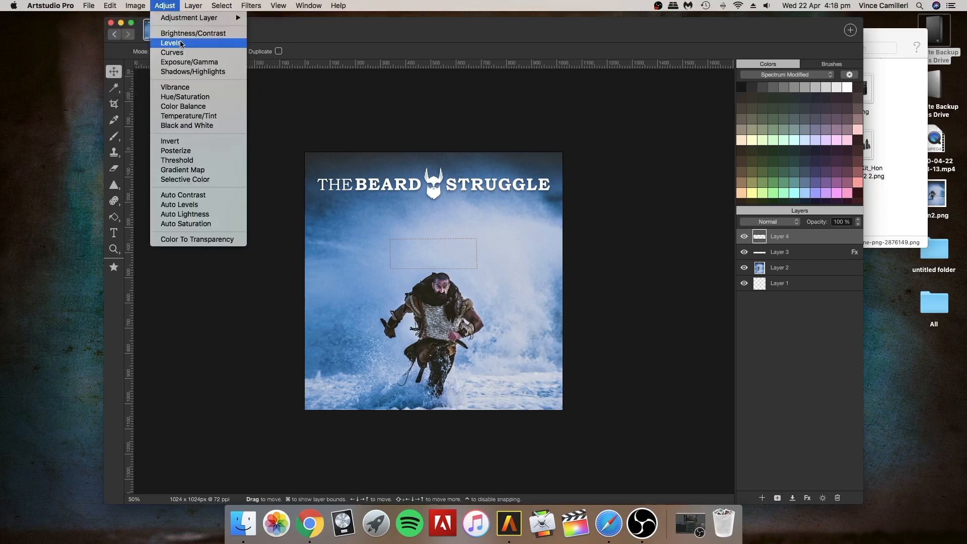
click(171, 42)
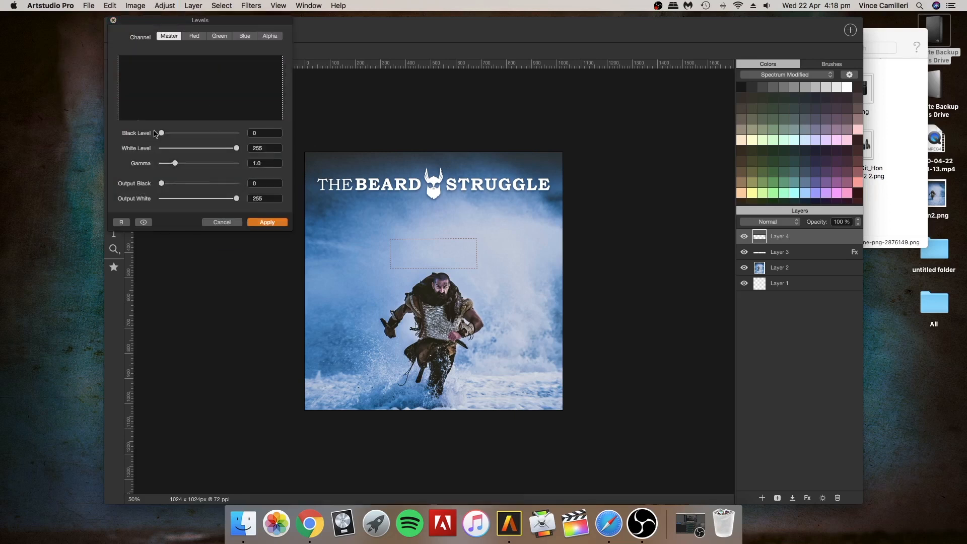
drag(161, 133, 209, 133)
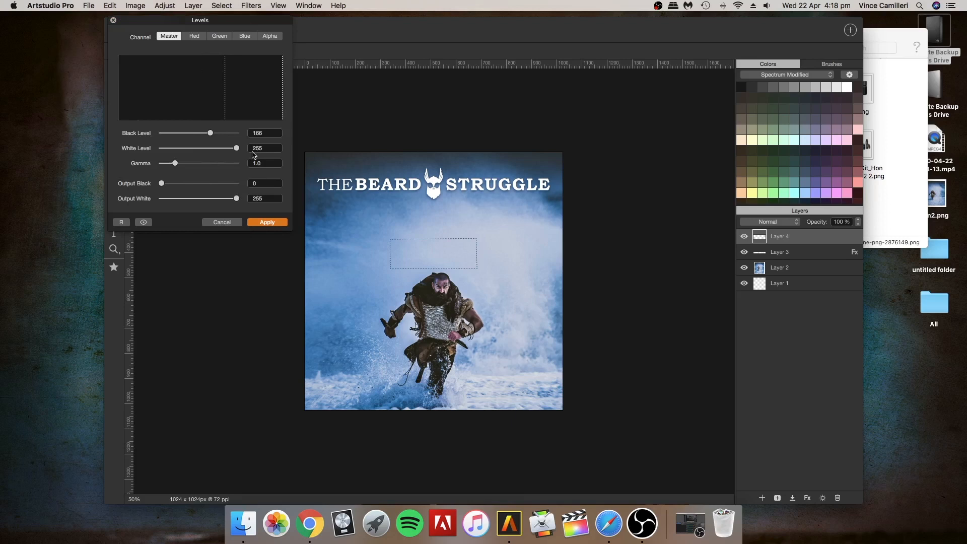
drag(175, 163, 220, 163)
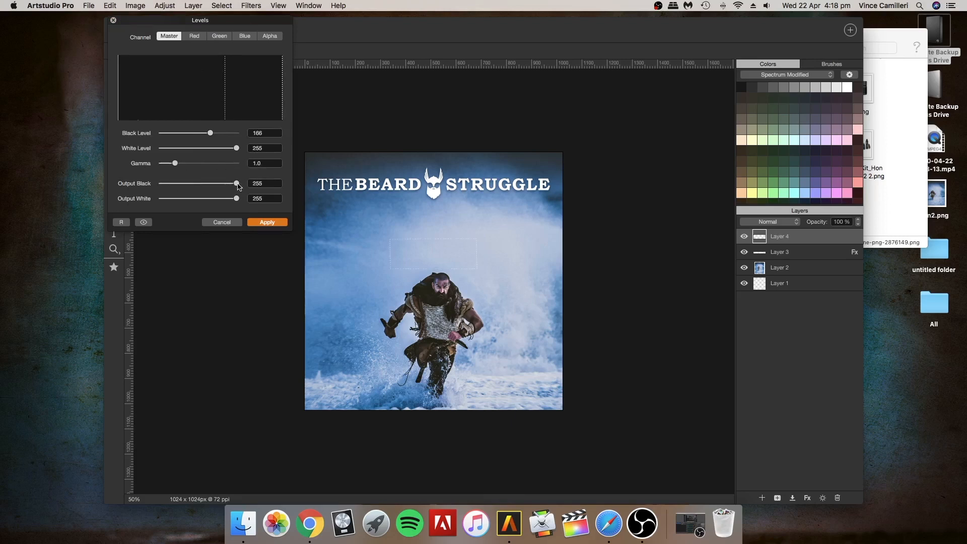
drag(236, 183, 162, 183)
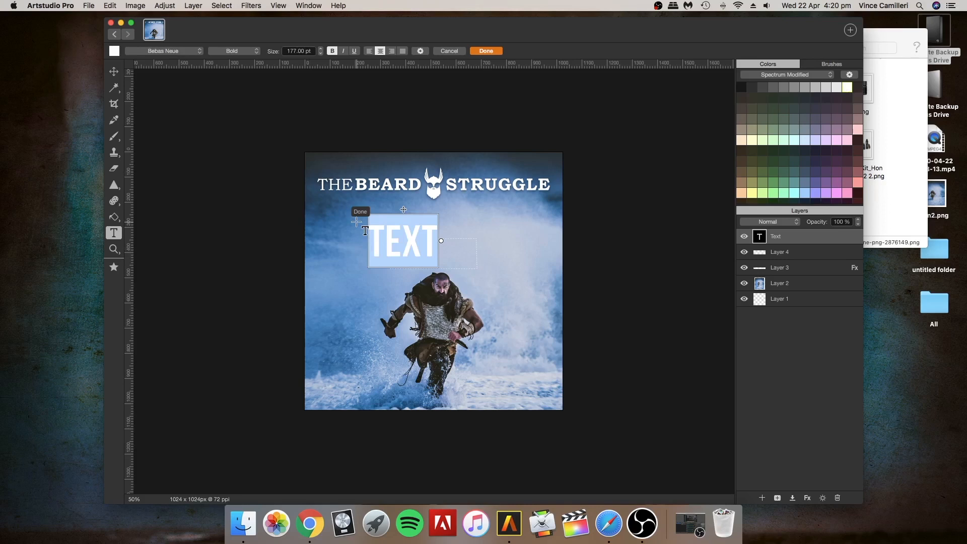
- Type white 15% DISCOUNT text in Bebas Neue Bold, reduce it to 98 pt and apply
text(15%)
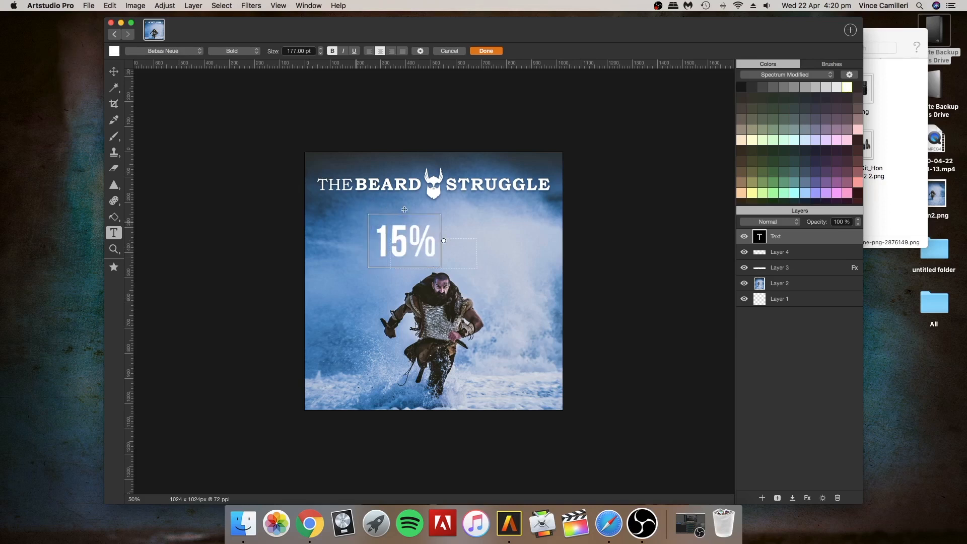
text(OFF)
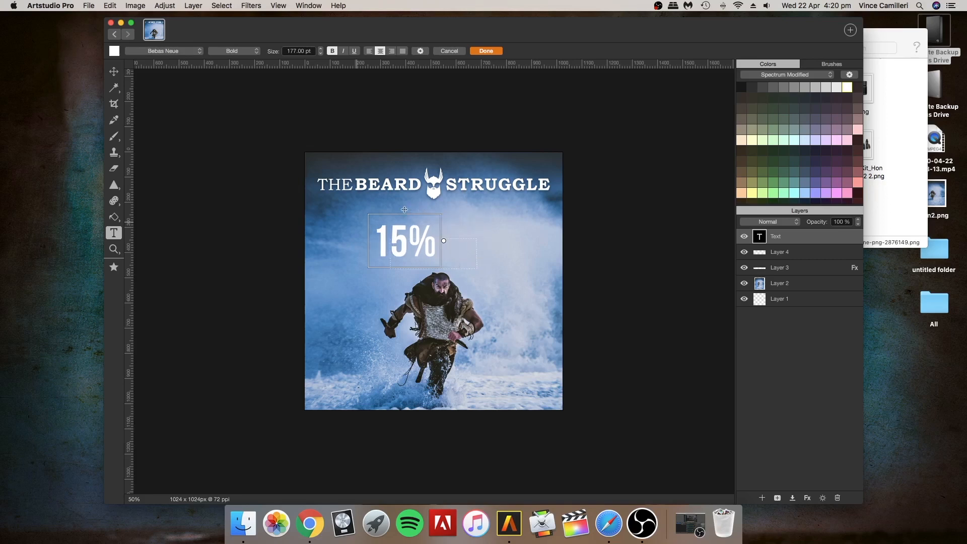
text(DISC)
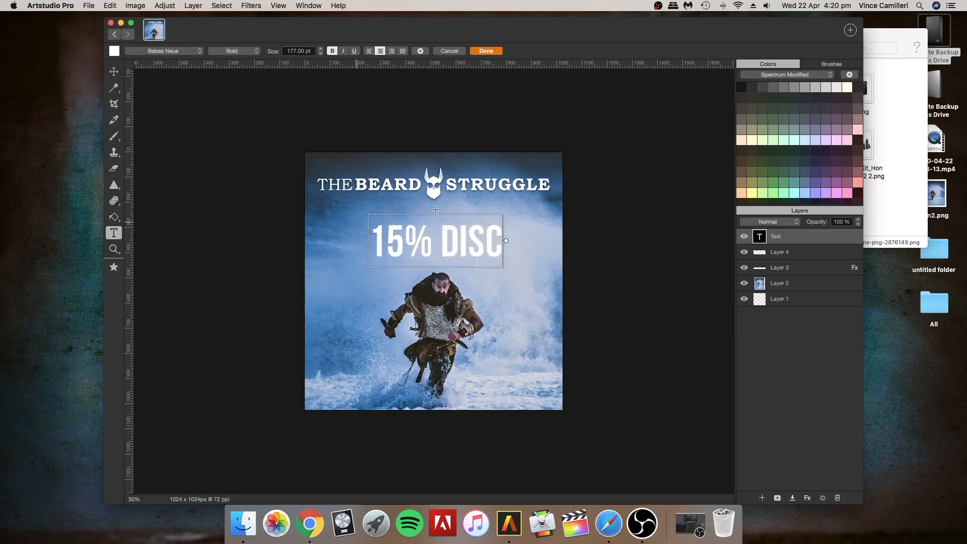
text(OUNT)
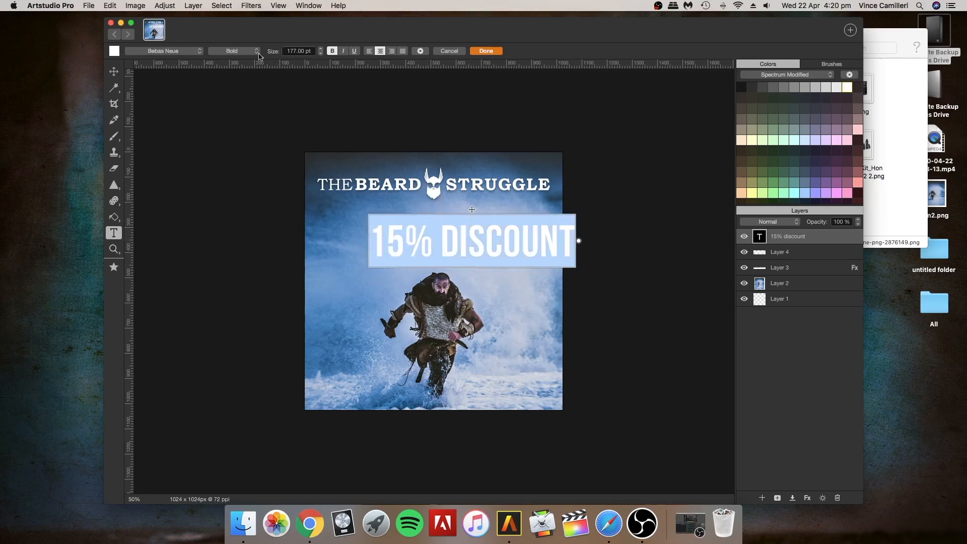
click(320, 50)
text(98)
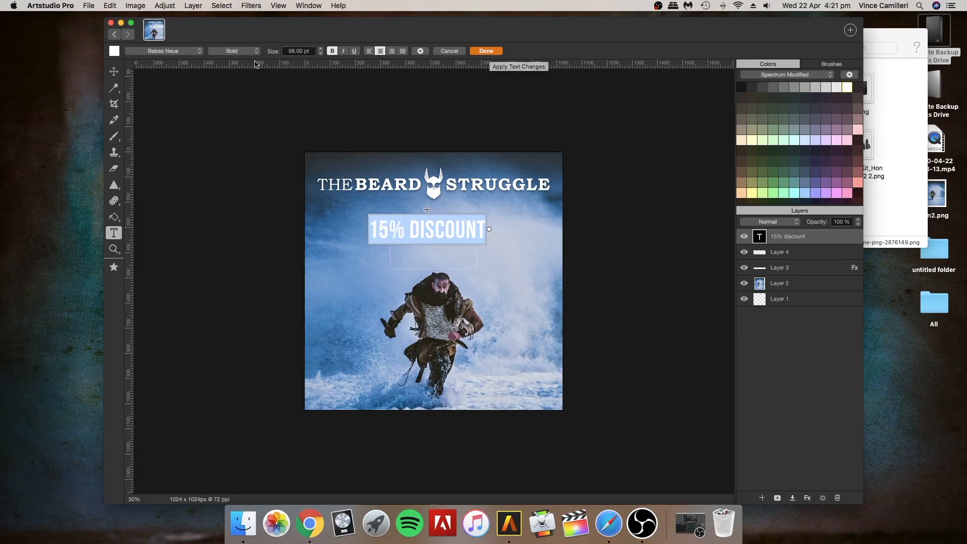
click(485, 51)
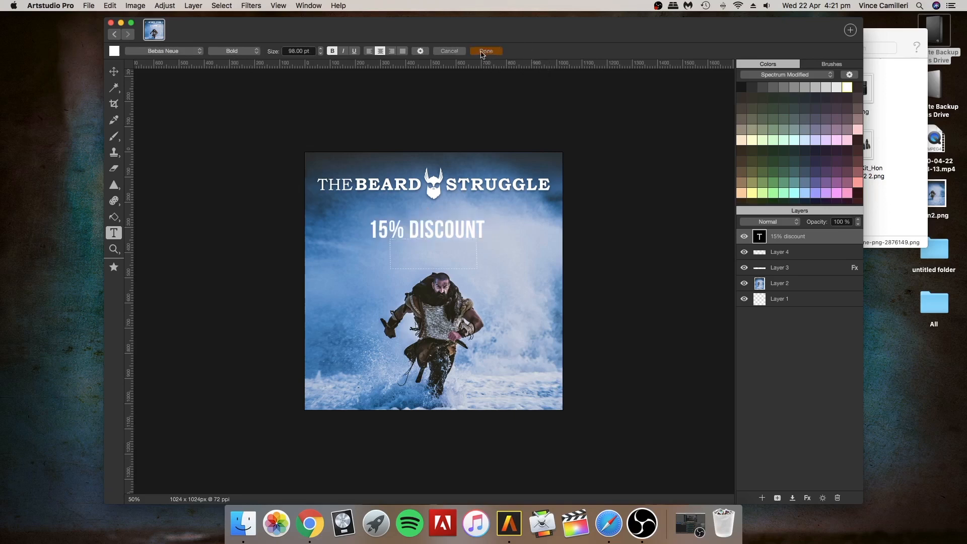
click(486, 51)
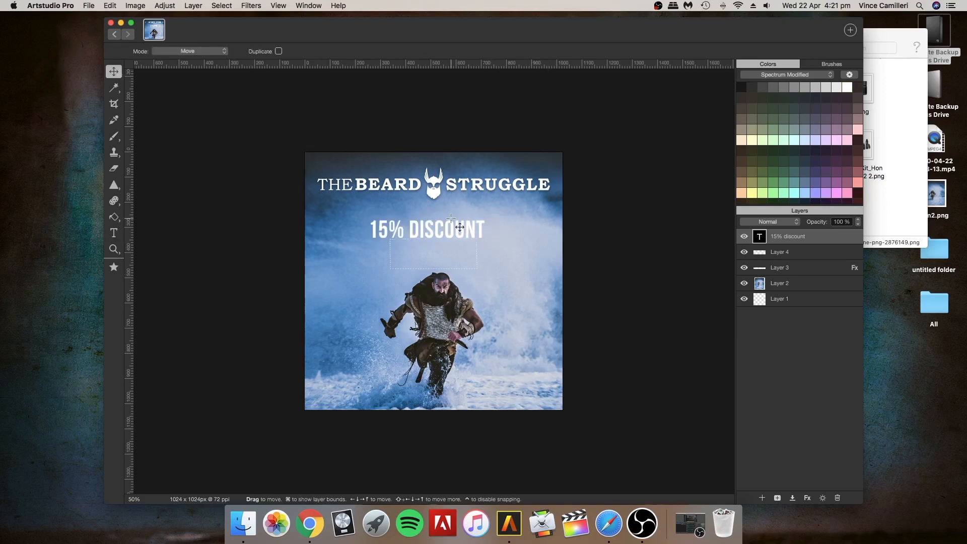
- Move the discount text up and duplicate its layer, placing the copy below the original
drag(427, 230, 467, 213)
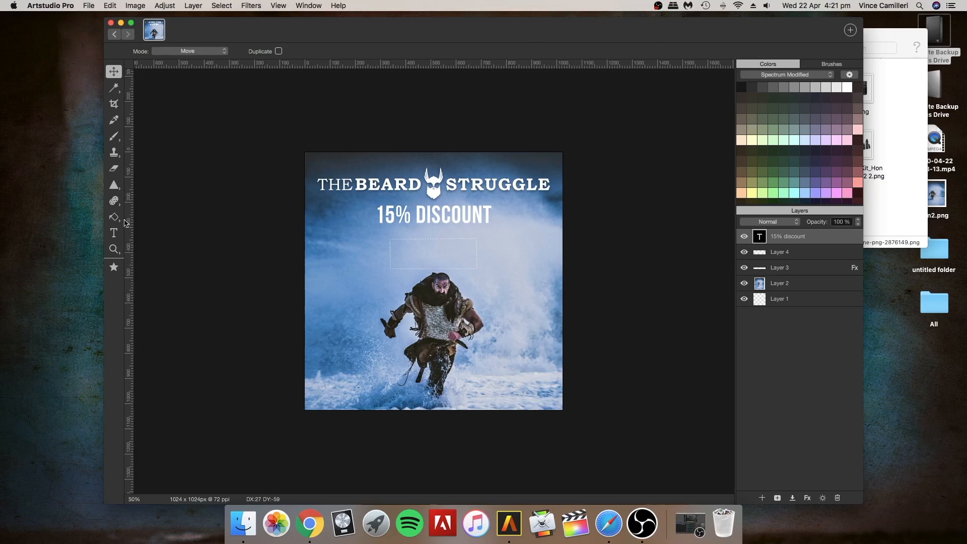
right_click(787, 235)
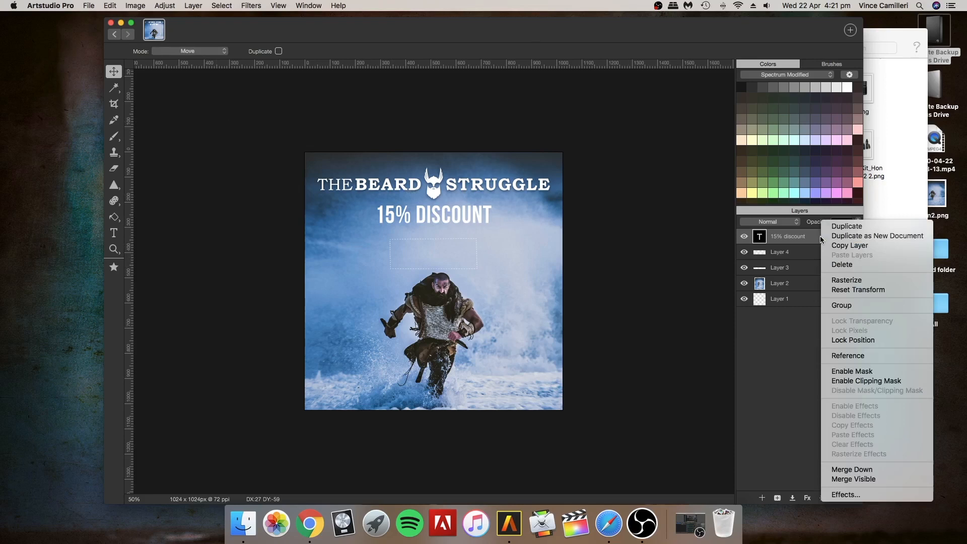
click(846, 226)
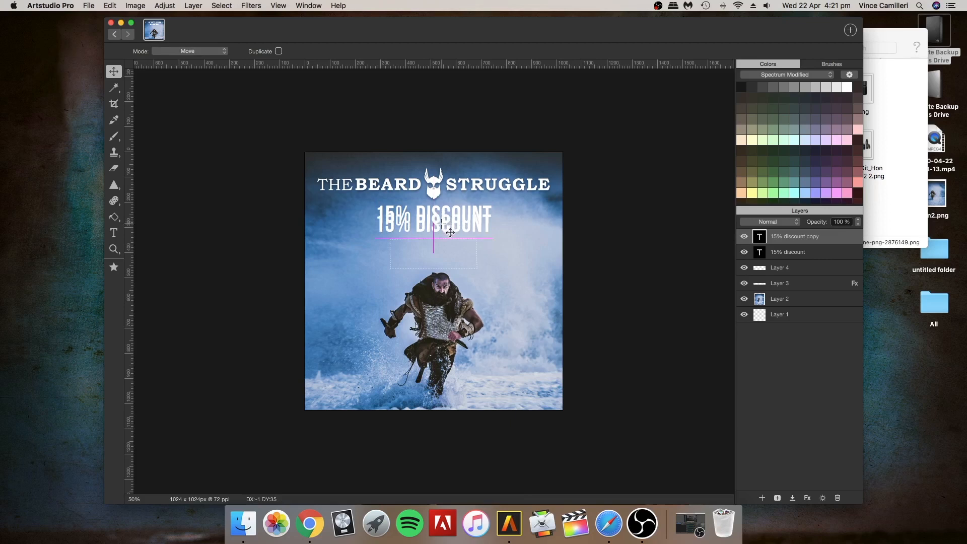
drag(433, 221, 433, 238)
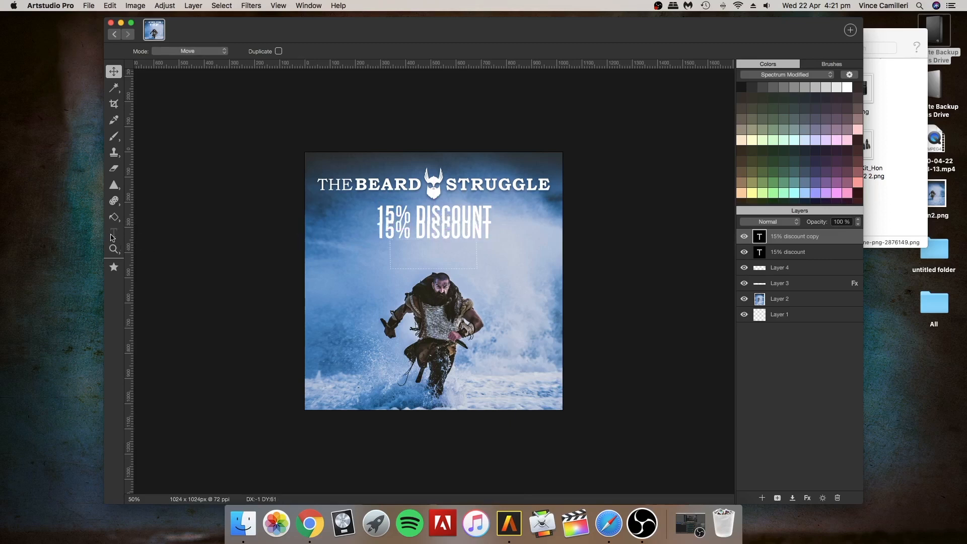
- Retype the copy as USE CODE AT CHECKOUT and reduce its size to 38 pt
click(114, 232)
text(USE)
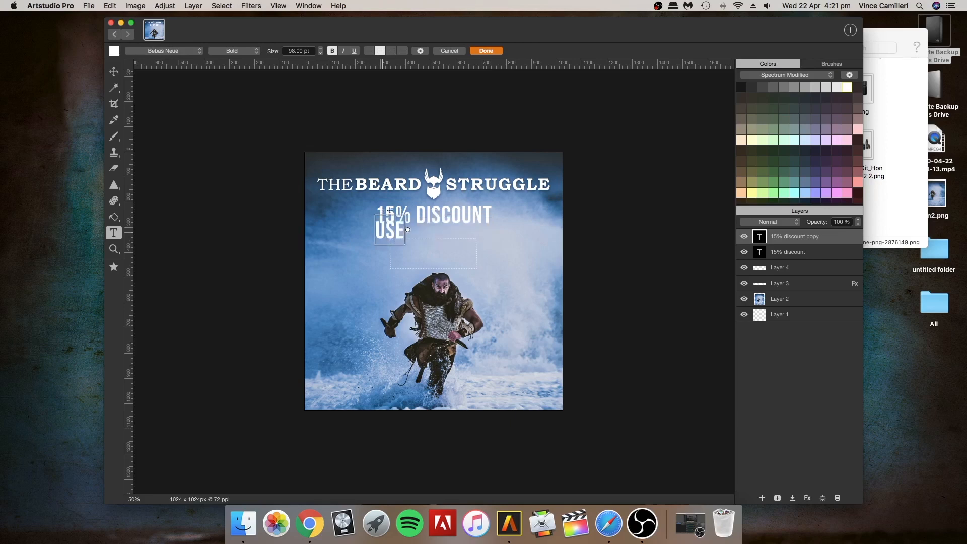
text(TH)
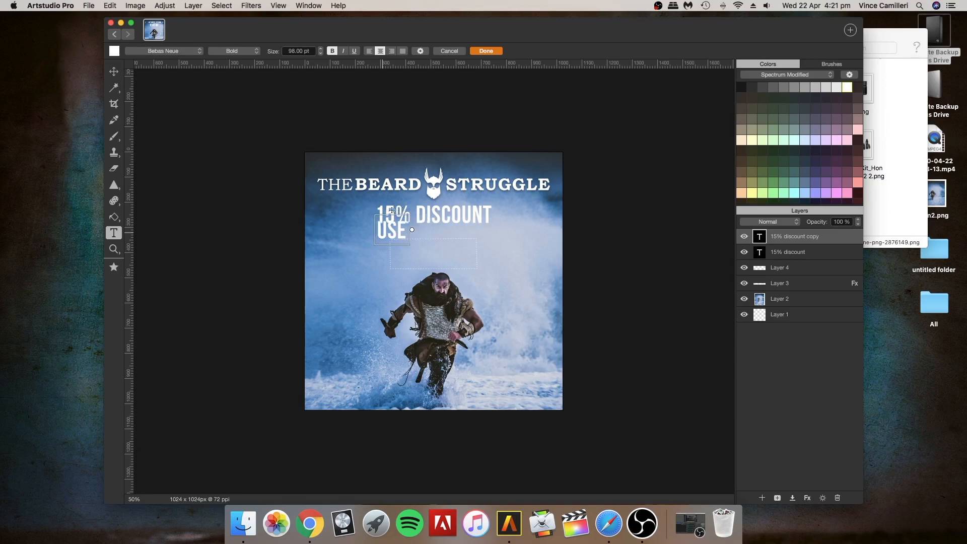
text(CODE AT CHECKOUT)
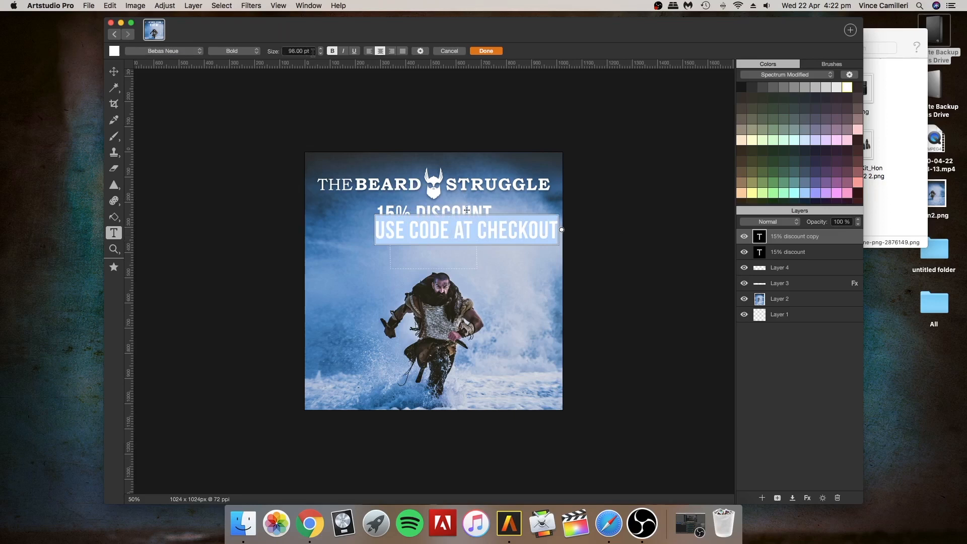
click(319, 53)
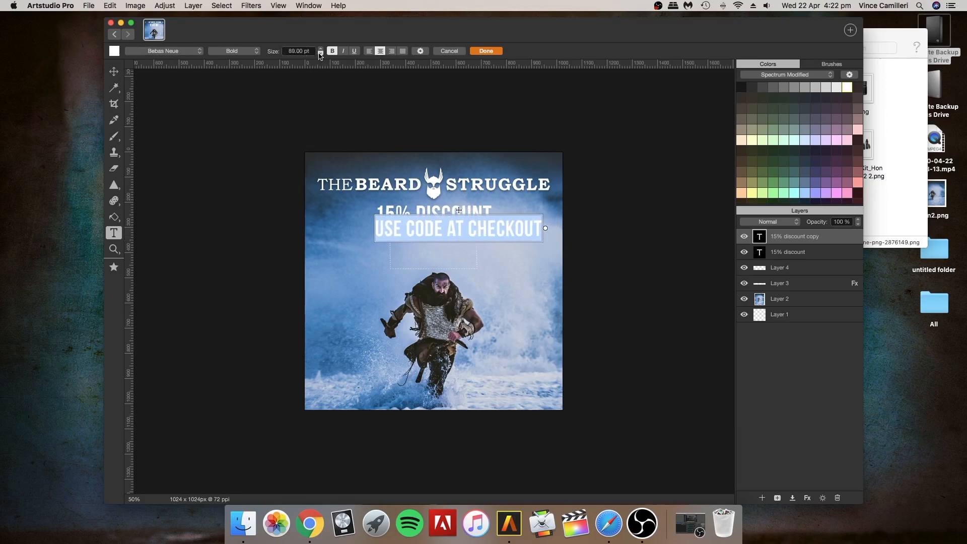
click(320, 50)
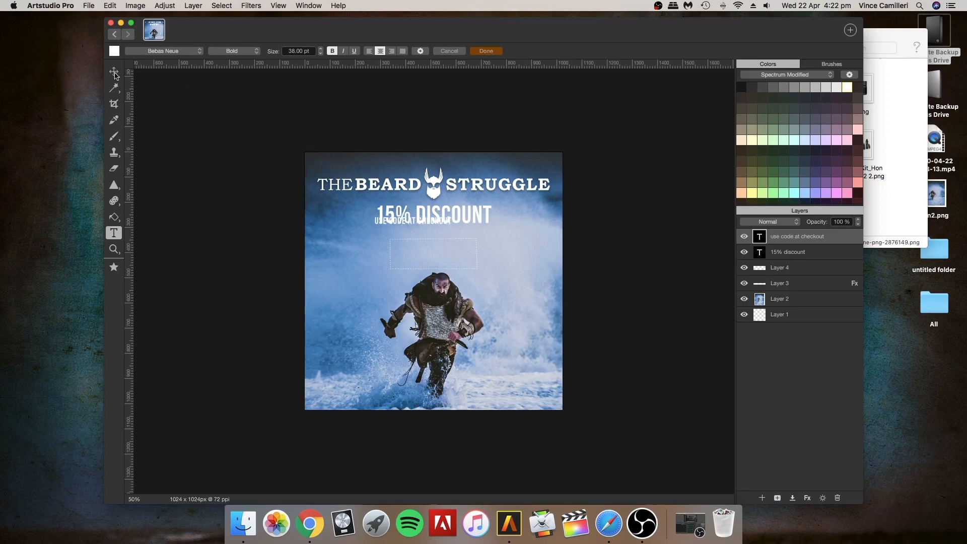
- Centre the checkout line under the 15% DISCOUNT heading and zoom in to inspect it
drag(416, 220, 437, 243)
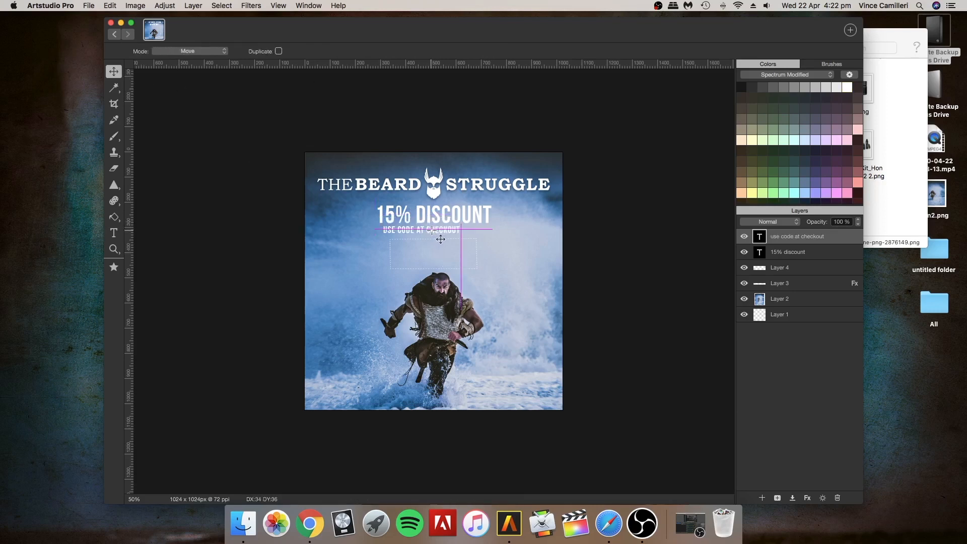
drag(432, 231, 446, 238)
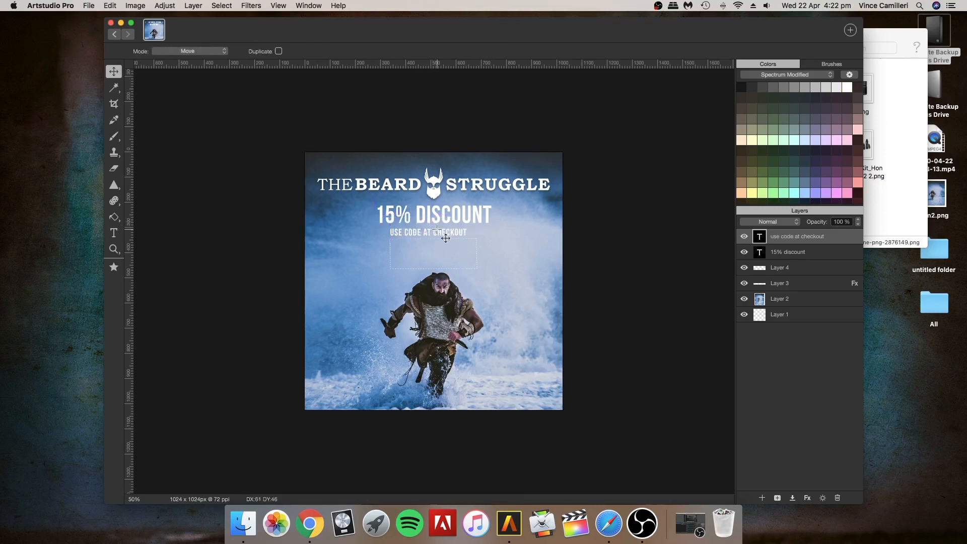
click(278, 6)
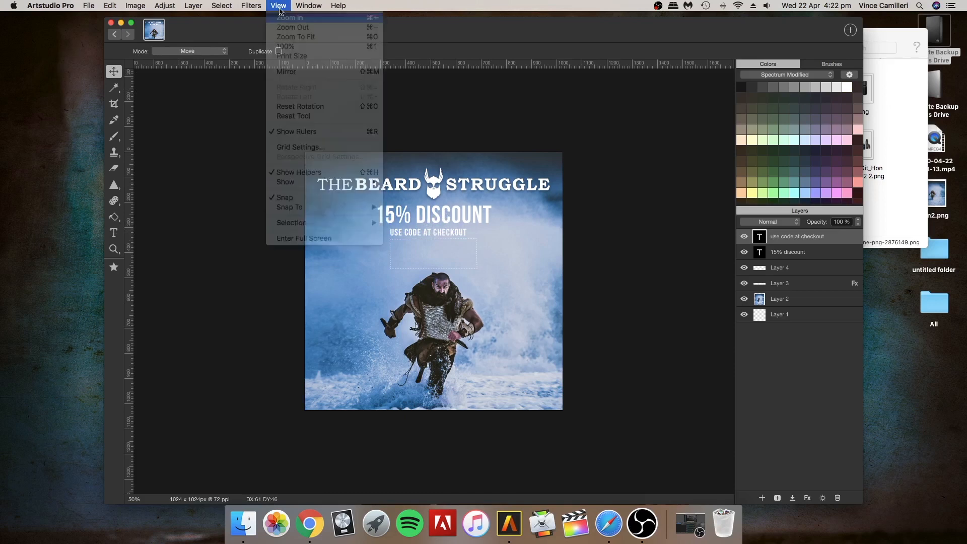
click(290, 17)
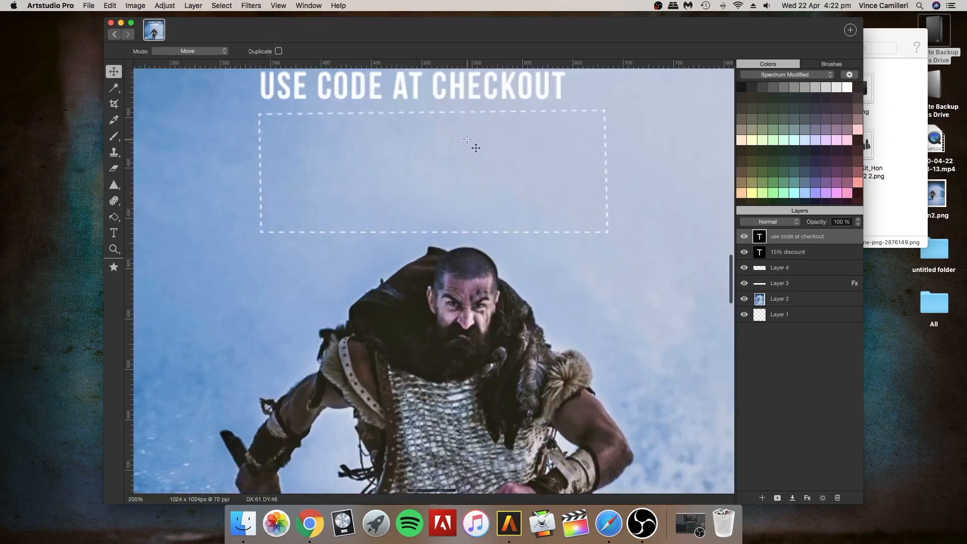
drag(466, 138, 489, 183)
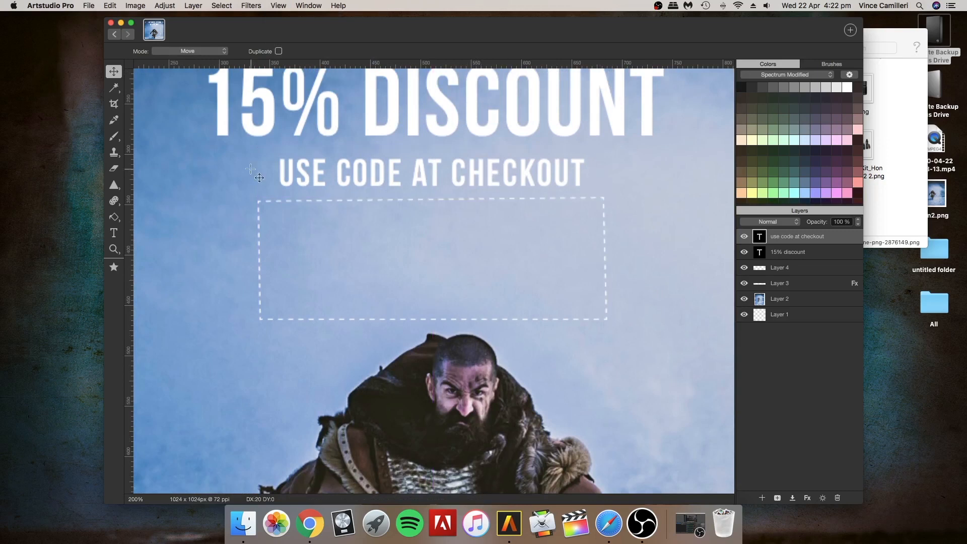
mouse_move(560, 271)
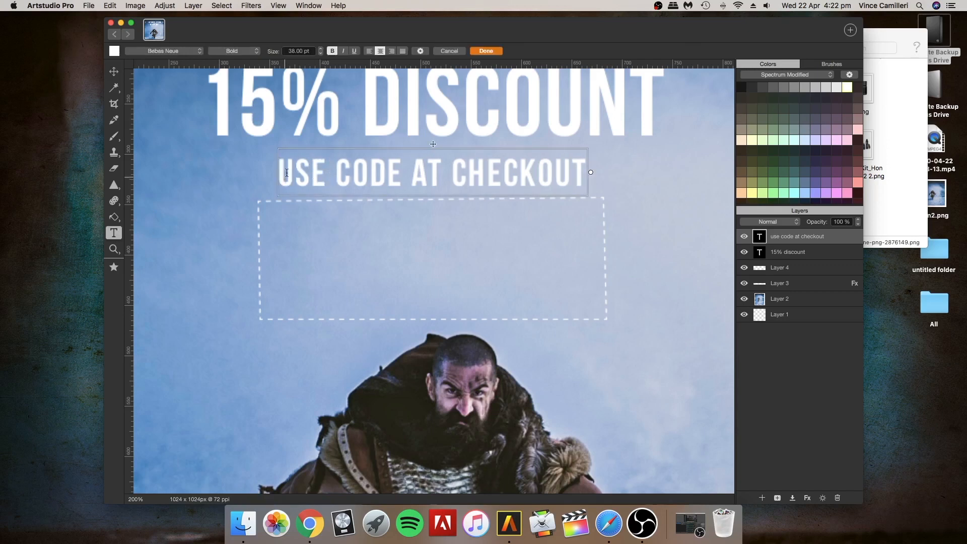
- Restyle USE CODE AT CHECKOUT in Arial Unicode MS at 24 pt and apply
triple_click(432, 172)
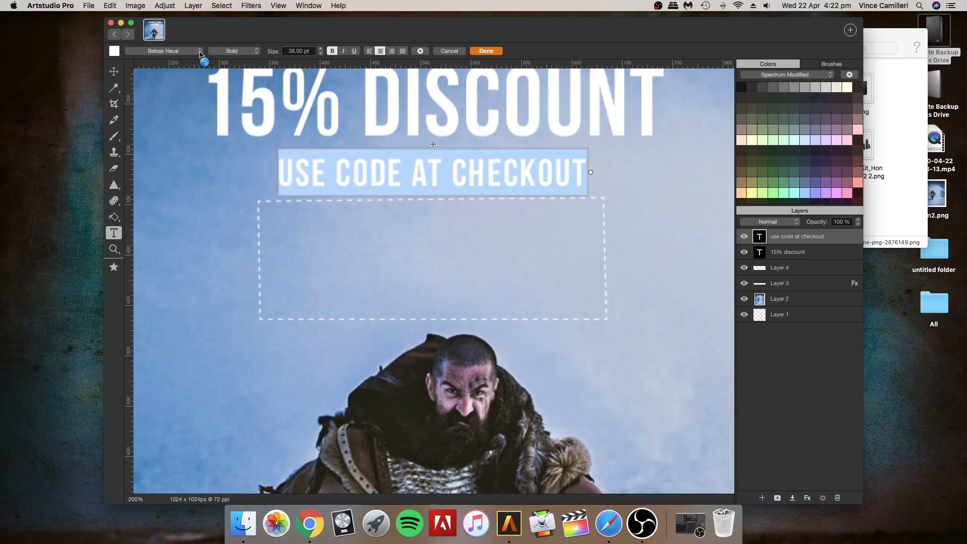
click(163, 51)
text(USE CODE)
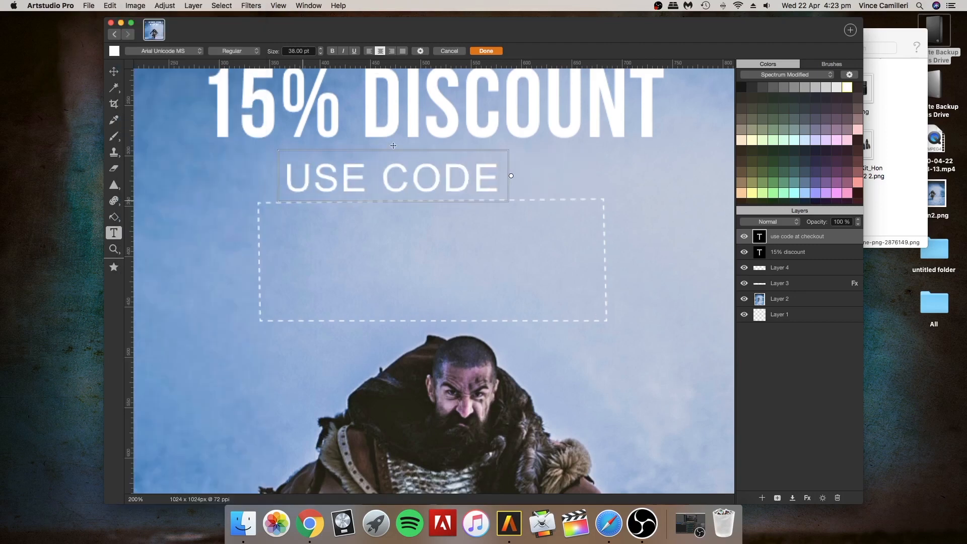
text(AT CHECKO)
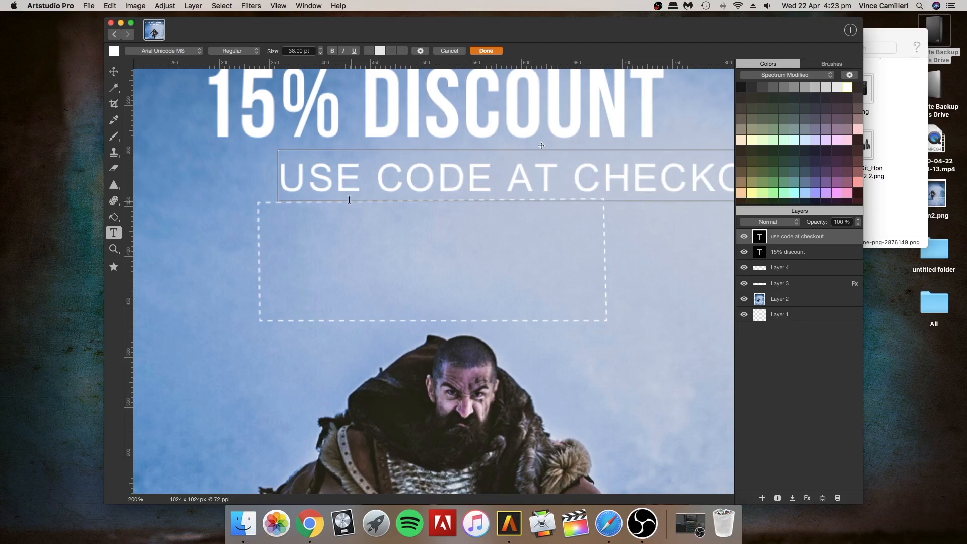
mouse_move(288, 187)
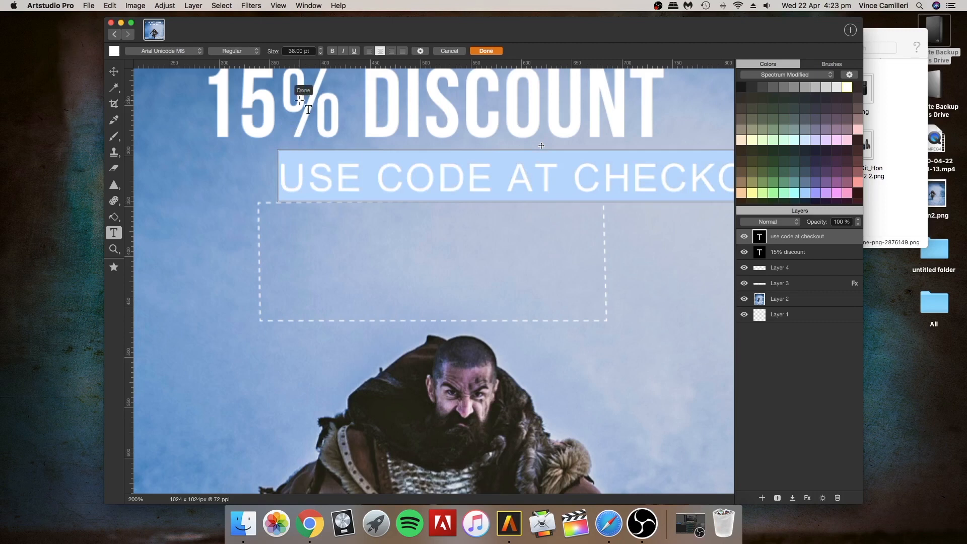
click(320, 53)
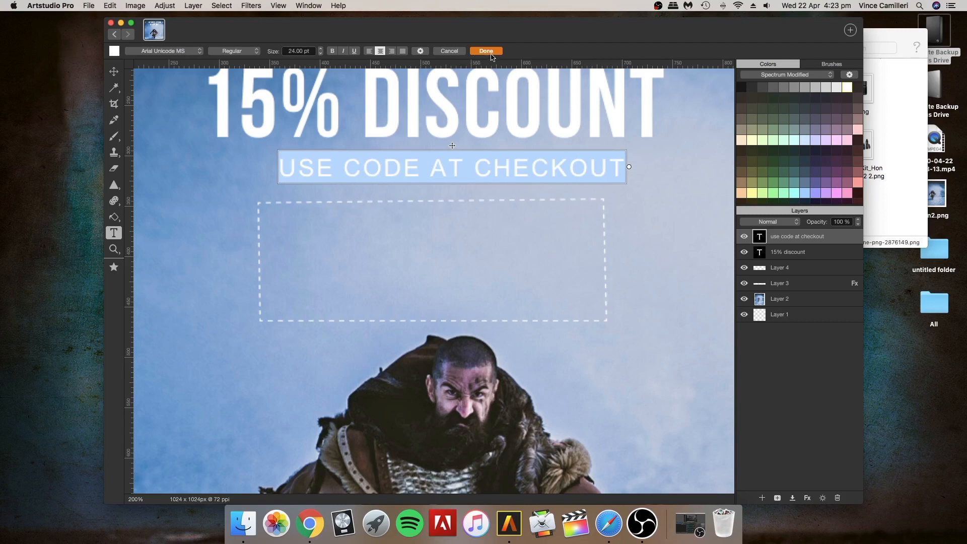
mouse_move(486, 50)
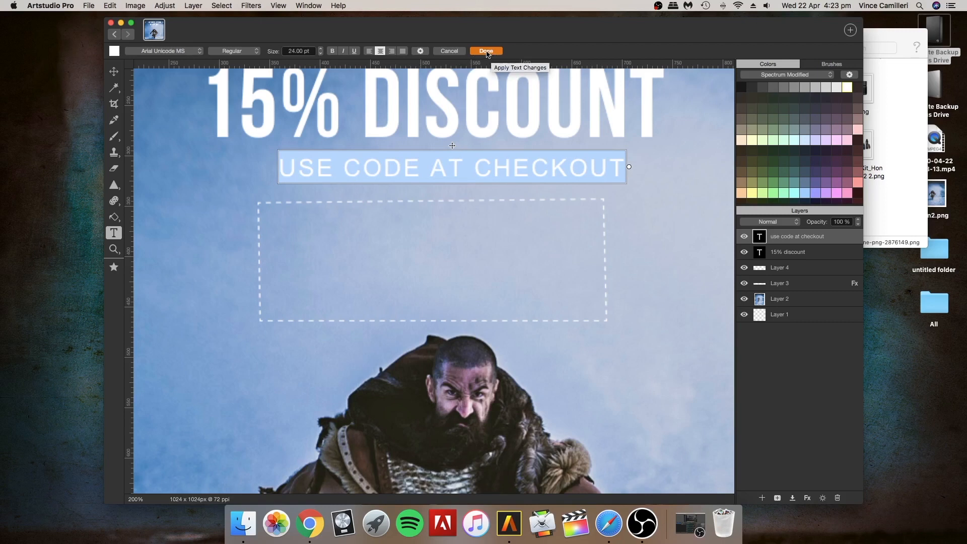
click(486, 51)
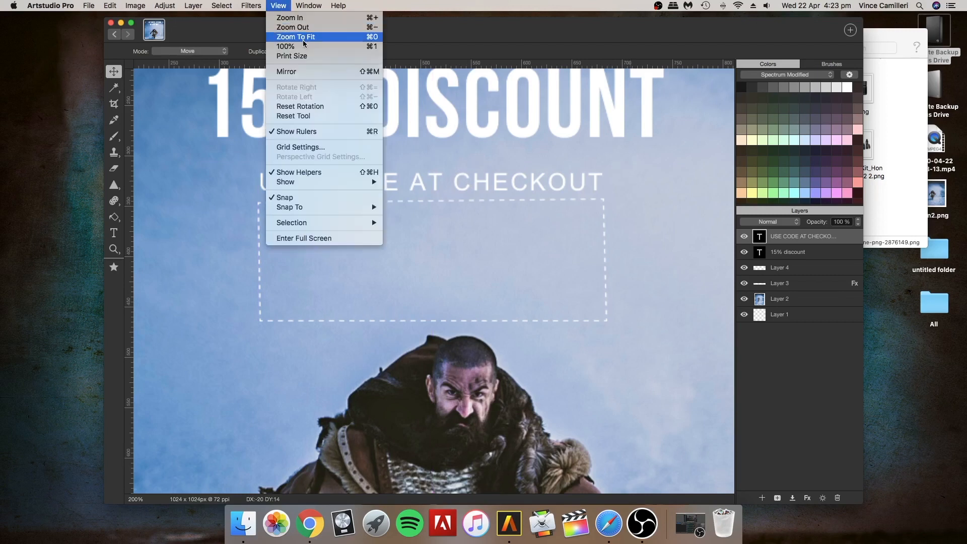
- Zoom to fit the advert and drop the beard close-up photo in as a new layer
click(295, 37)
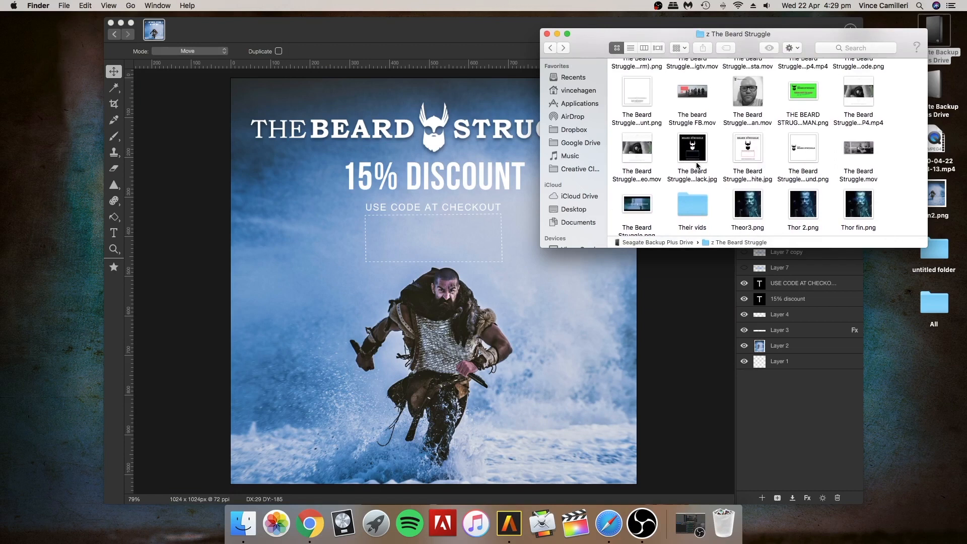
drag(636, 152, 506, 274)
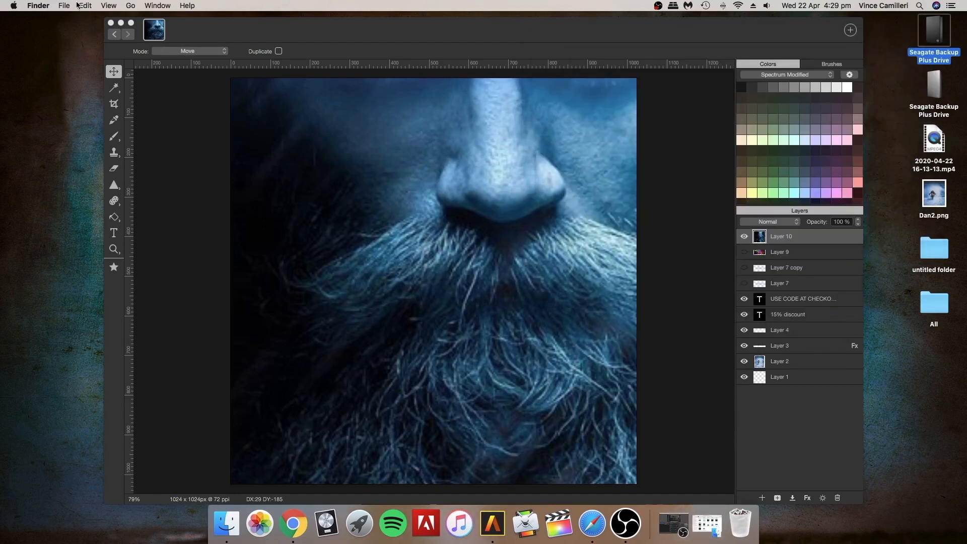
- Transform the face layer down to about 42% so the whole face fits, and apply it
click(85, 6)
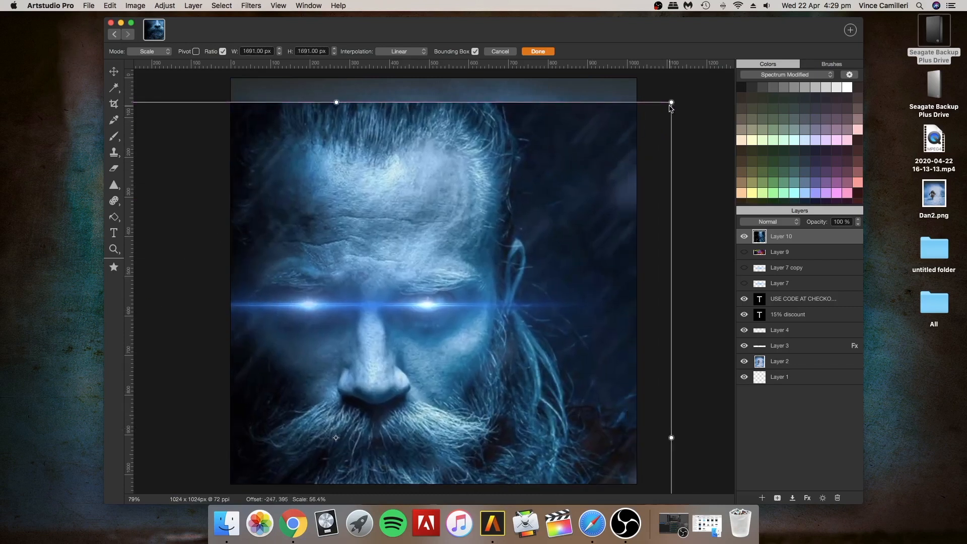
drag(671, 103, 637, 121)
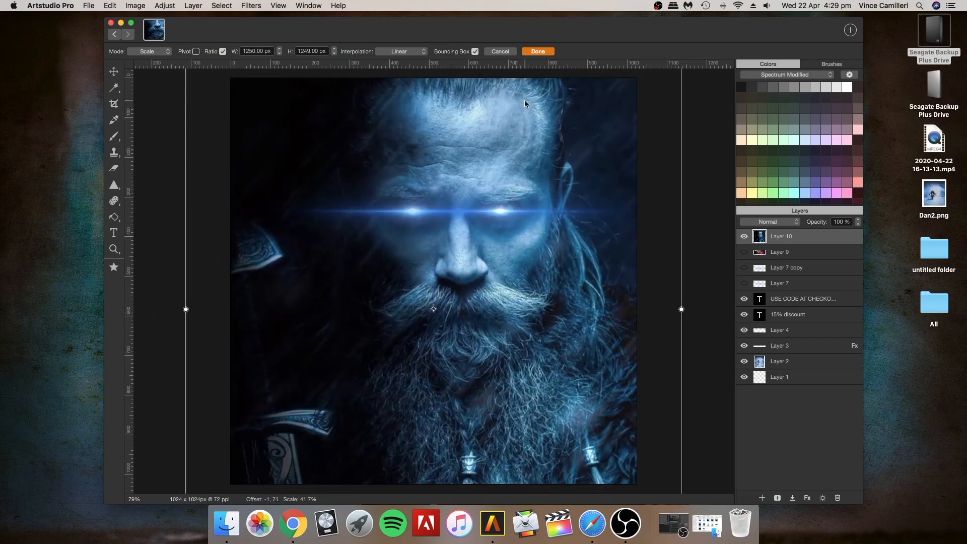
click(537, 51)
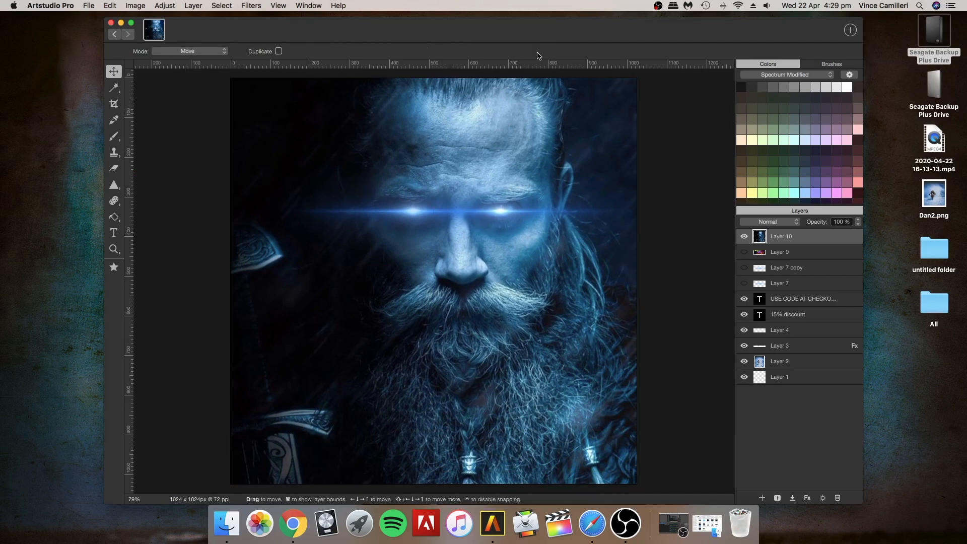
mouse_move(792, 225)
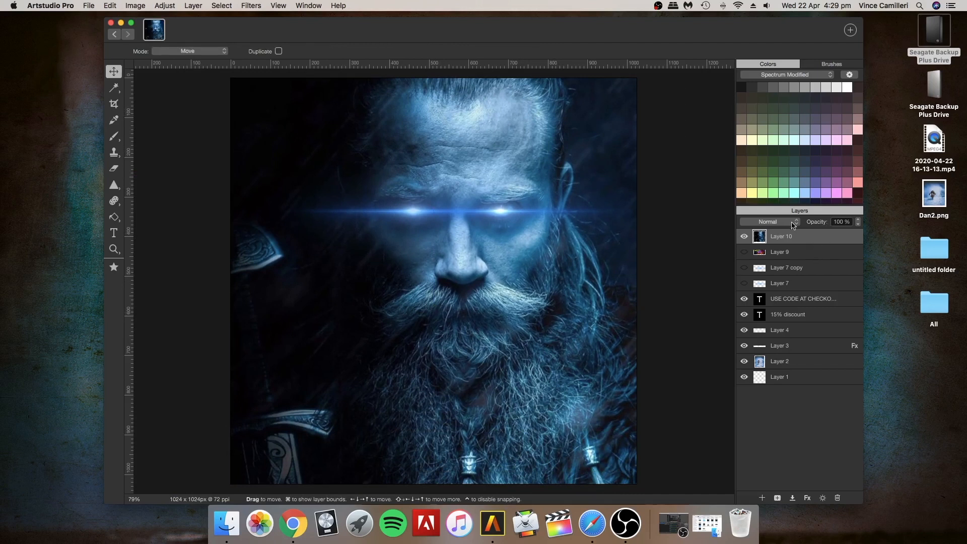
- Set the face layer to Screen blending and move it to the upper right of the advert
click(767, 221)
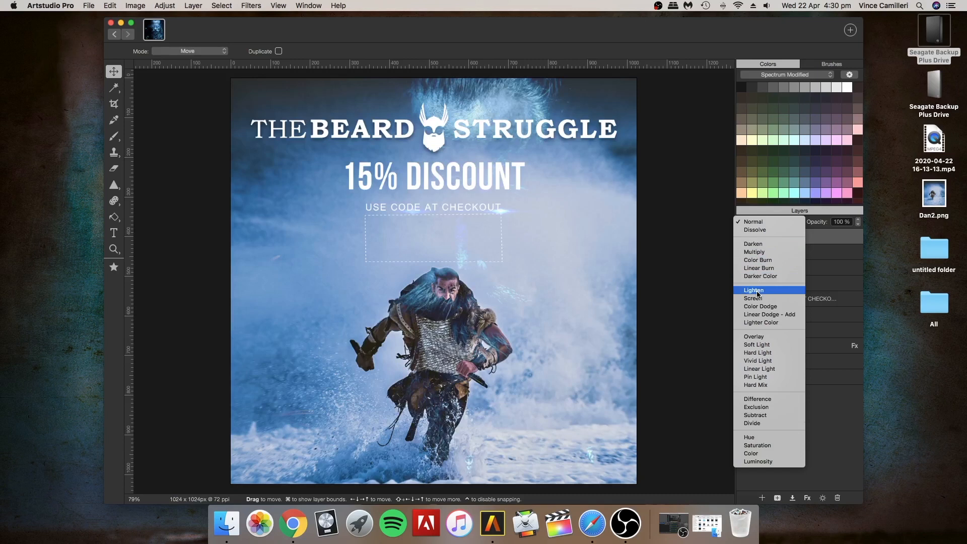
click(754, 298)
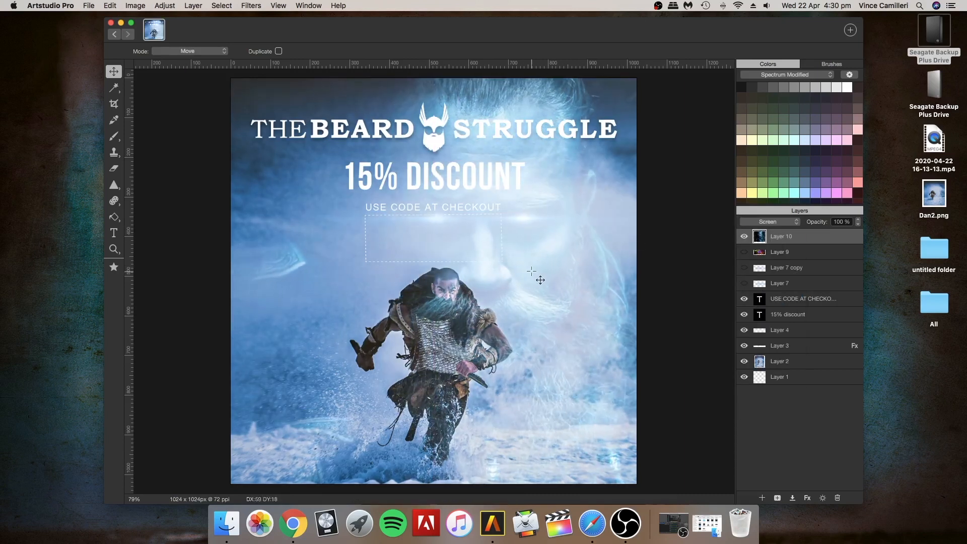
drag(532, 279, 562, 269)
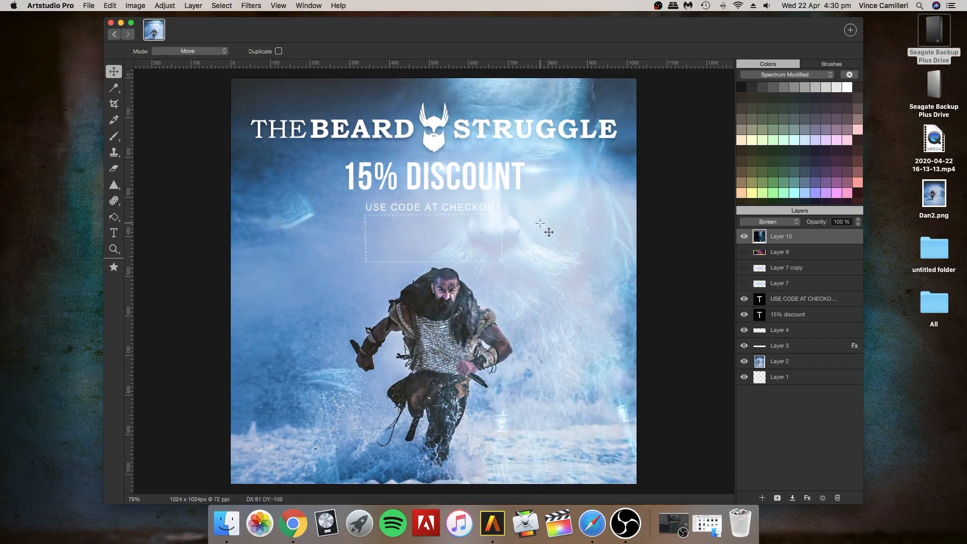
drag(539, 223, 552, 163)
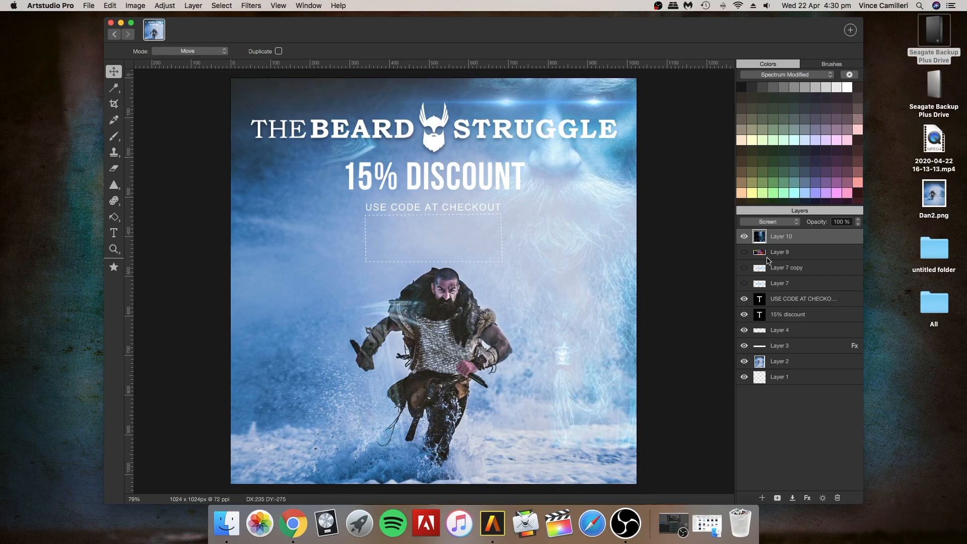
click(858, 222)
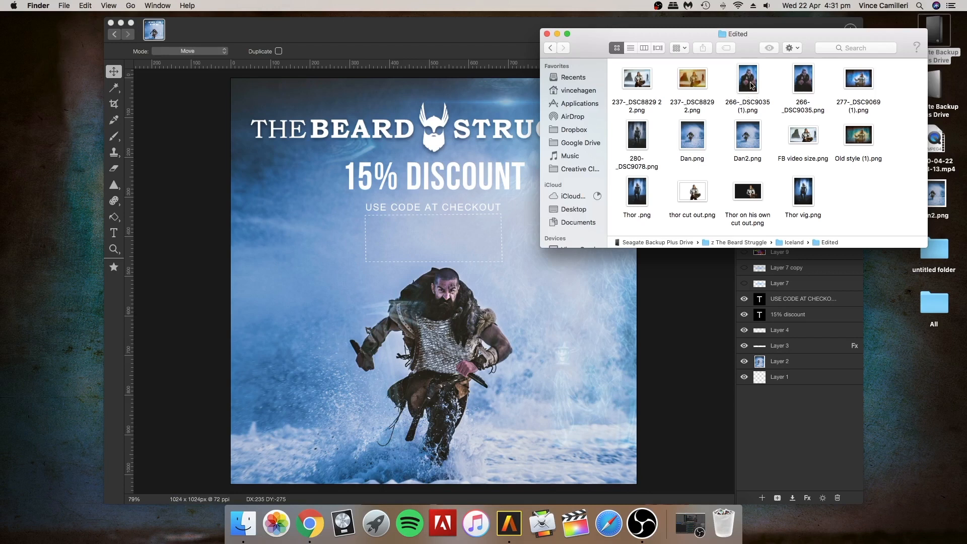
- Import the fur-clad man's portrait from the Edited folder and start transforming it over the advert
double_click(746, 79)
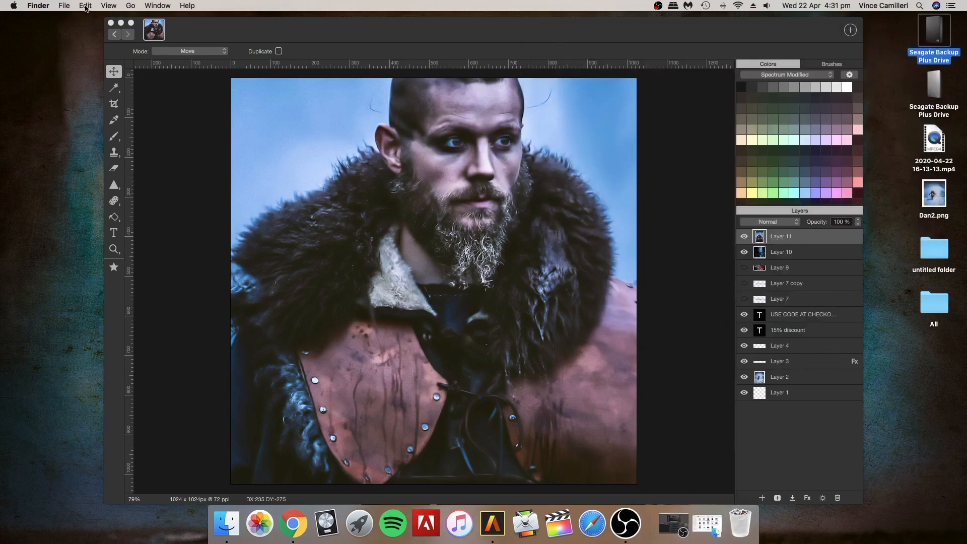
click(109, 6)
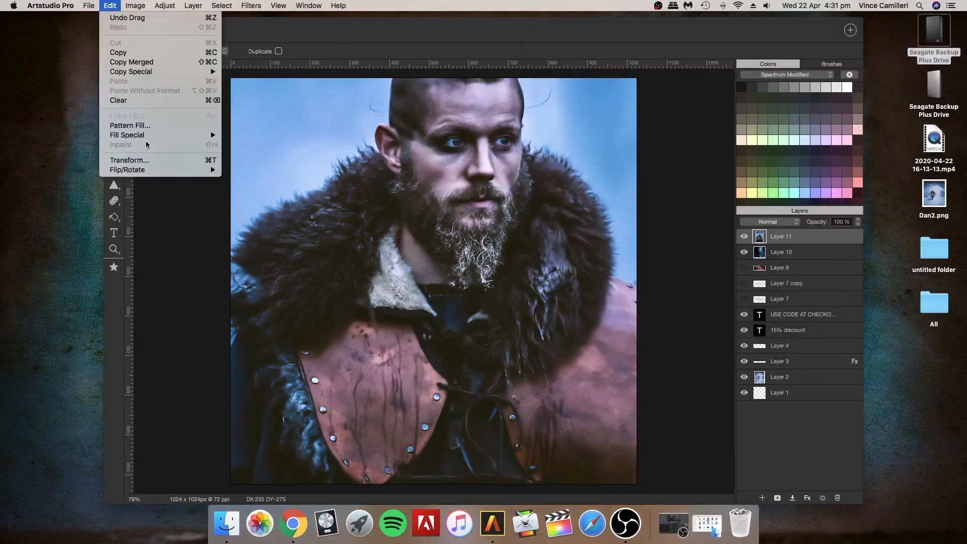
click(129, 160)
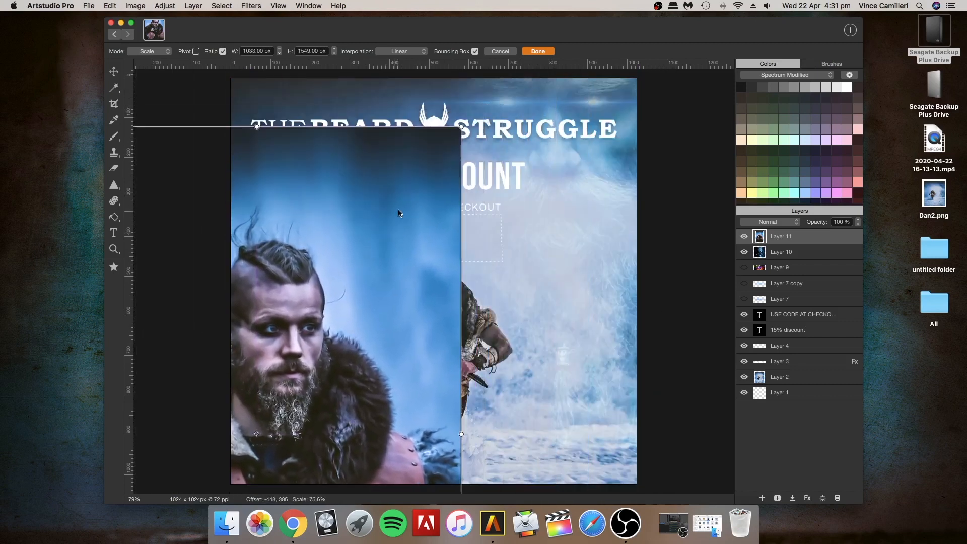
click(767, 222)
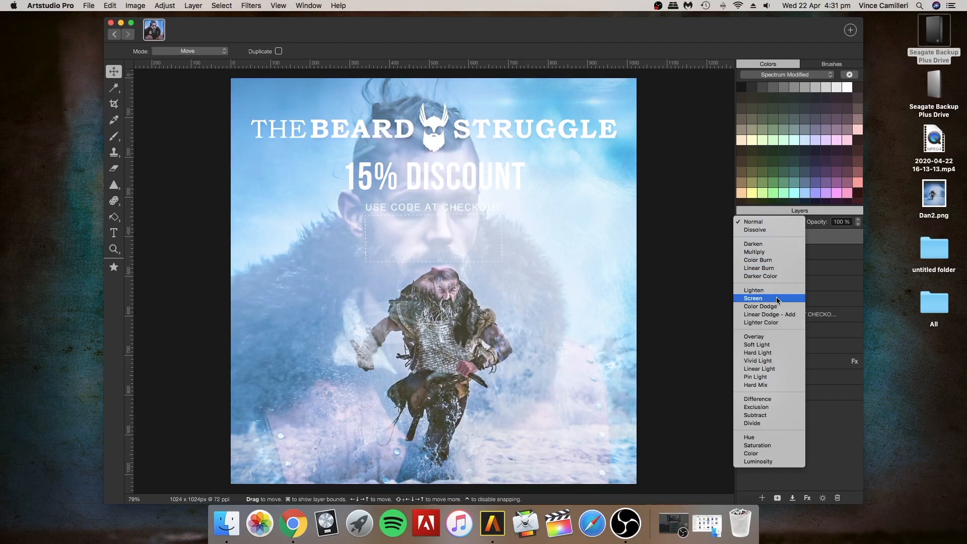
- Blend the portrait with Screen and step its opacity down to about 25%
click(751, 298)
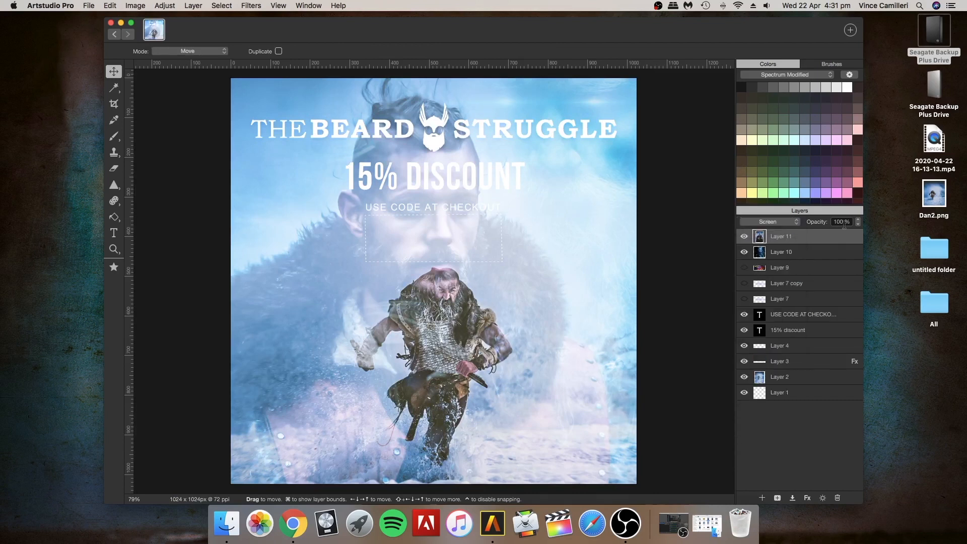
click(857, 223)
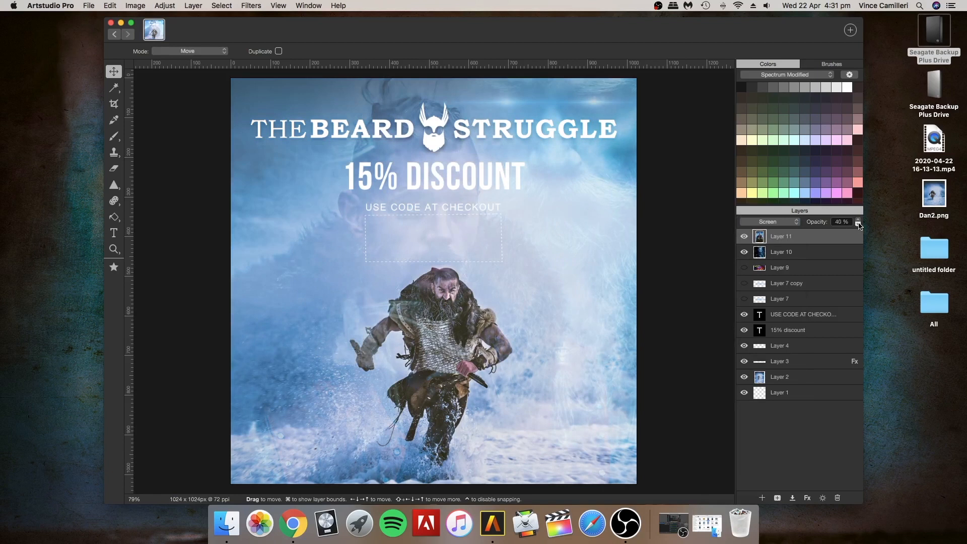
click(857, 223)
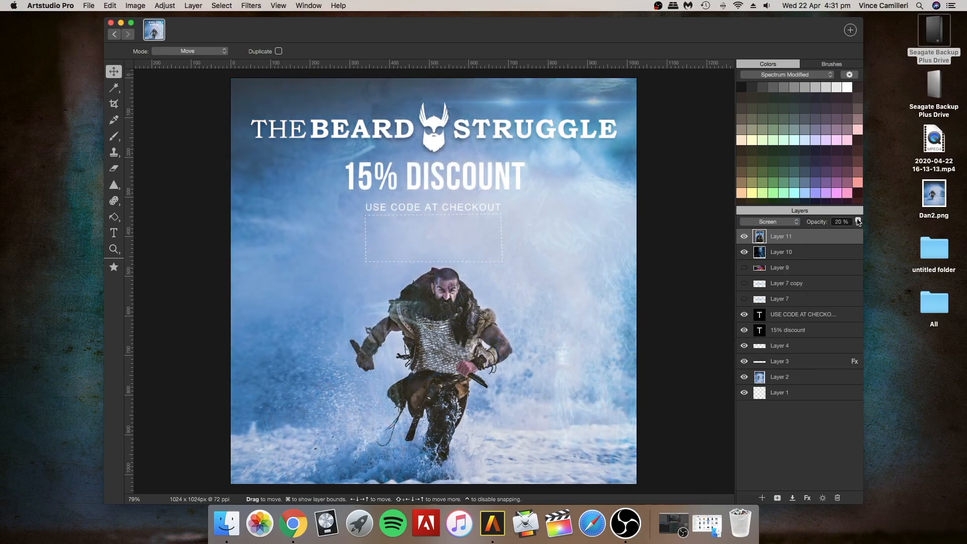
click(856, 220)
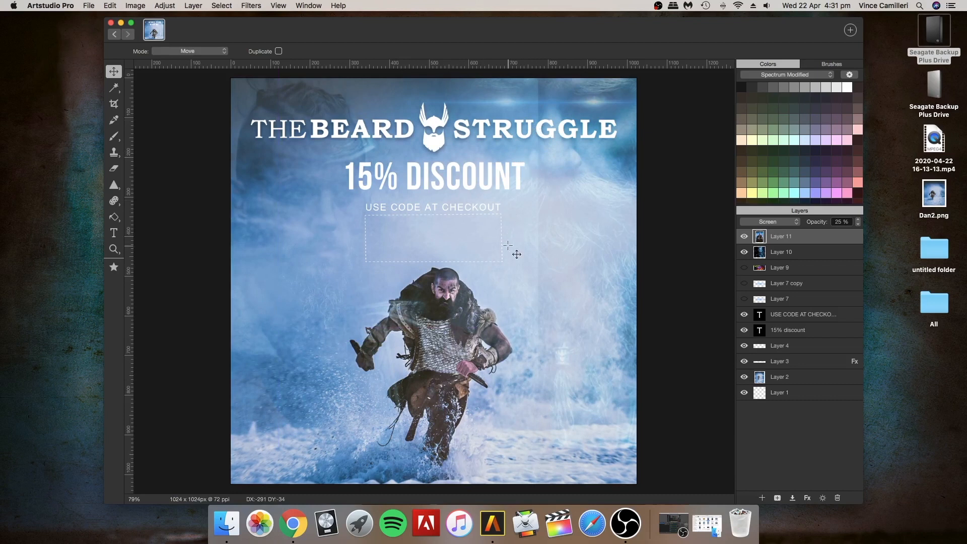
mouse_move(511, 321)
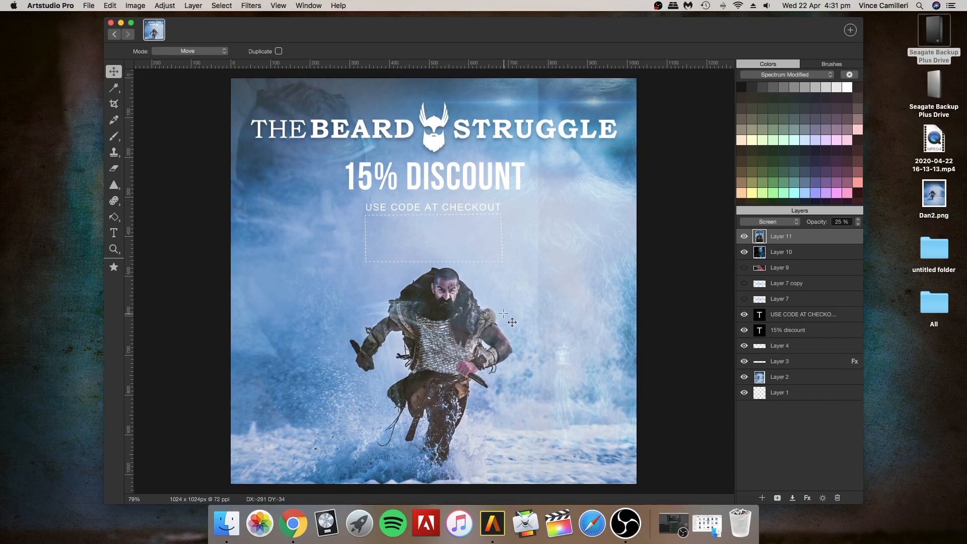
click(109, 6)
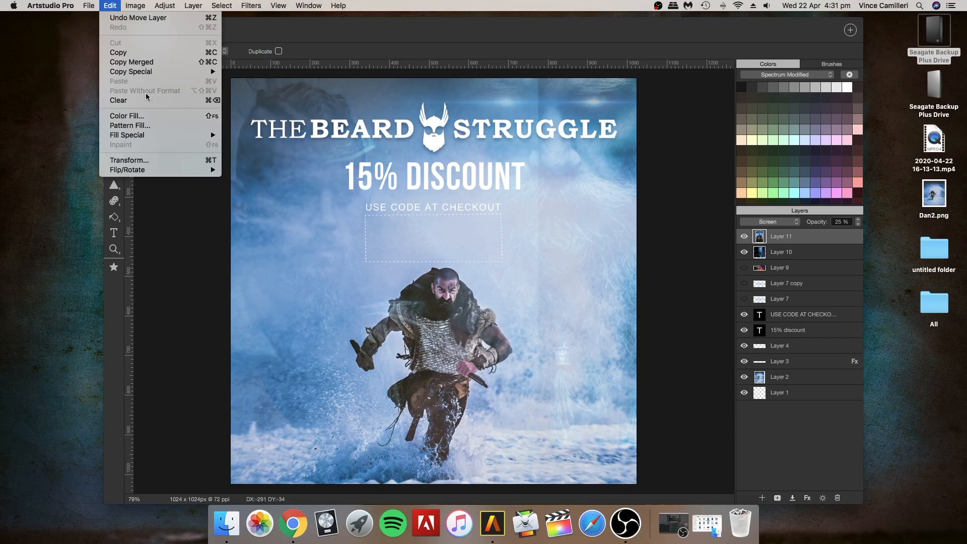
- Scale the portrait overlay up to about 134.8%, reposition it, and apply the transform
click(128, 160)
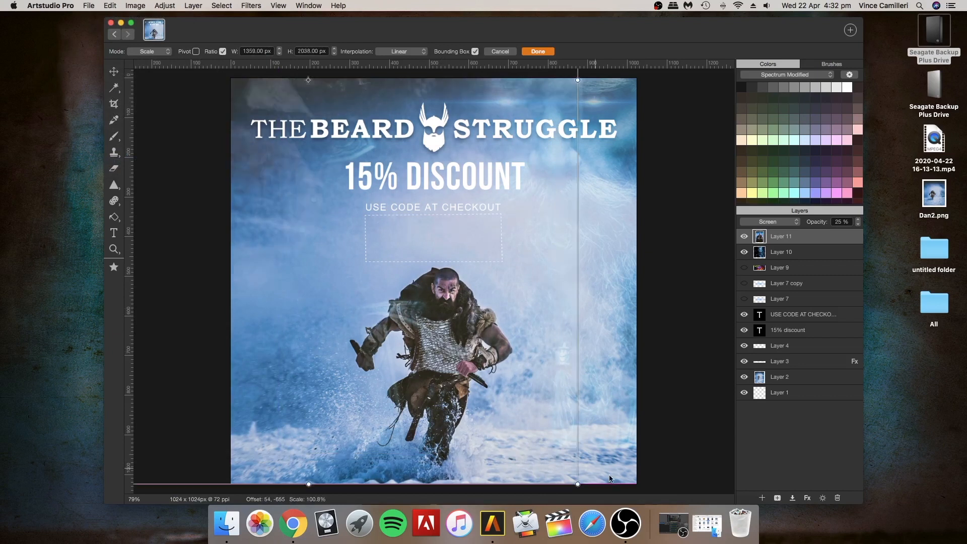
drag(578, 484, 649, 200)
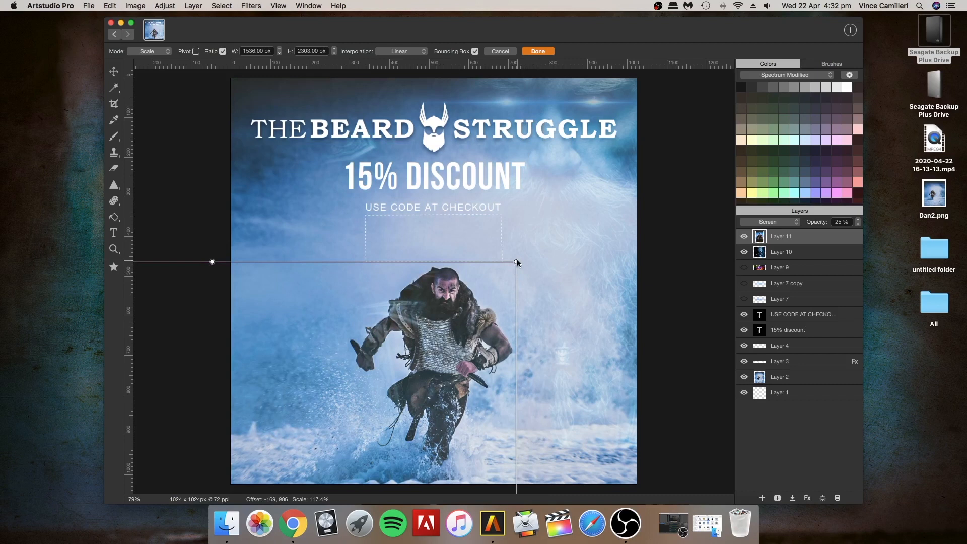
drag(517, 262, 500, 259)
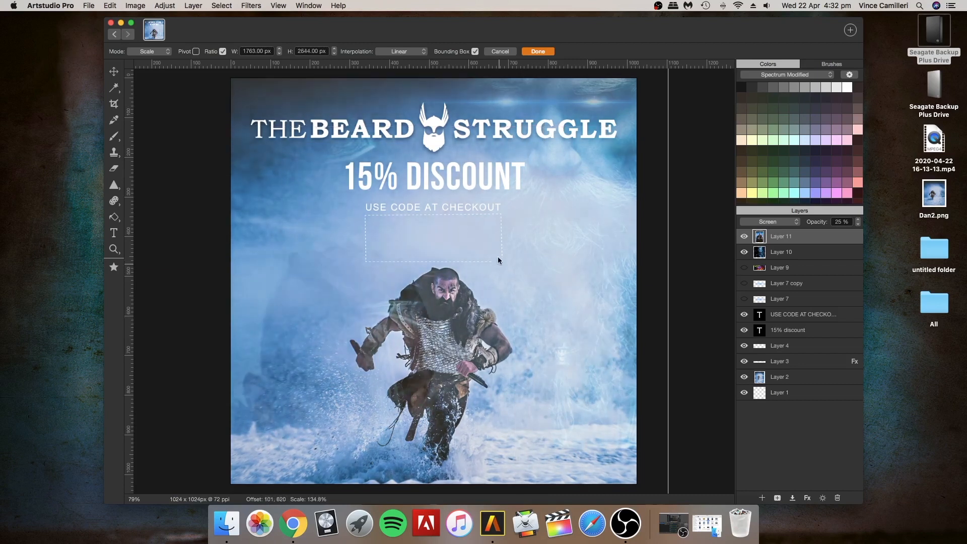
drag(499, 260, 430, 371)
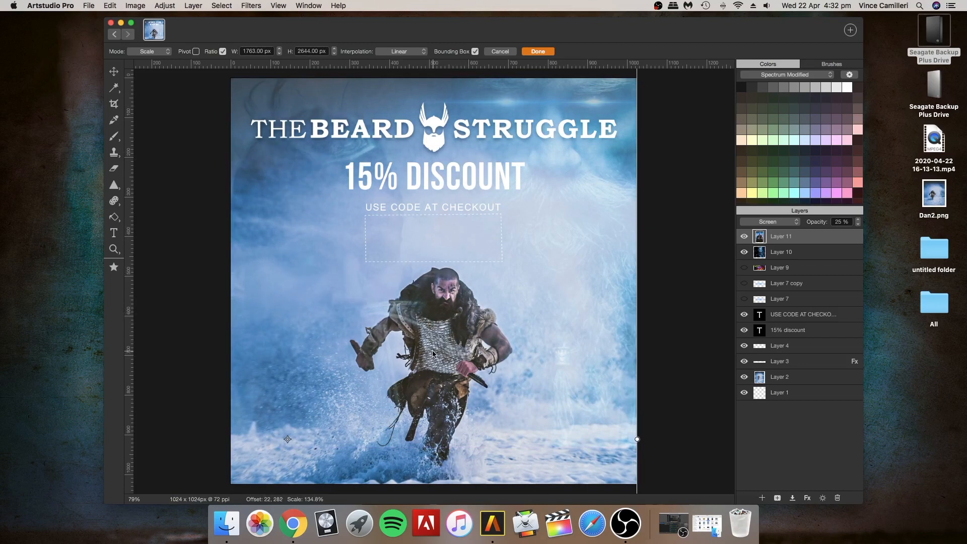
drag(433, 354, 447, 377)
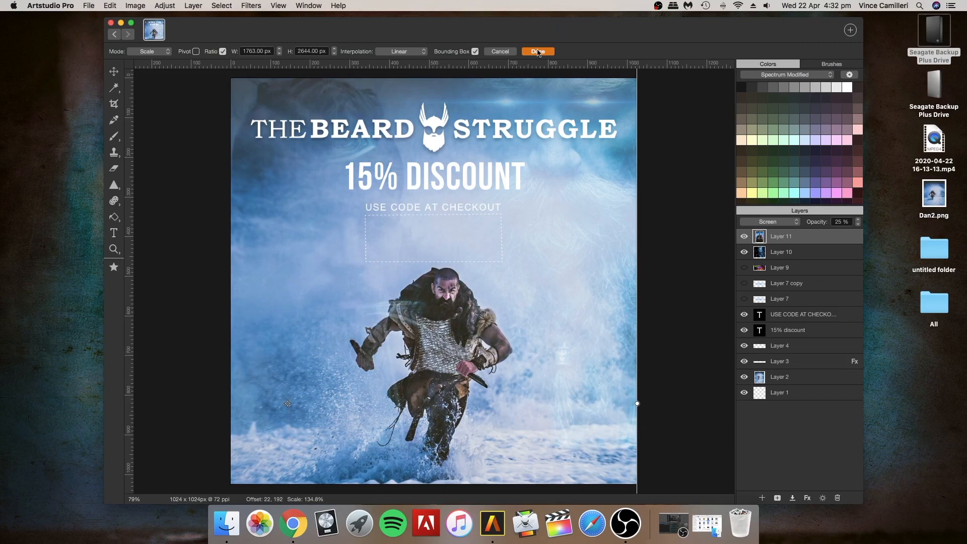
click(537, 51)
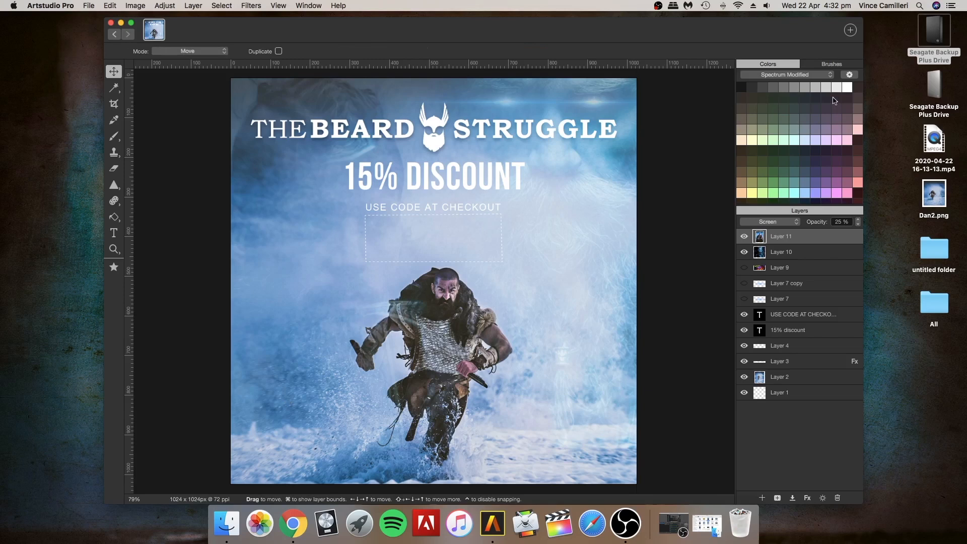
- Nudge the face overlay's opacity down and back up with the Layers panel stepper
click(857, 224)
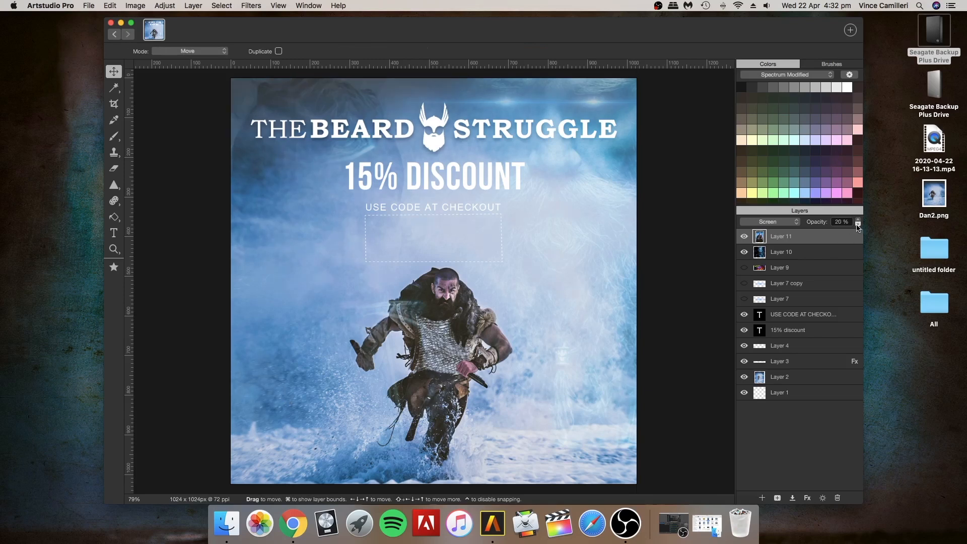
click(856, 222)
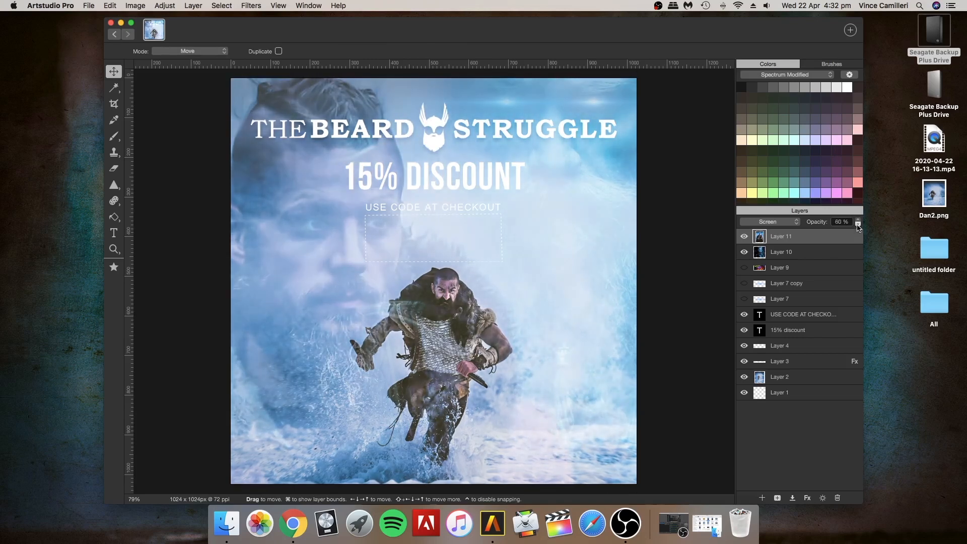
click(857, 222)
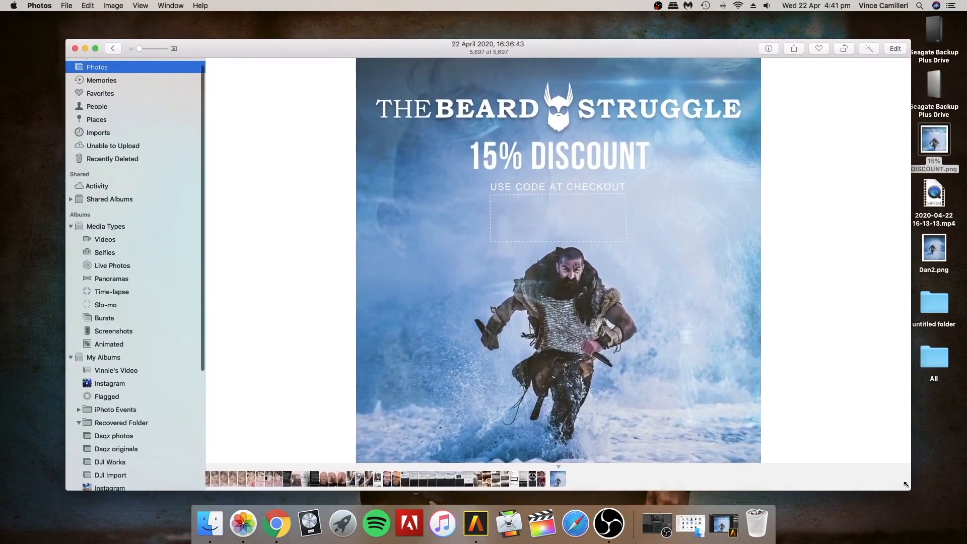
- Enter Edit mode and apply automatic Light and Color correction to the advert
click(894, 48)
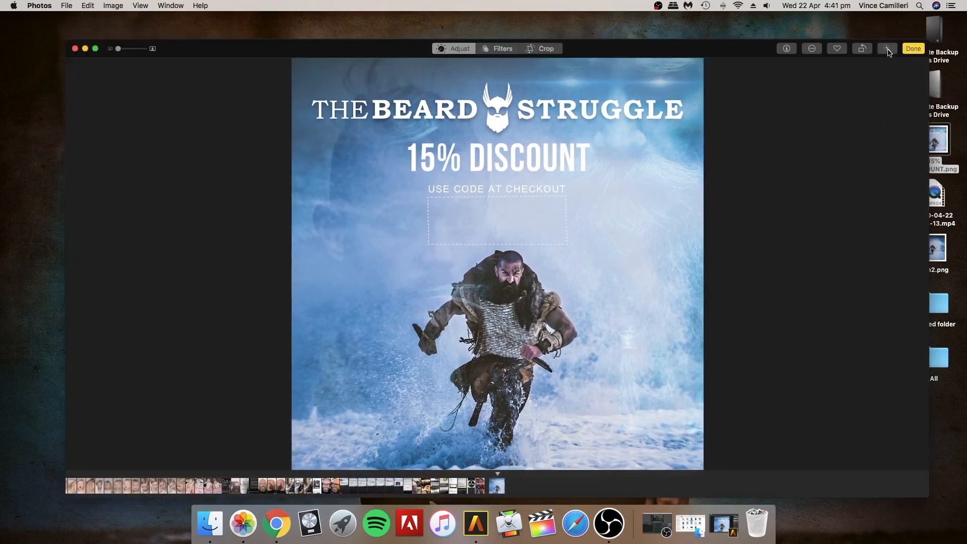
click(888, 48)
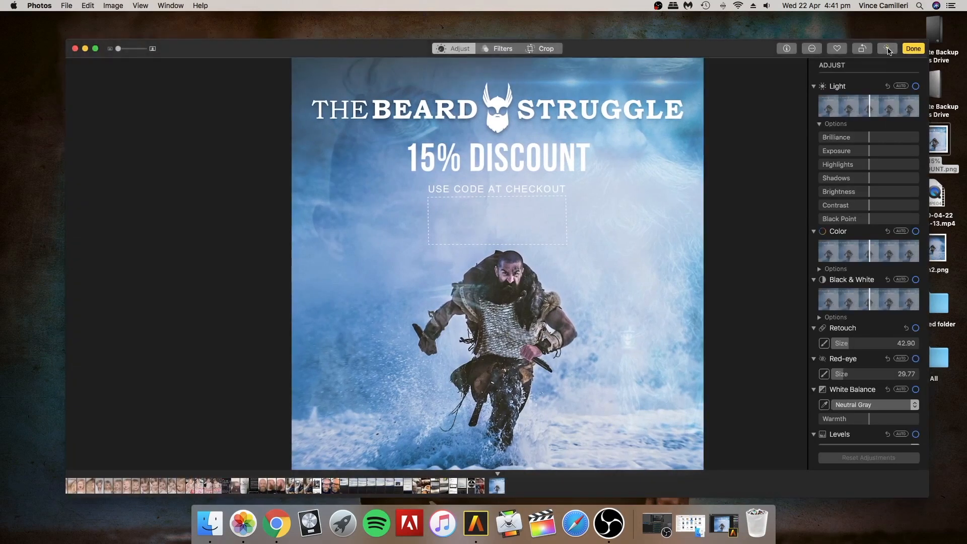
click(900, 85)
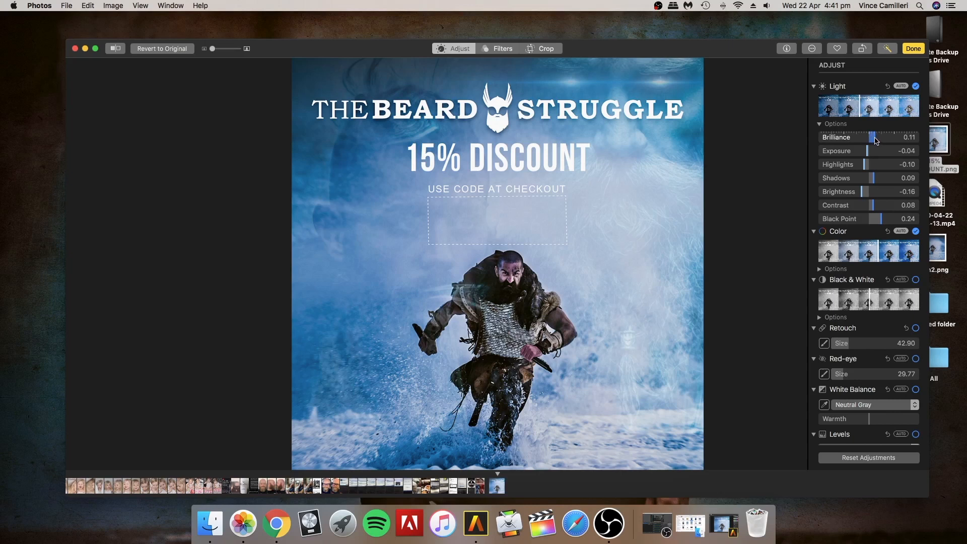
- Settle the Brilliance slider at about 0.61 and expand the Light options
drag(875, 137, 916, 137)
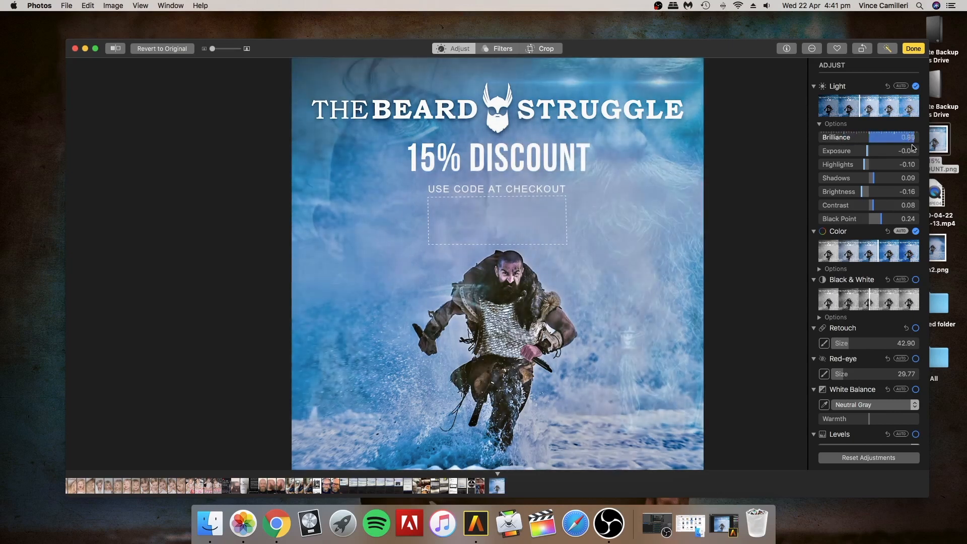
drag(912, 137, 869, 137)
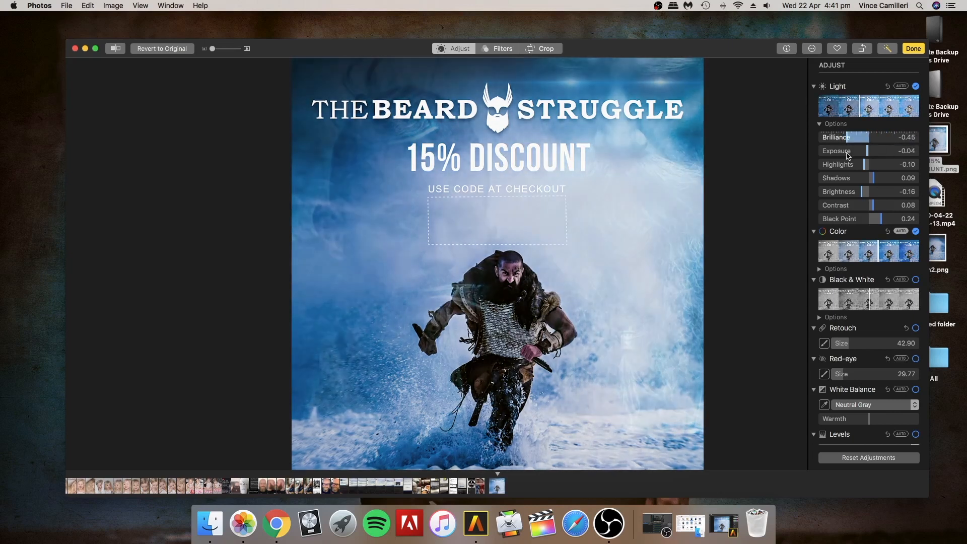
drag(868, 137, 915, 137)
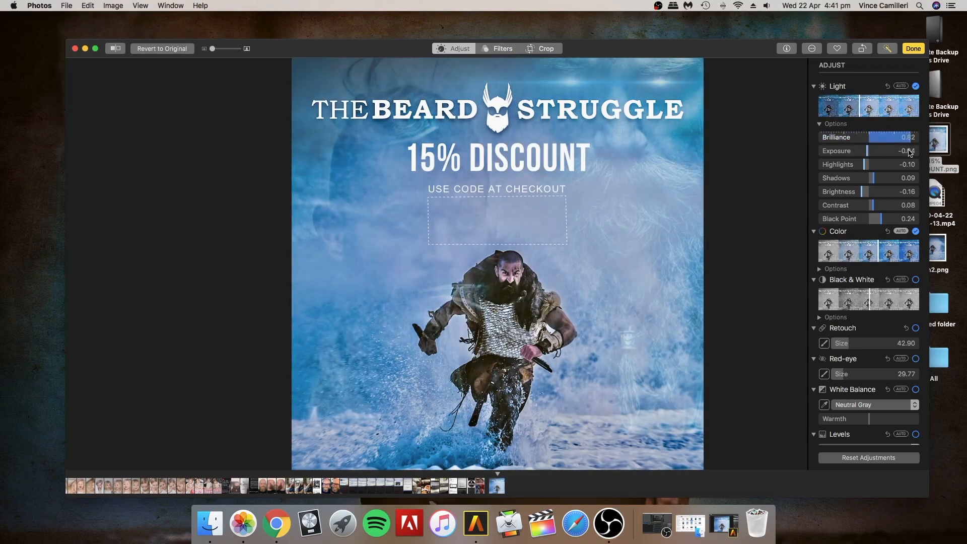
drag(897, 138, 842, 138)
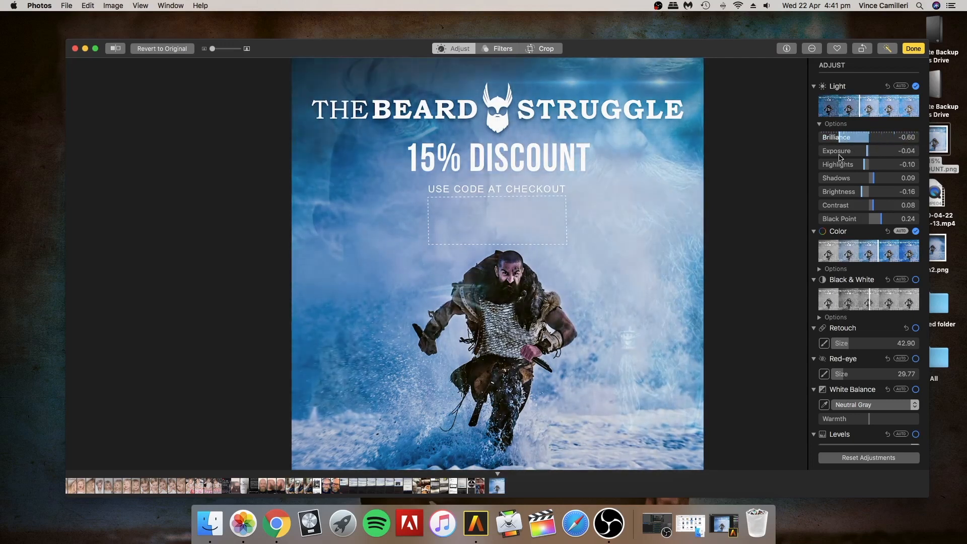
drag(838, 137, 891, 137)
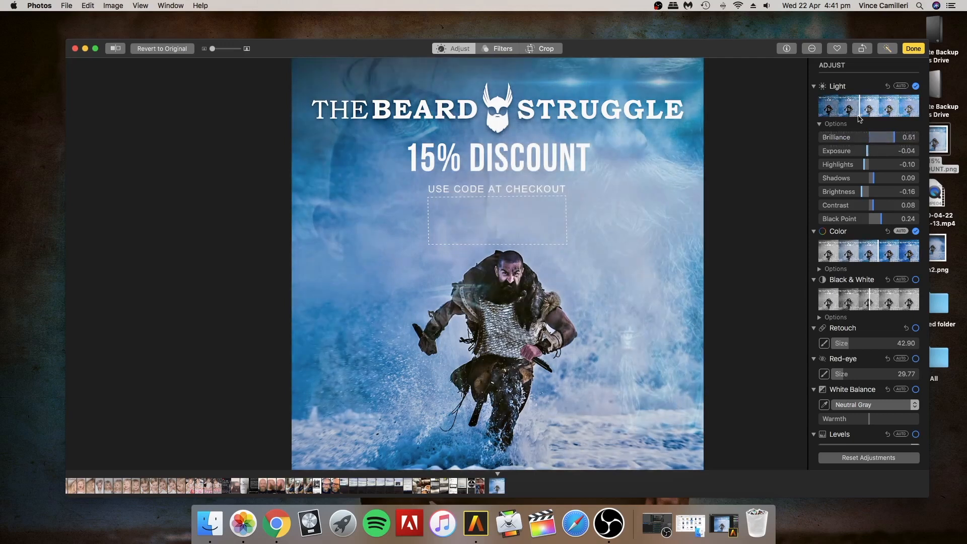
click(891, 86)
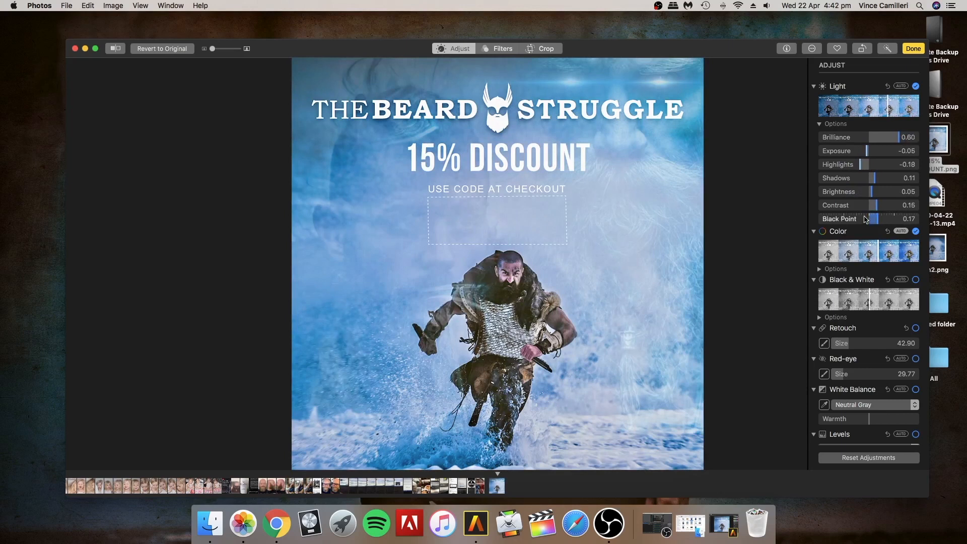
- Set shadows to about -0.11 and highlights to about -0.31
drag(889, 178, 857, 178)
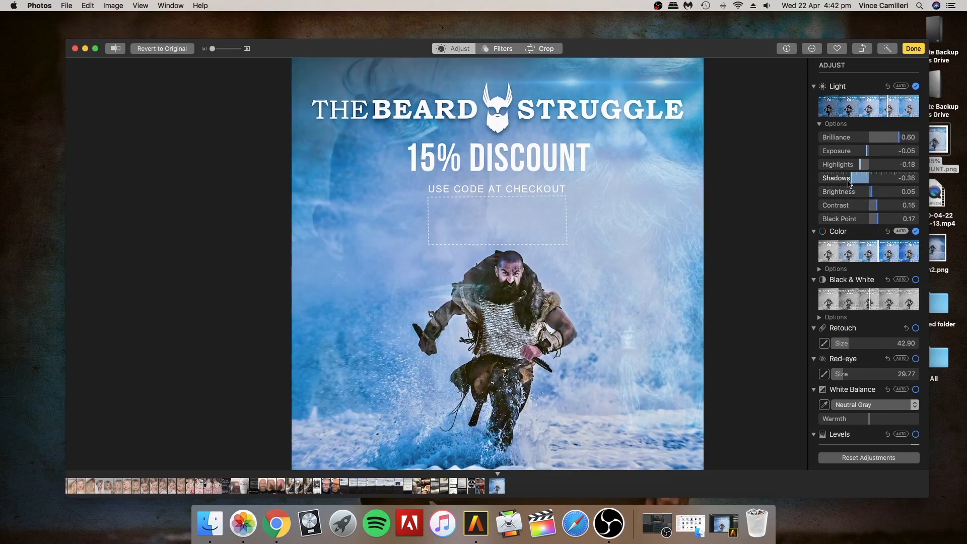
drag(855, 178, 863, 178)
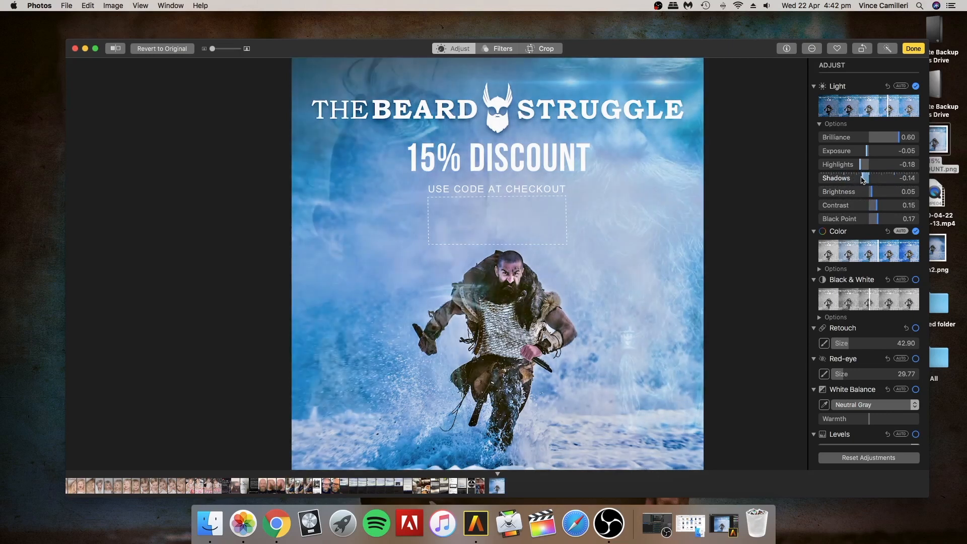
drag(863, 178, 866, 178)
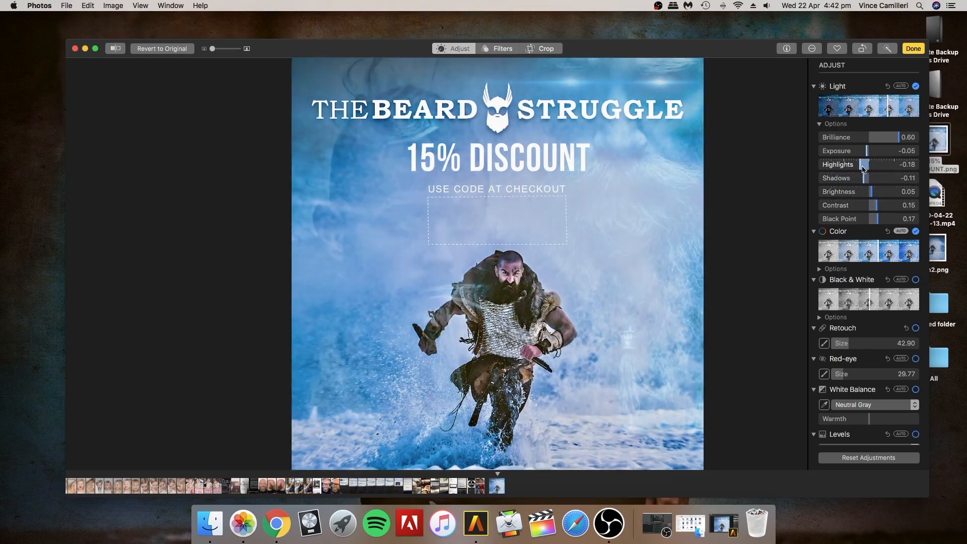
drag(864, 164, 853, 165)
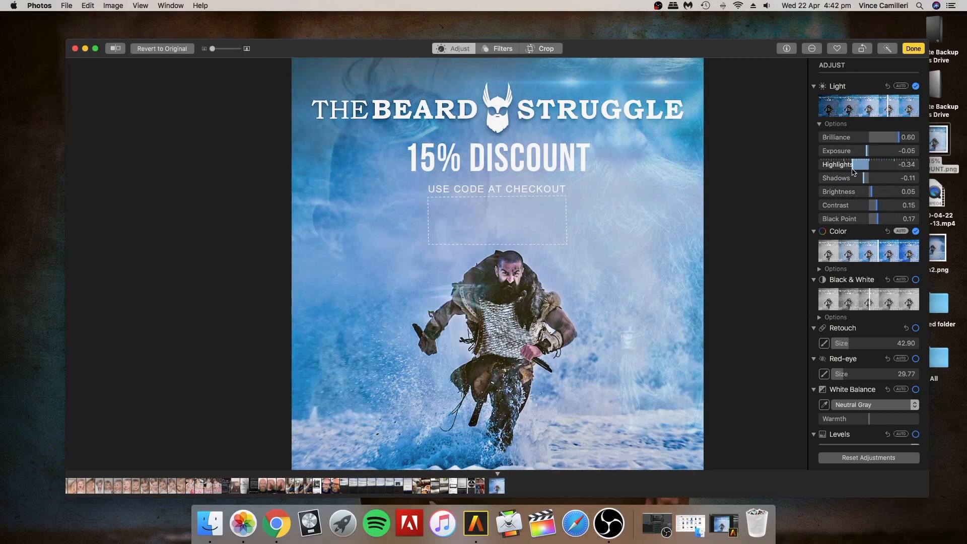
drag(866, 164, 870, 164)
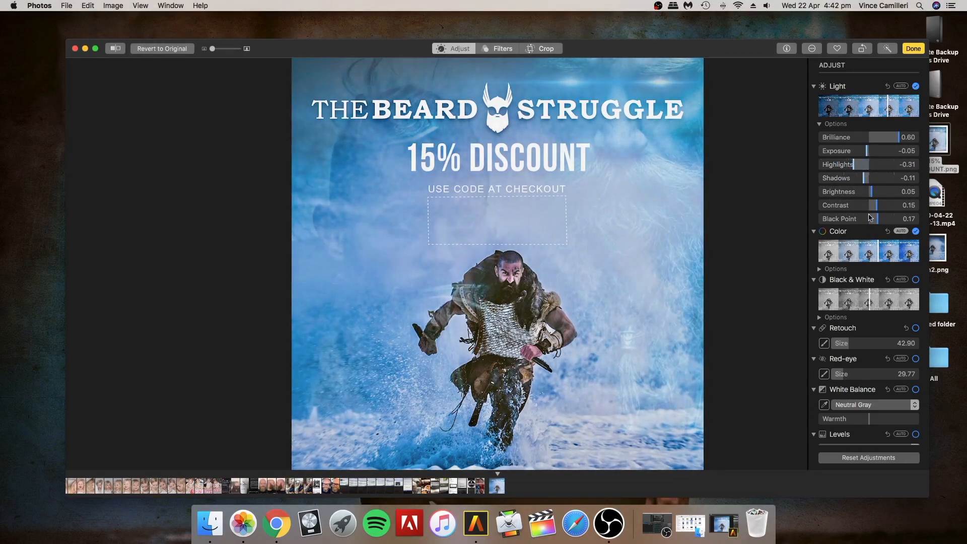
- Set contrast to about 0.16 and raise the black point to about 0.73
drag(891, 205, 871, 204)
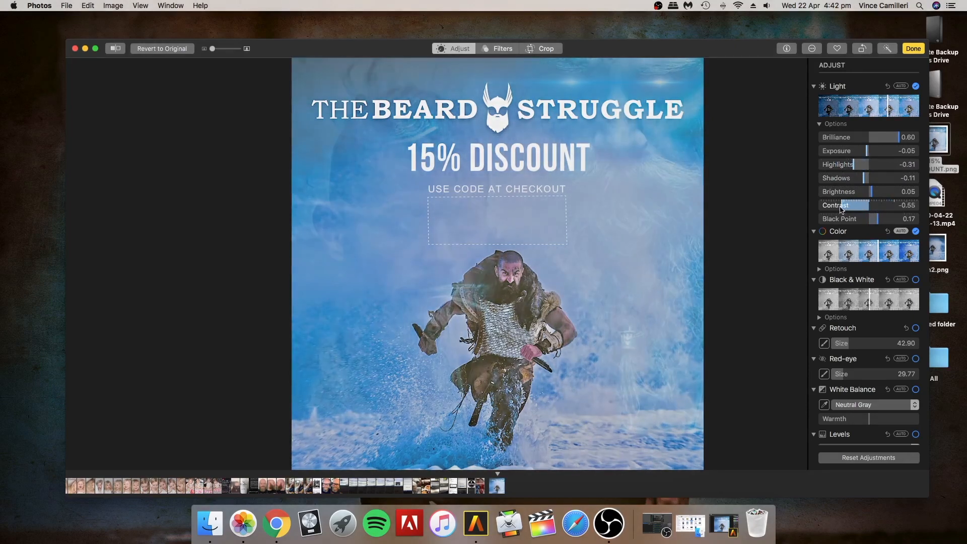
drag(874, 205, 883, 204)
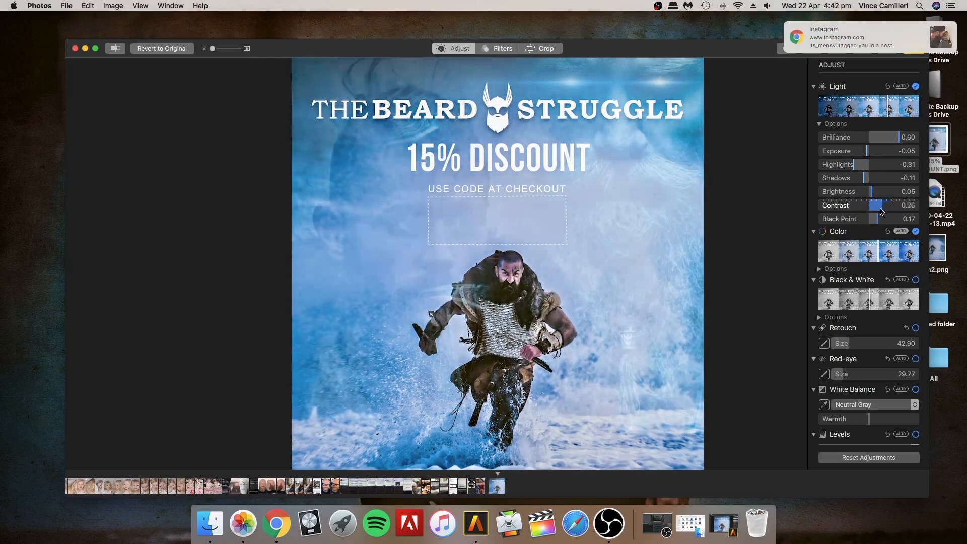
drag(894, 205, 878, 205)
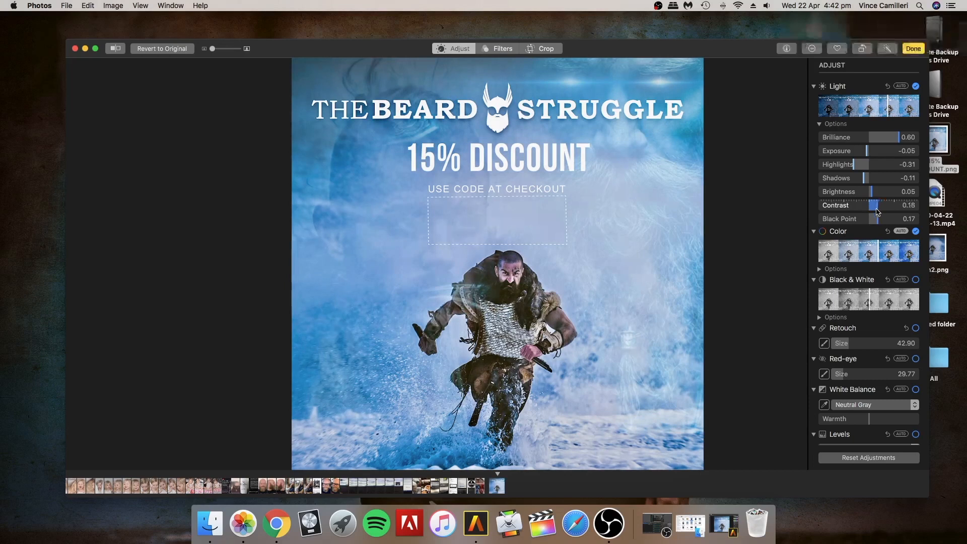
drag(877, 219, 845, 219)
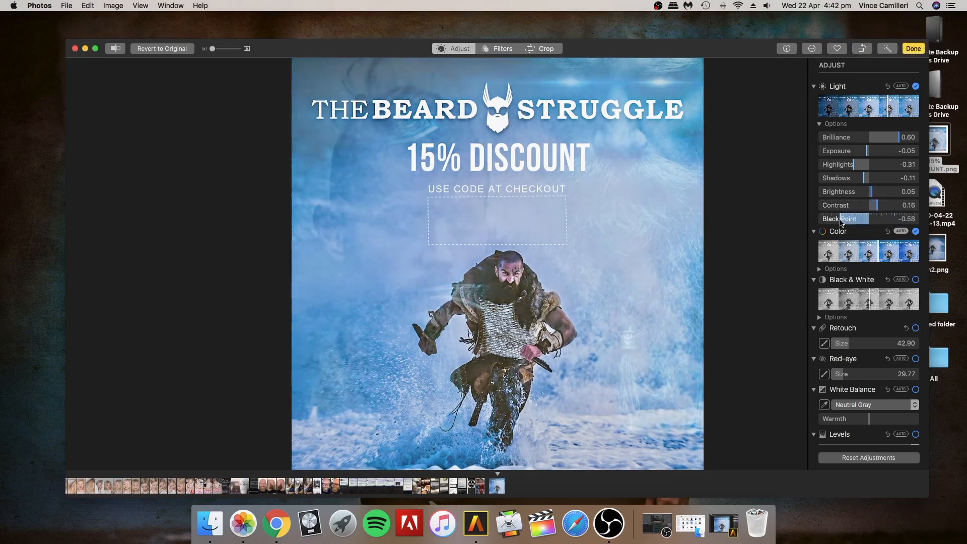
drag(863, 218, 906, 218)
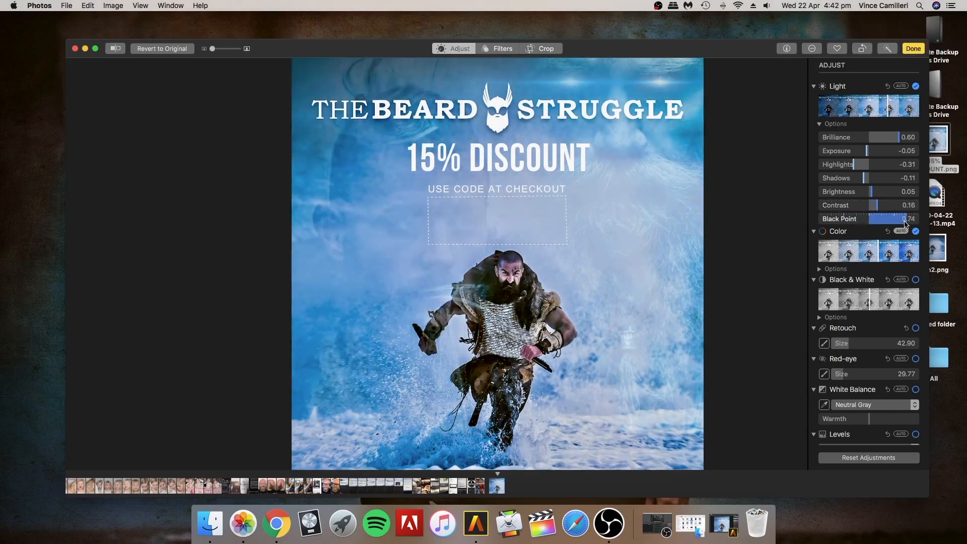
drag(894, 218, 893, 218)
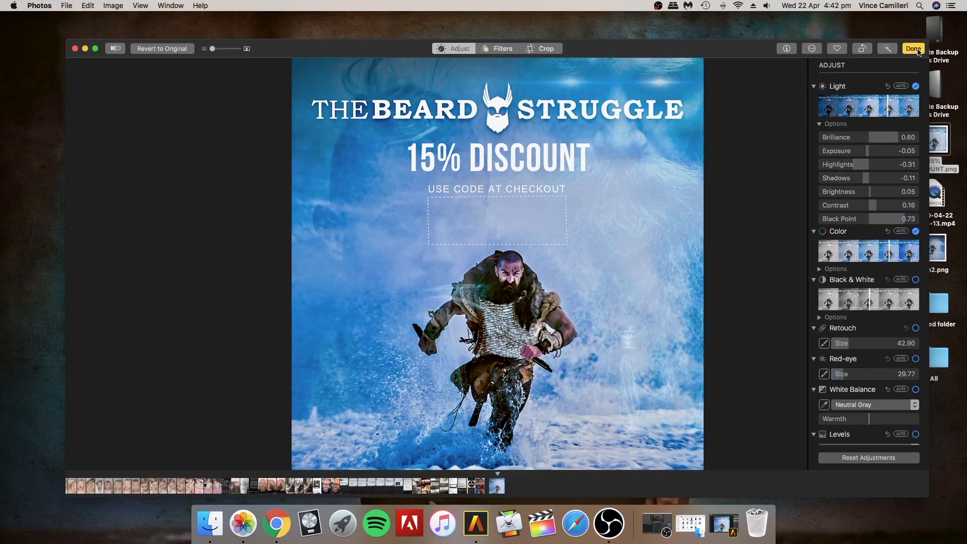
- Keep the edits and export the advert as 15% DISCOUNT.jpg to the desktop
click(913, 48)
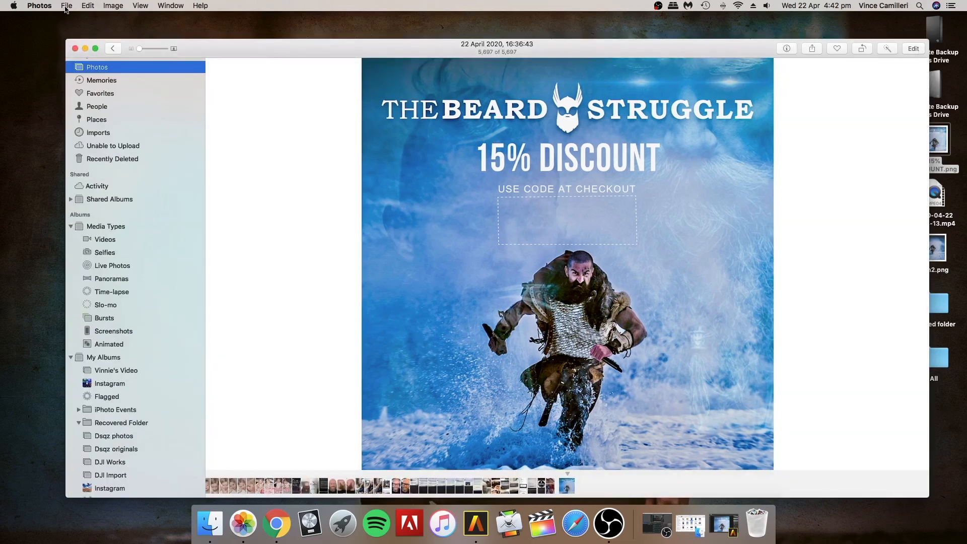
click(67, 6)
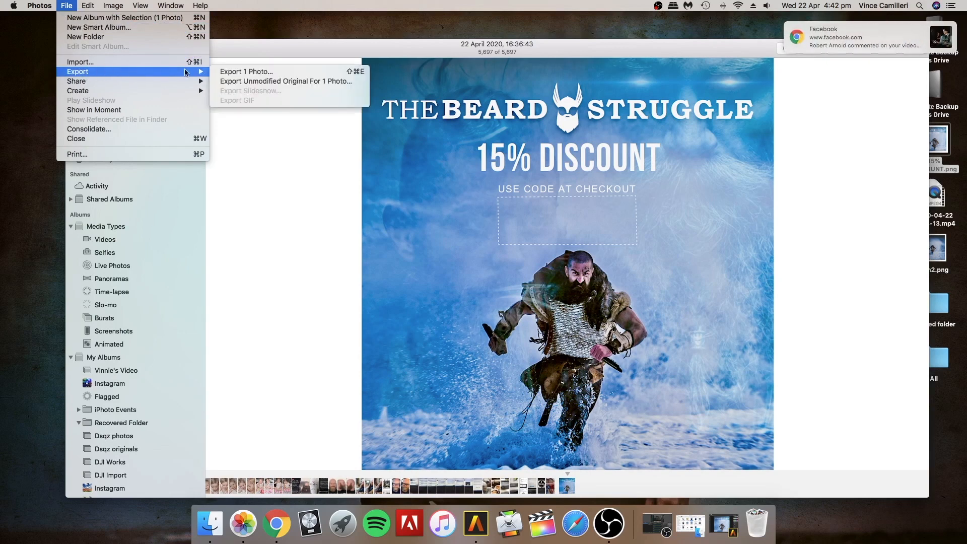
click(605, 386)
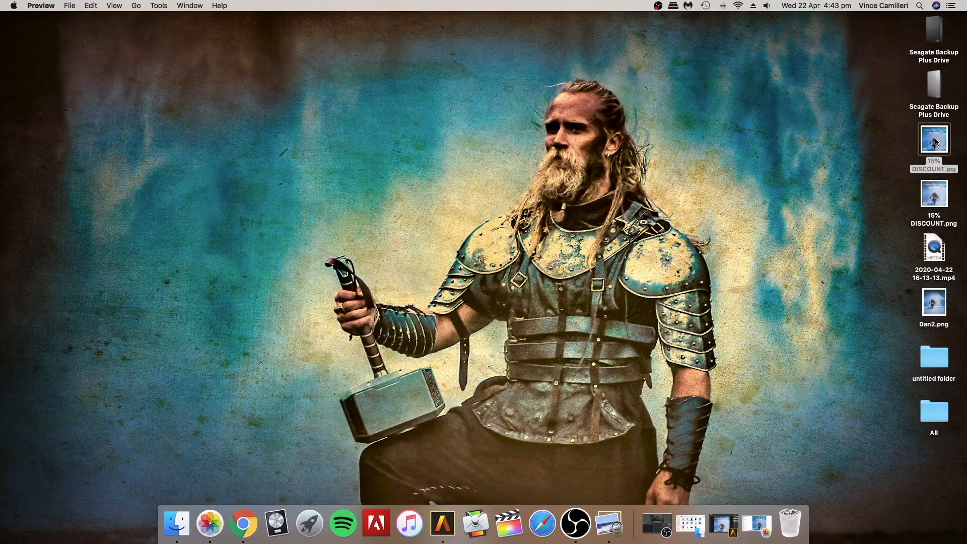
- Review 15% DISCOUNT.jpg in Preview full screen, then return to windowed view
double_click(933, 139)
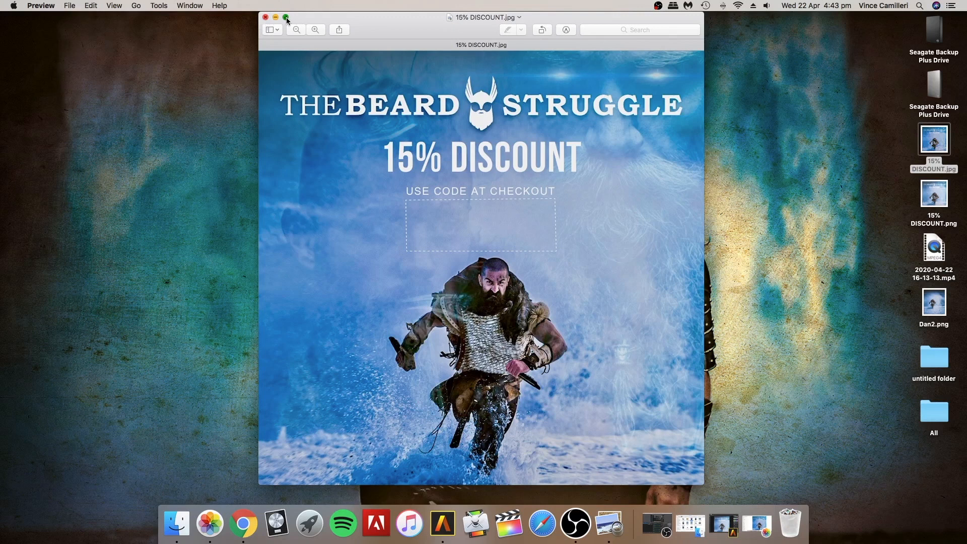
click(285, 17)
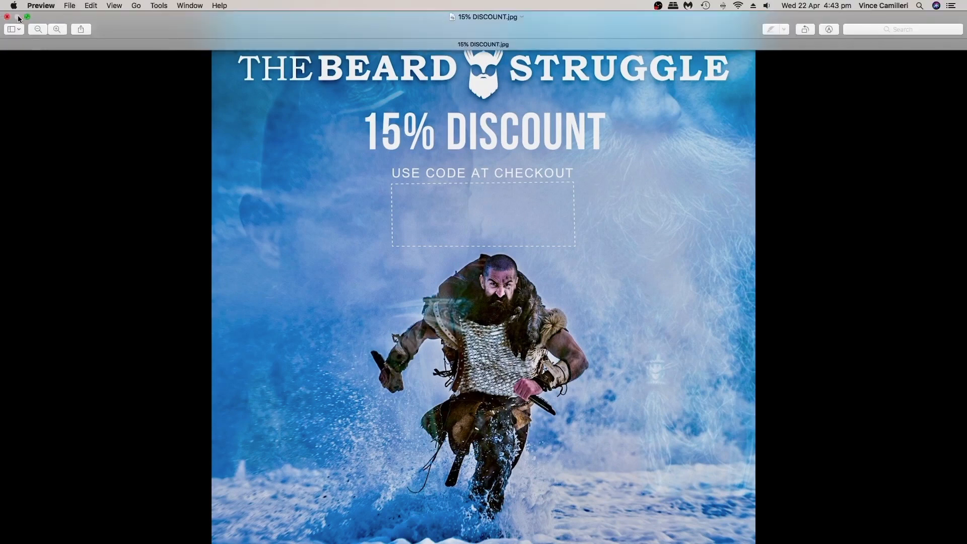
click(27, 17)
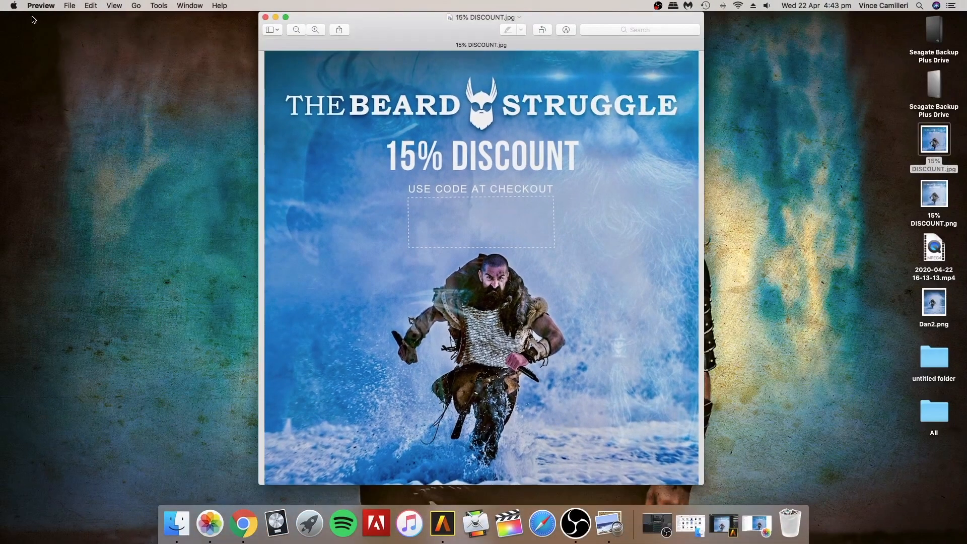